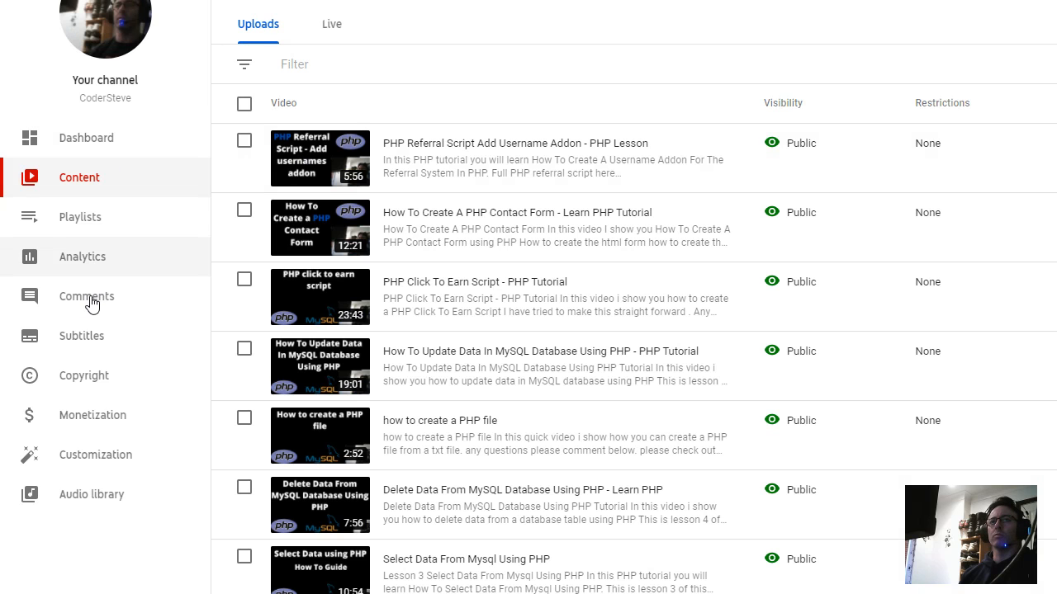
Step: Filter YouTube Studio channel comments to 'I responded' and scroll through the replied threads
left_click(86, 296)
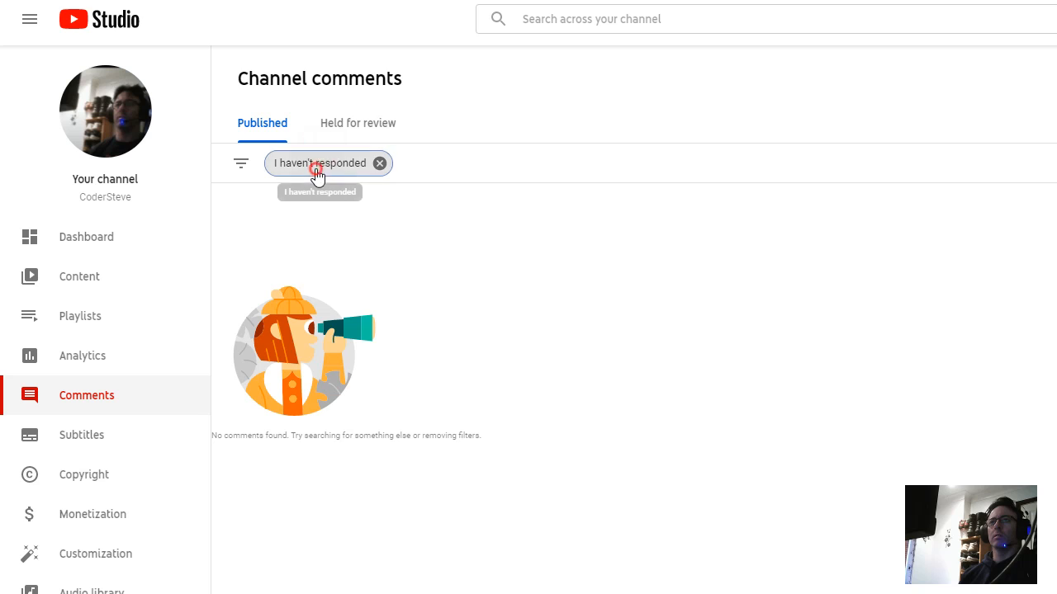
left_click(318, 163)
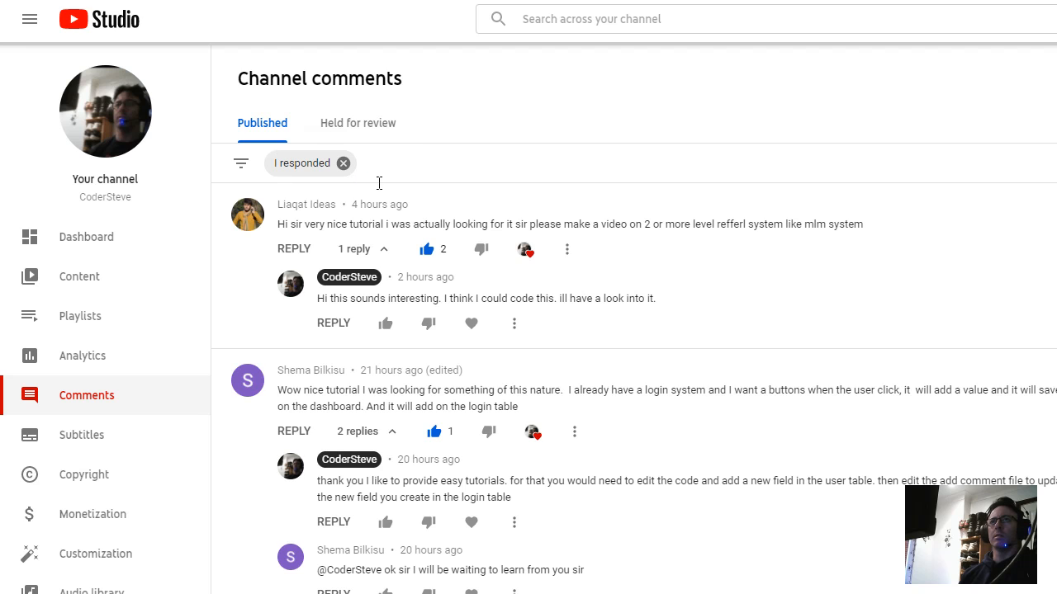
mouse_move(313, 238)
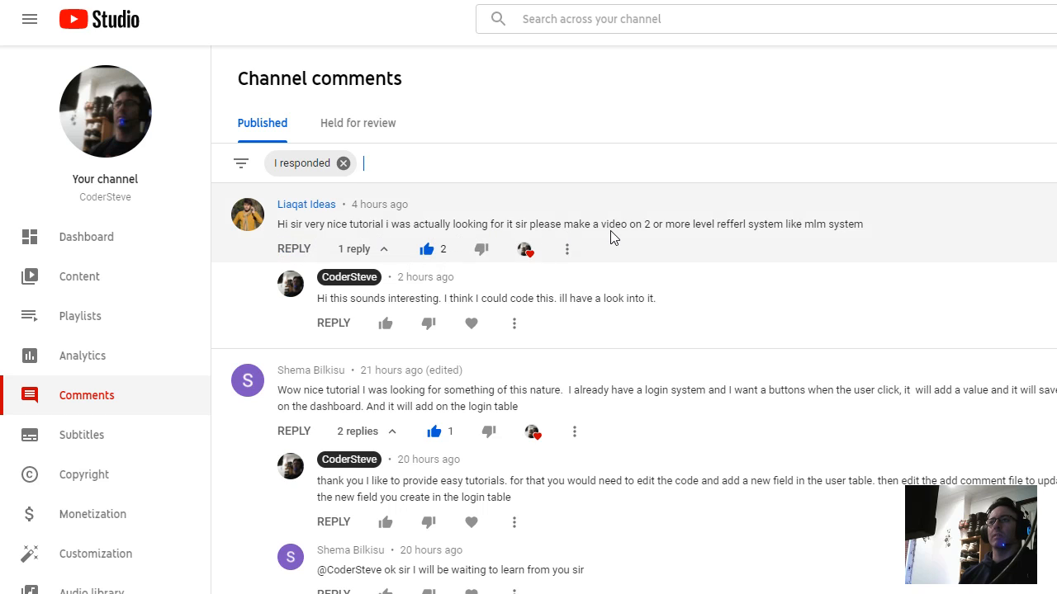
mouse_move(744, 240)
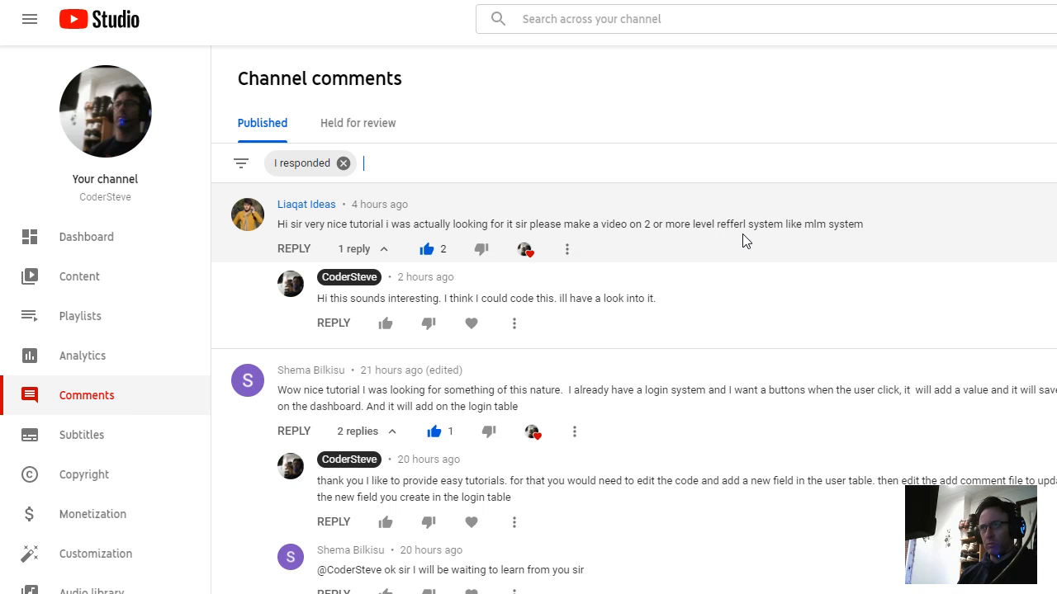
mouse_move(786, 224)
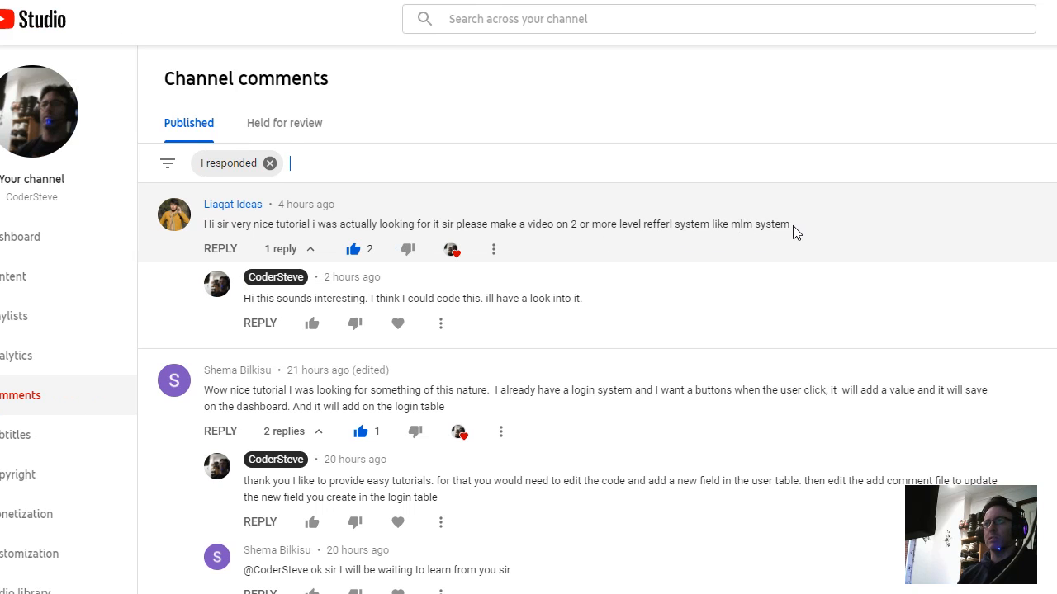
mouse_move(494, 249)
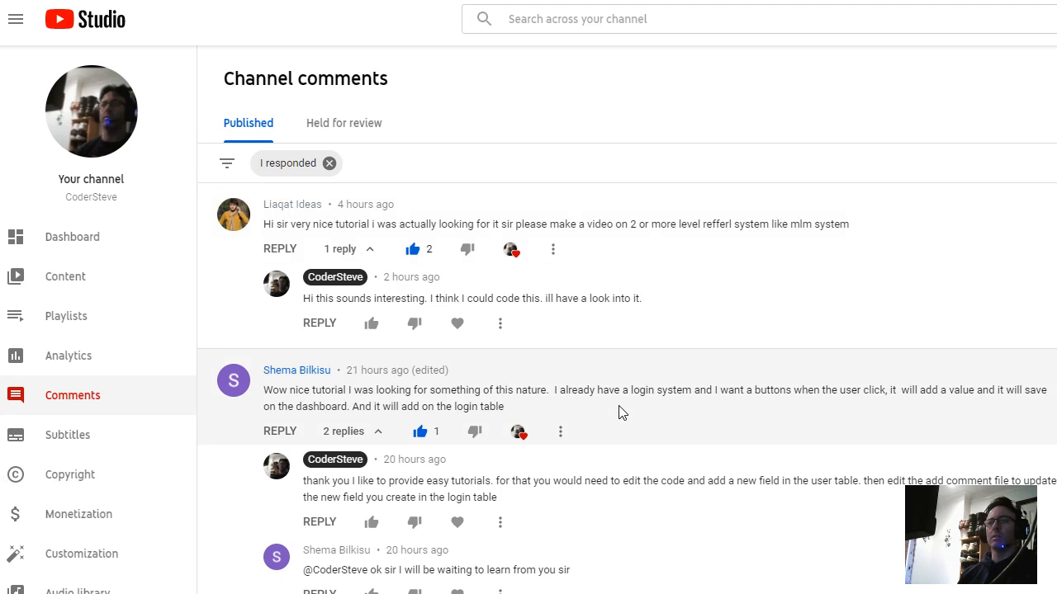
mouse_move(614, 405)
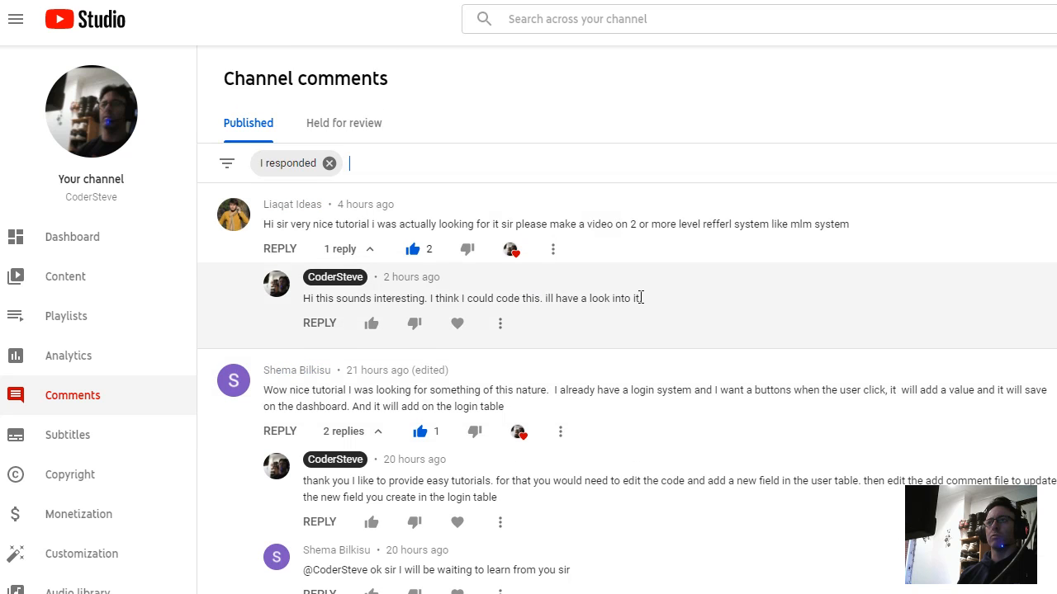
mouse_move(614, 280)
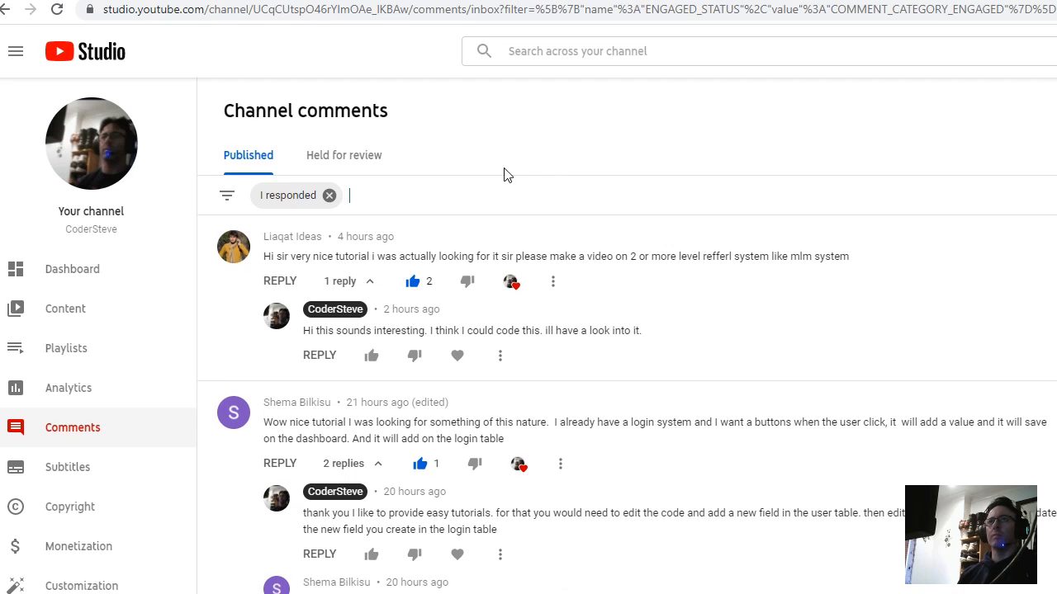
mouse_move(714, 330)
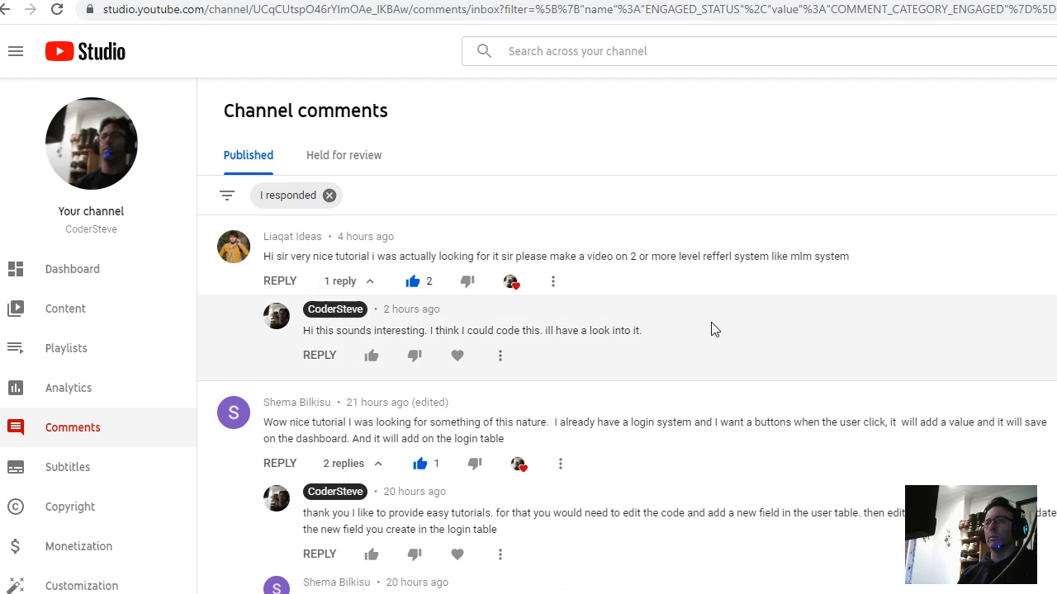
mouse_move(686, 285)
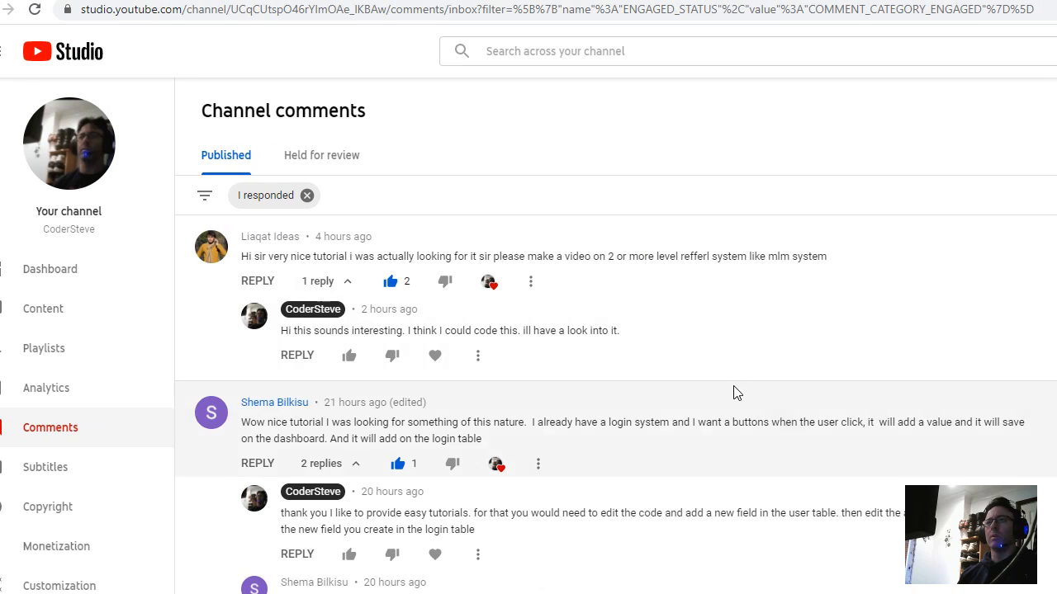
scroll("down", 3)
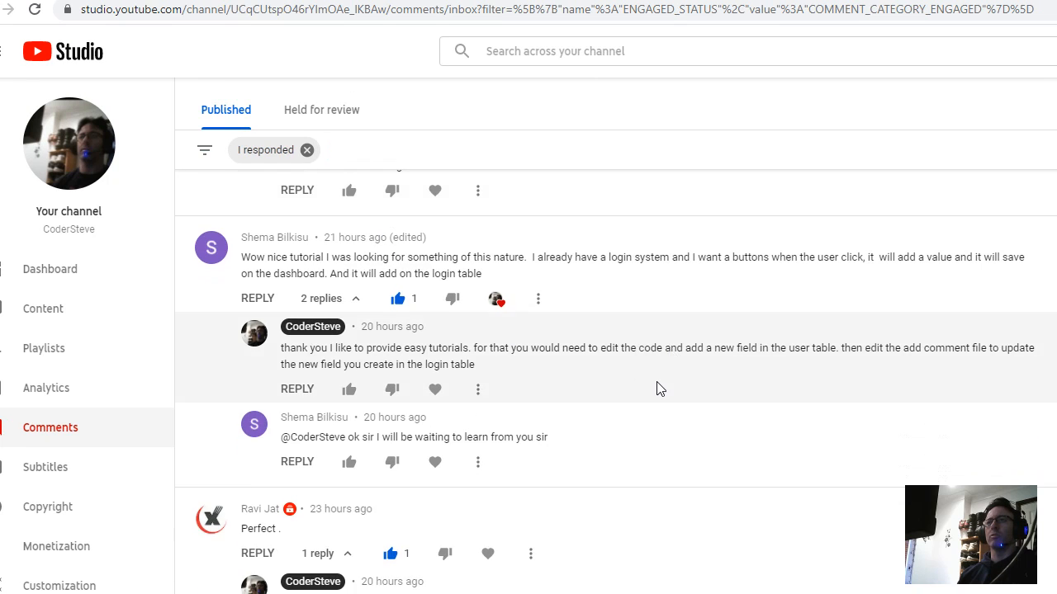
scroll("down", 3)
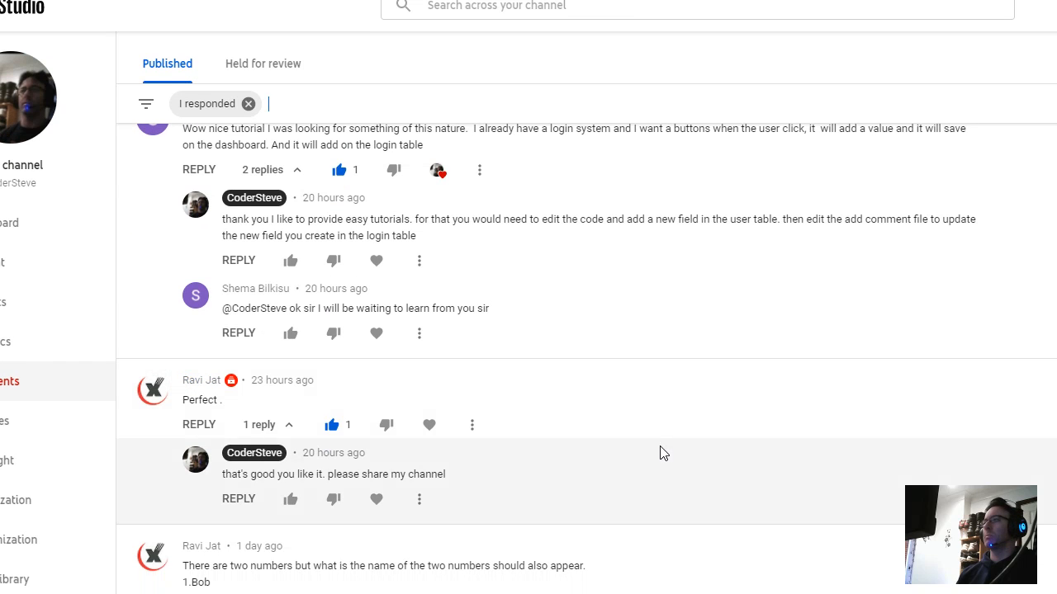
scroll("up", 3)
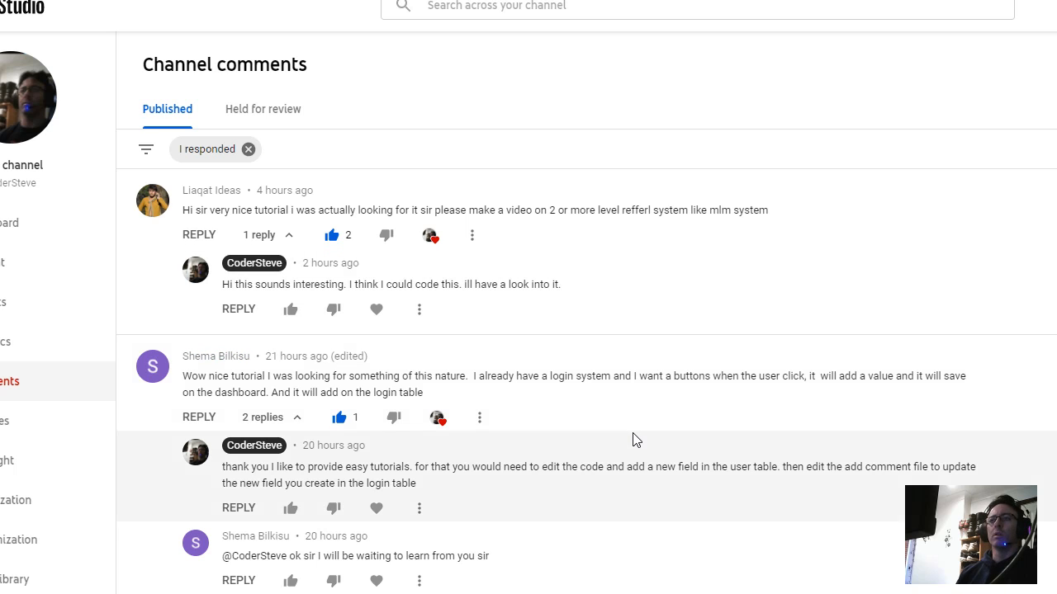
scroll("down", 3)
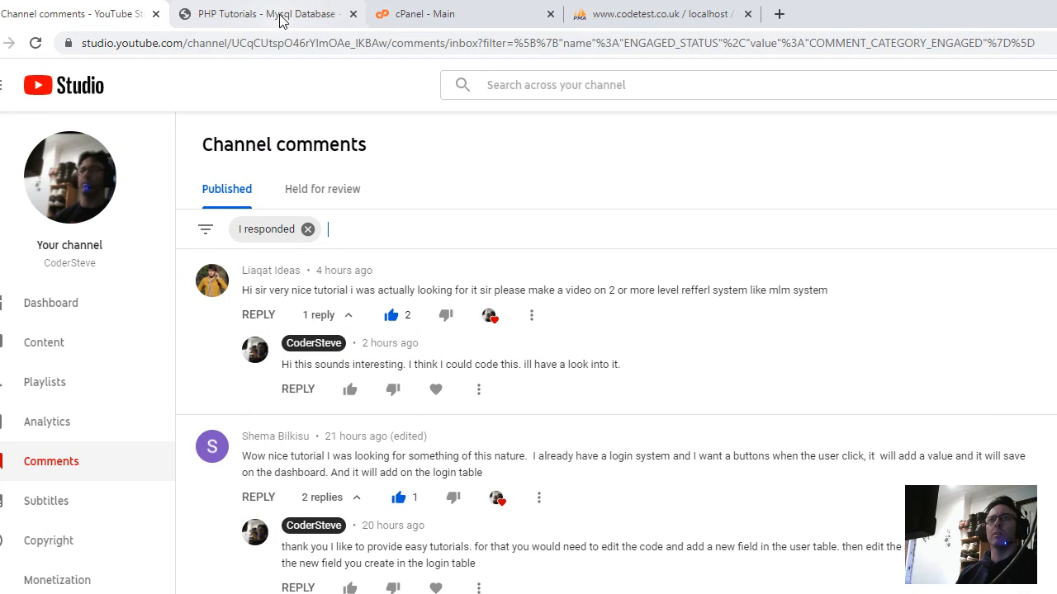
left_click(264, 14)
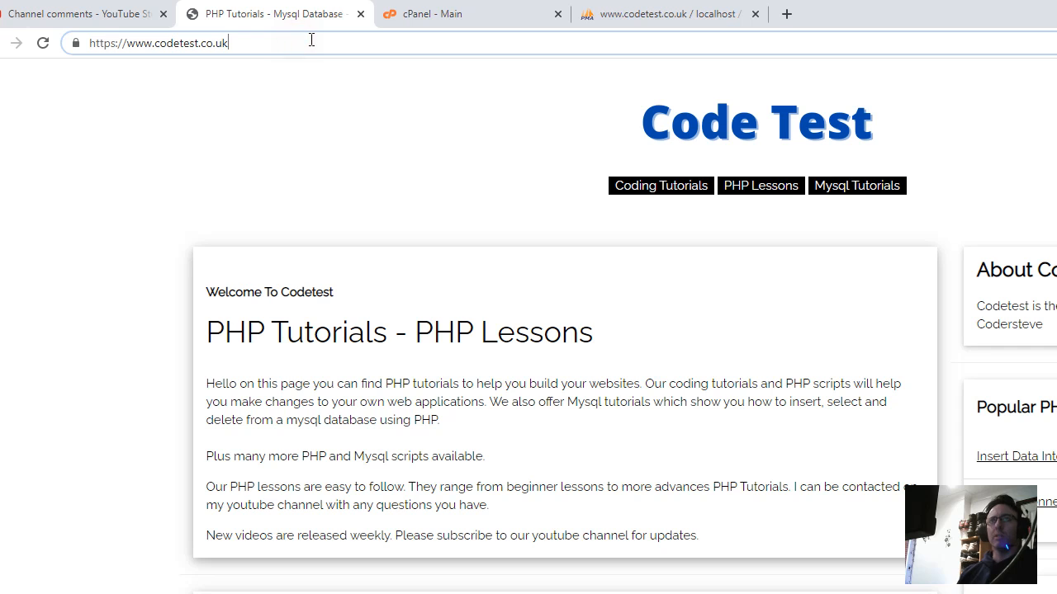
type("log")
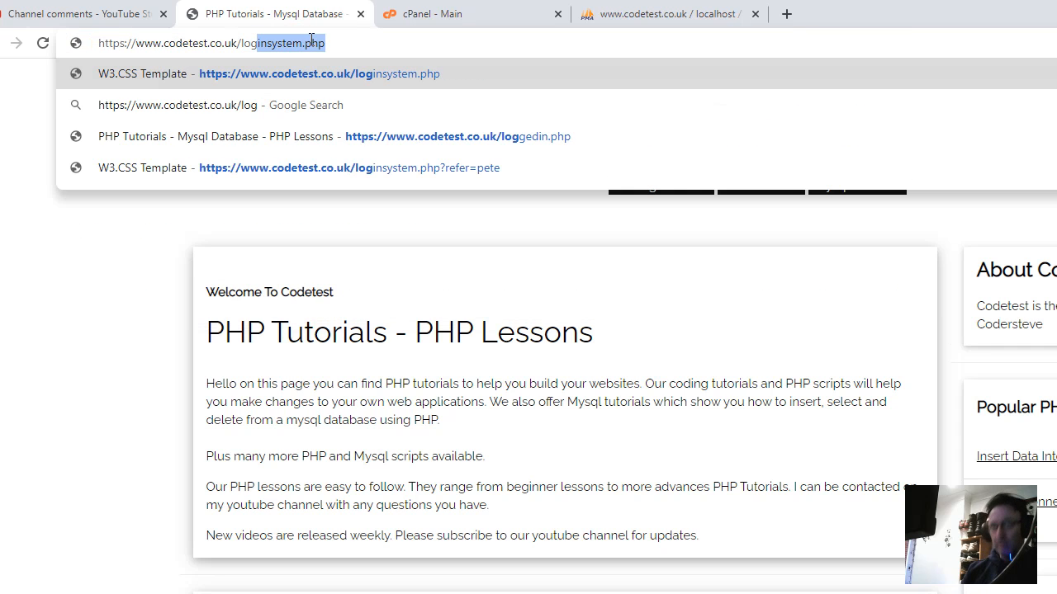
mouse_move(377, 84)
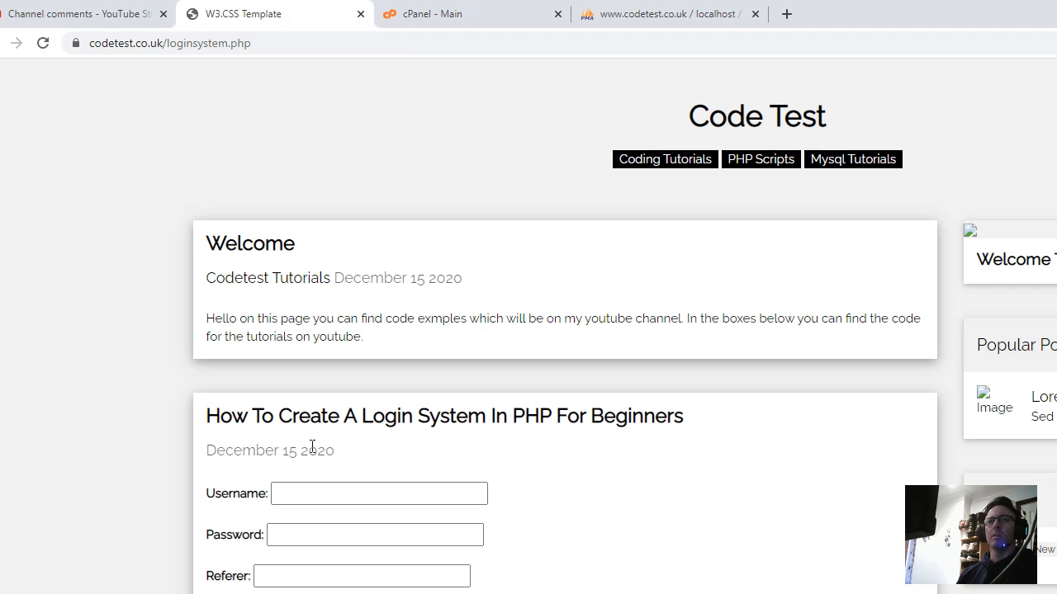
left_click(669, 14)
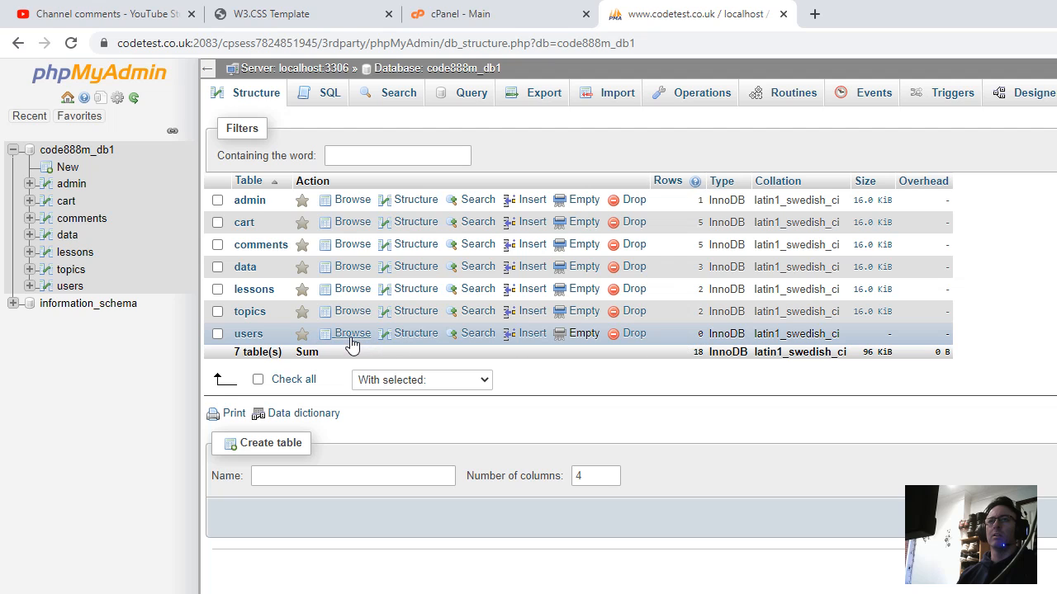
mouse_move(343, 342)
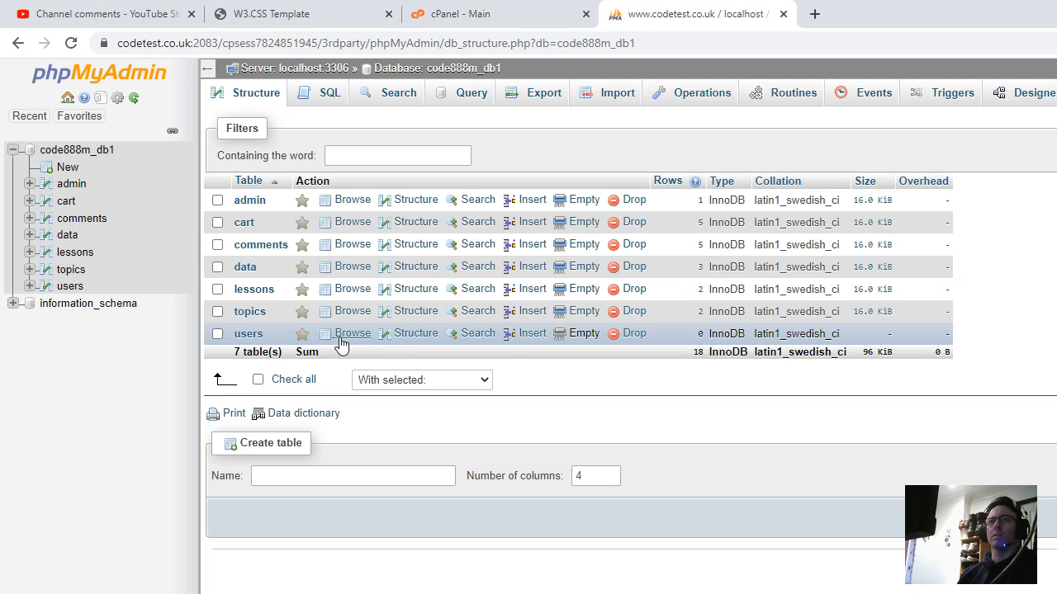
Step: Browse the users table, which shows no rows under id, username, password, refer, balance
left_click(352, 334)
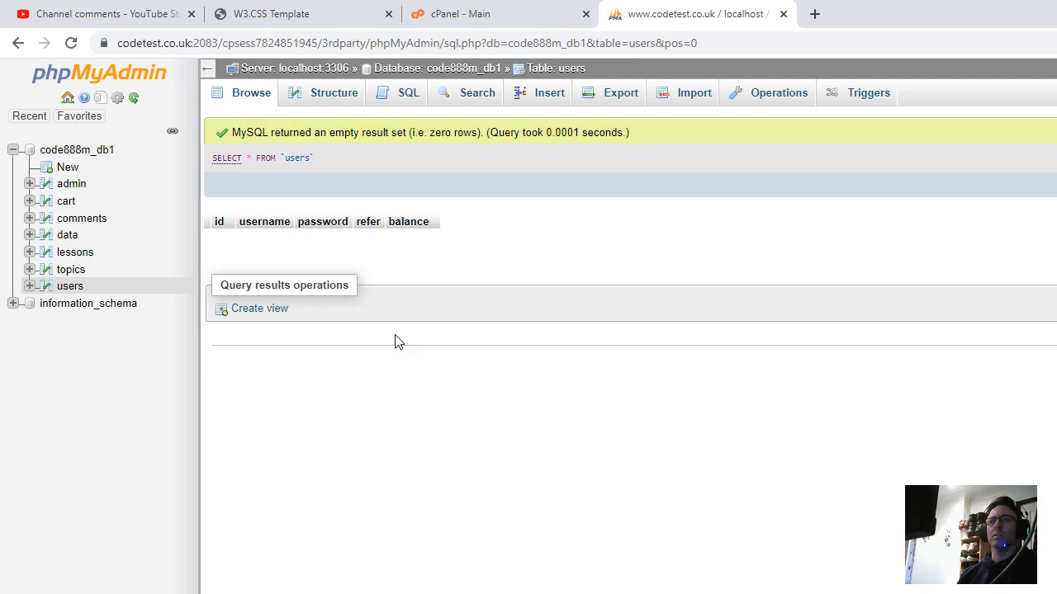
mouse_move(284, 256)
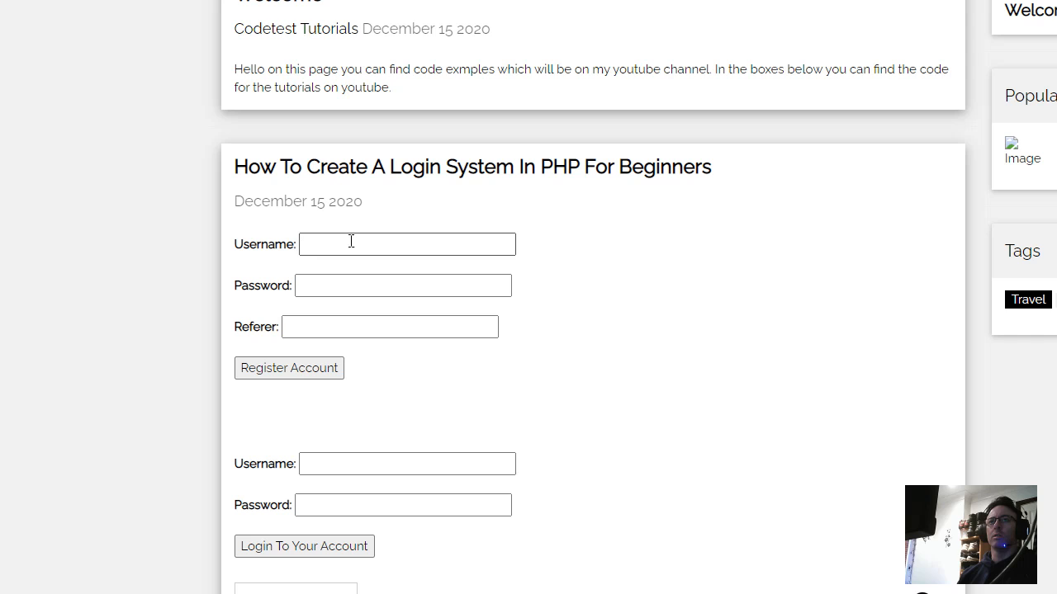
type("codersteve")
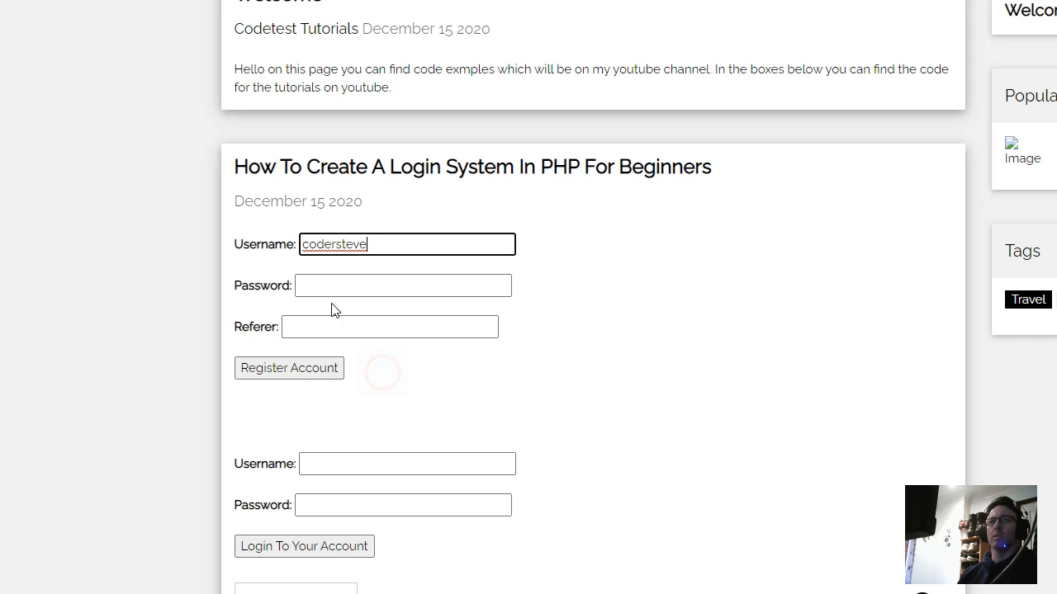
type("codersteve")
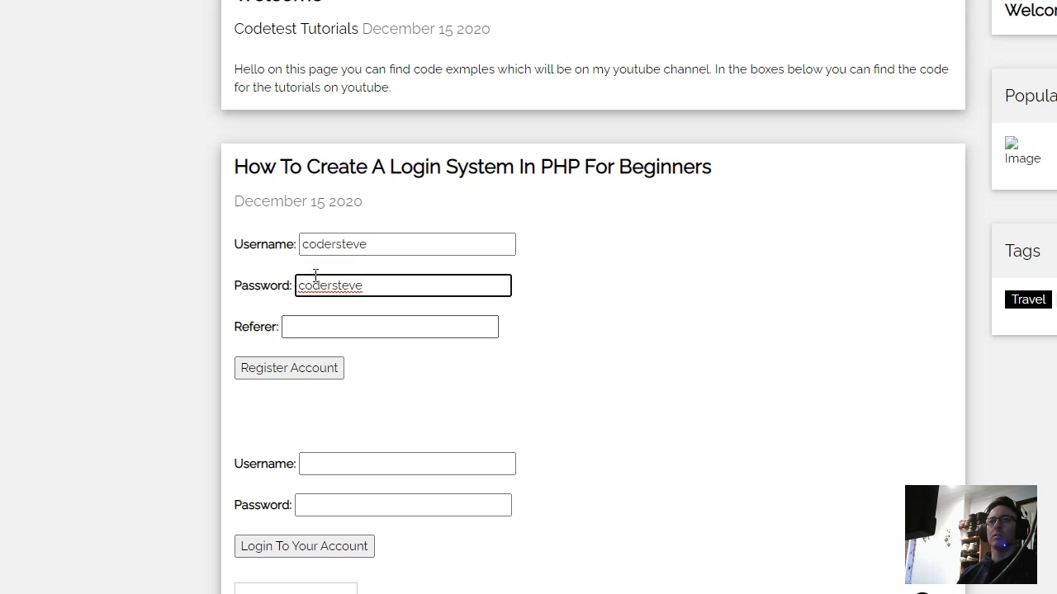
left_click(289, 368)
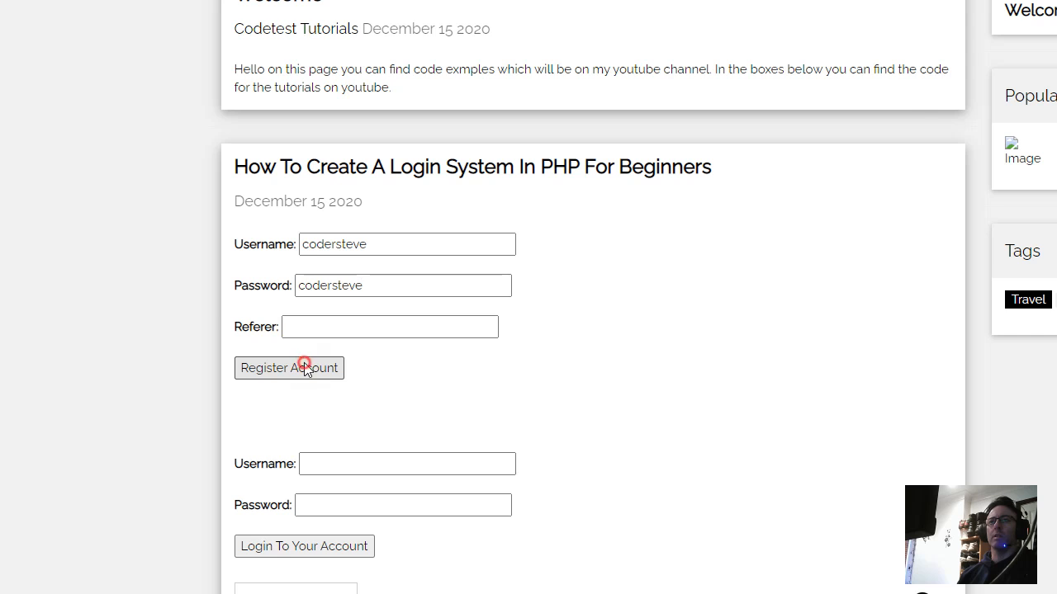
left_click(288, 367)
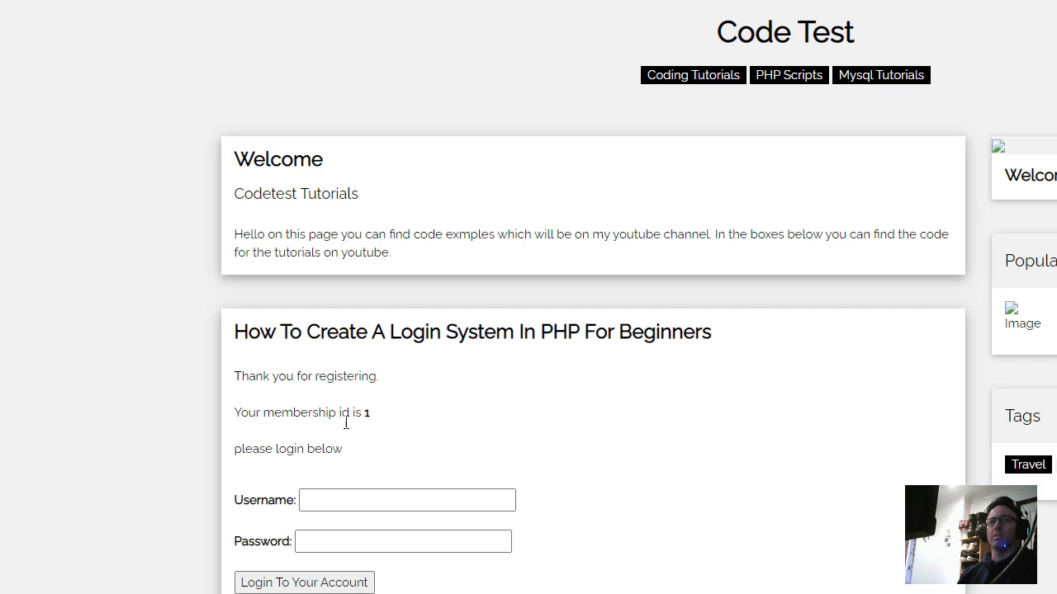
scroll("down", 3)
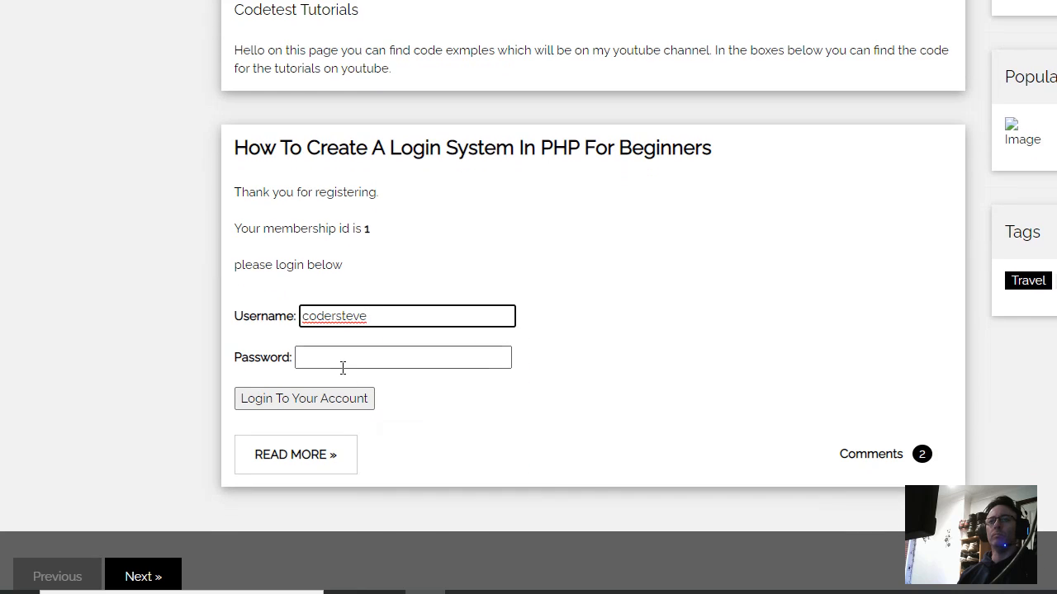
type("codersteve")
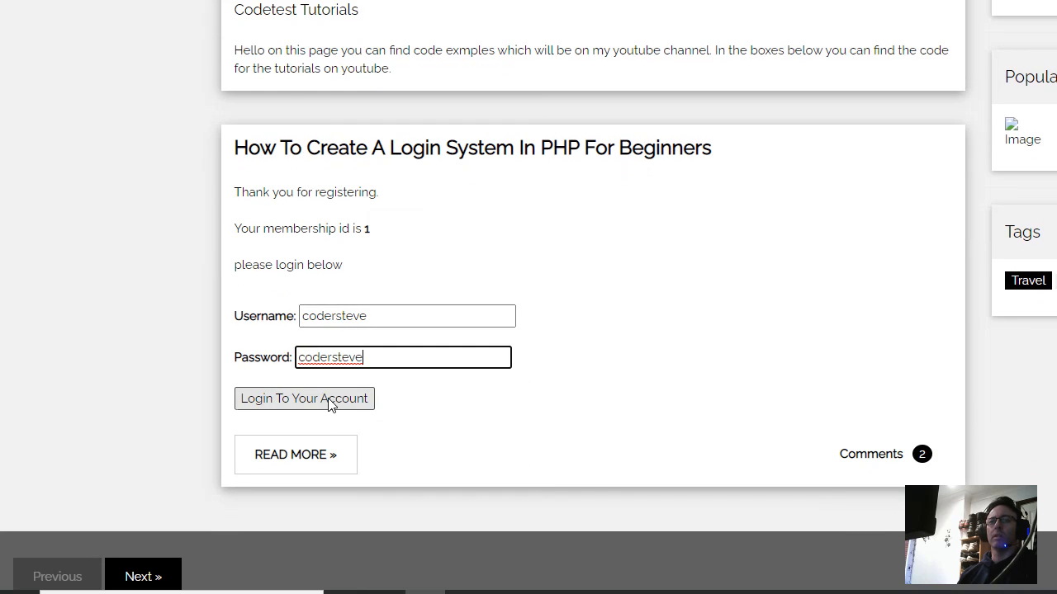
Step: Log in as codersteve and select his referral link on the welcome page
left_click(304, 398)
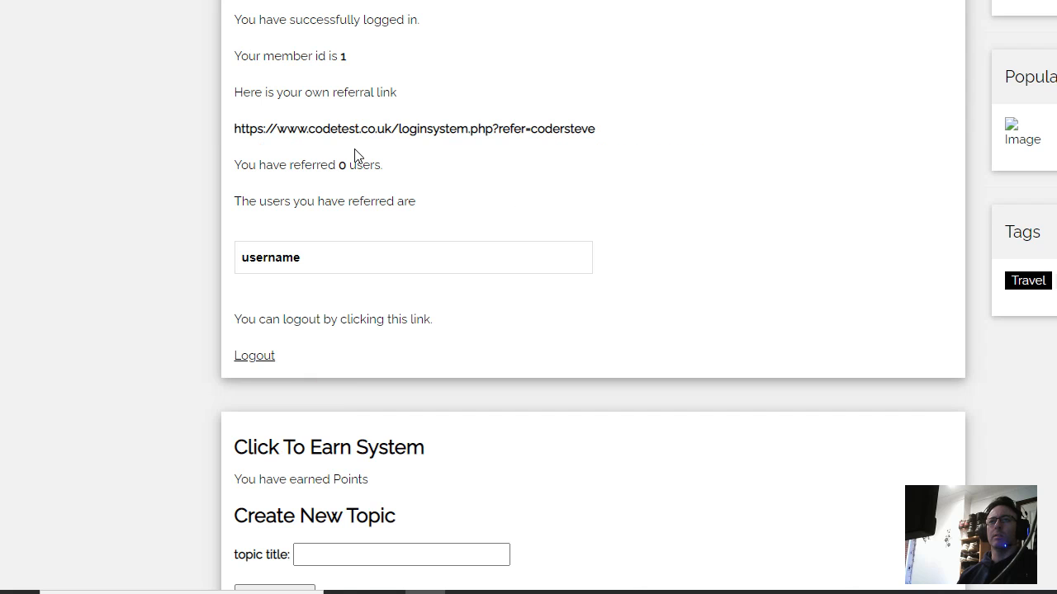
mouse_move(375, 316)
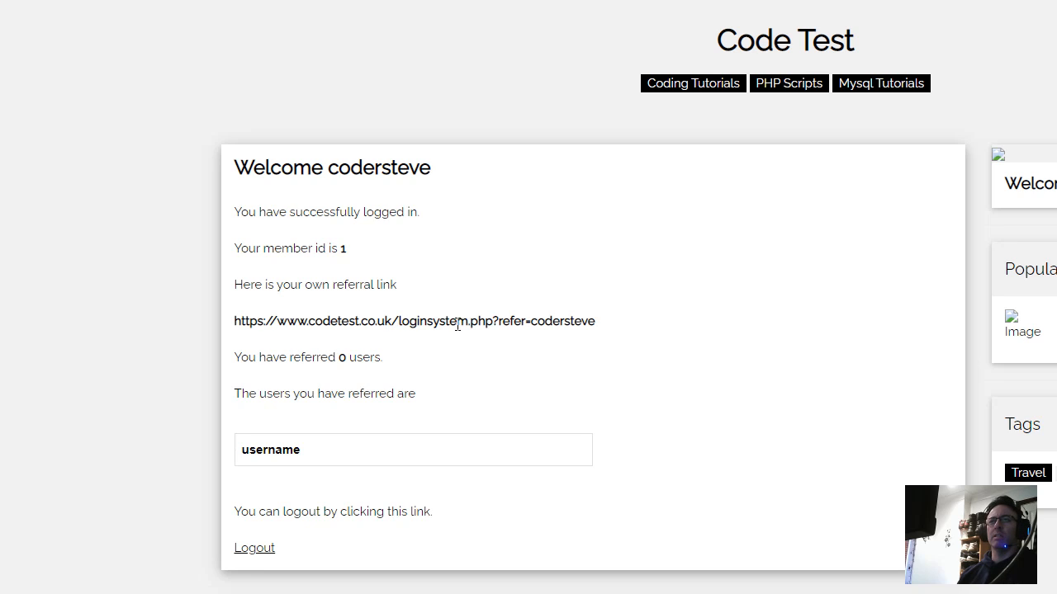
mouse_move(413, 322)
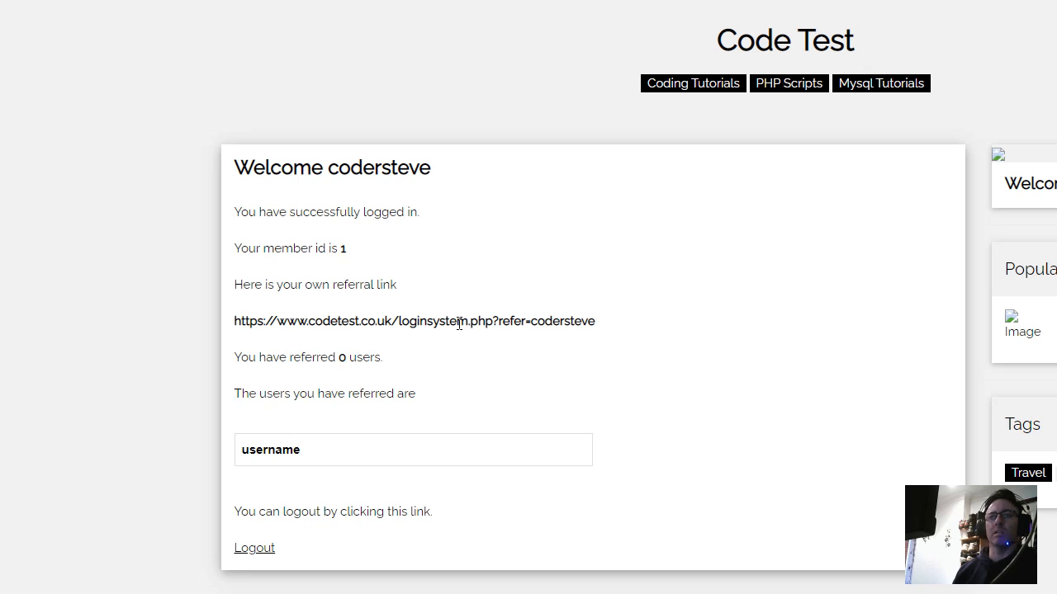
mouse_move(412, 324)
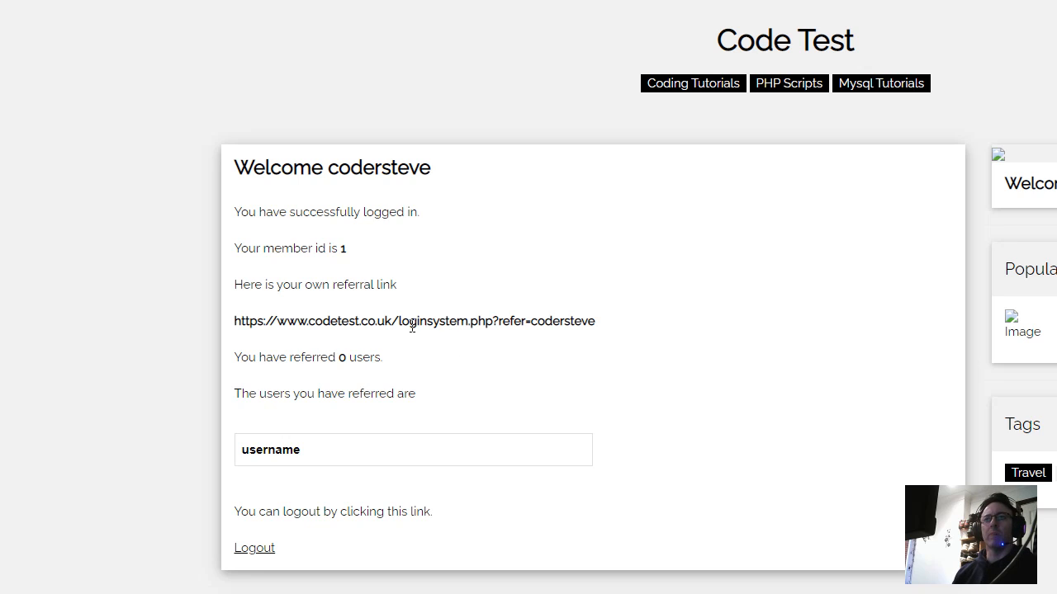
mouse_move(470, 181)
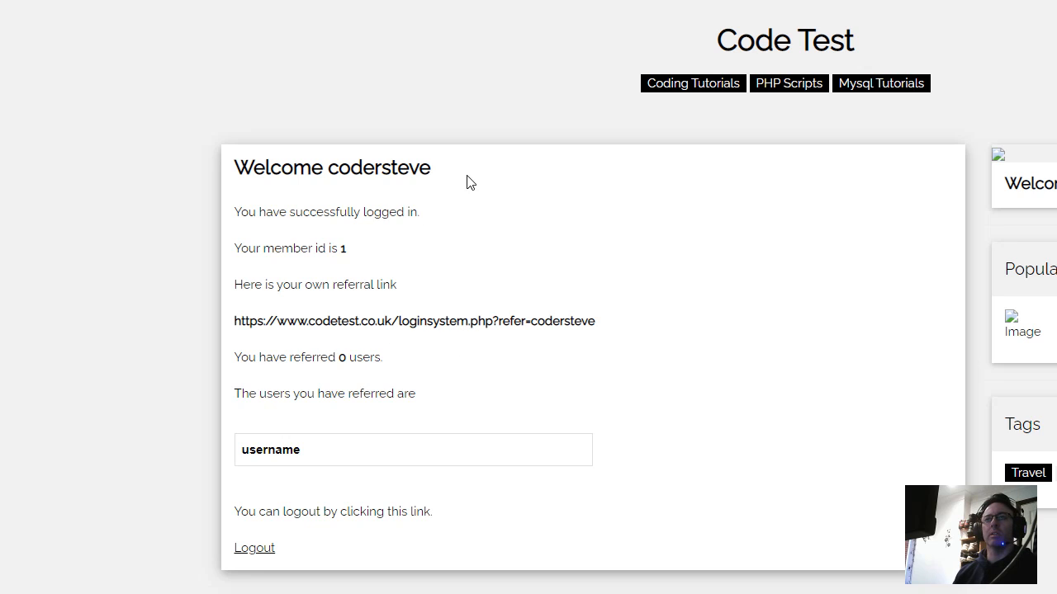
mouse_move(405, 171)
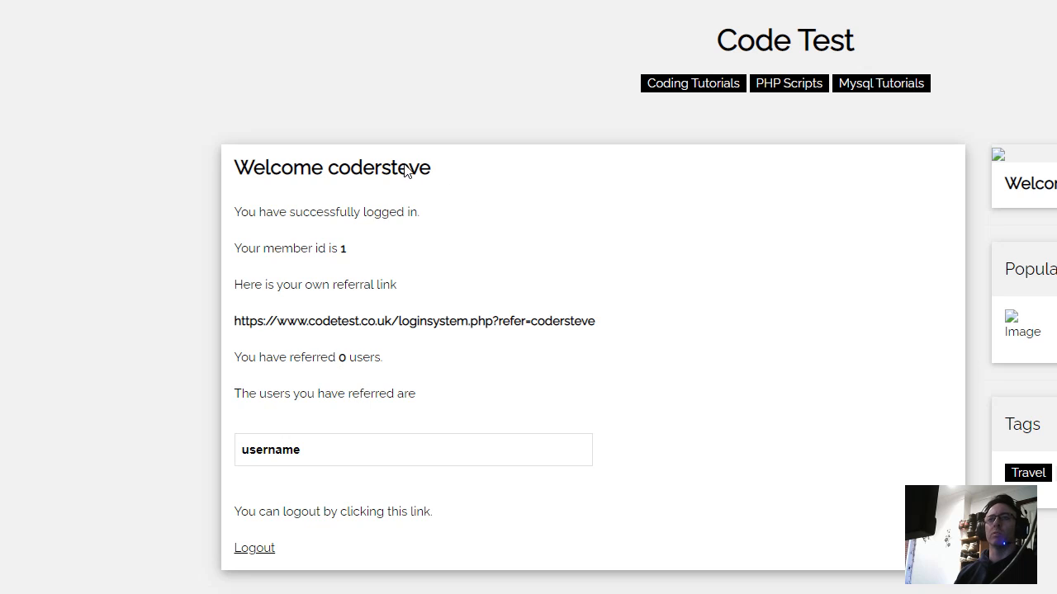
mouse_move(561, 281)
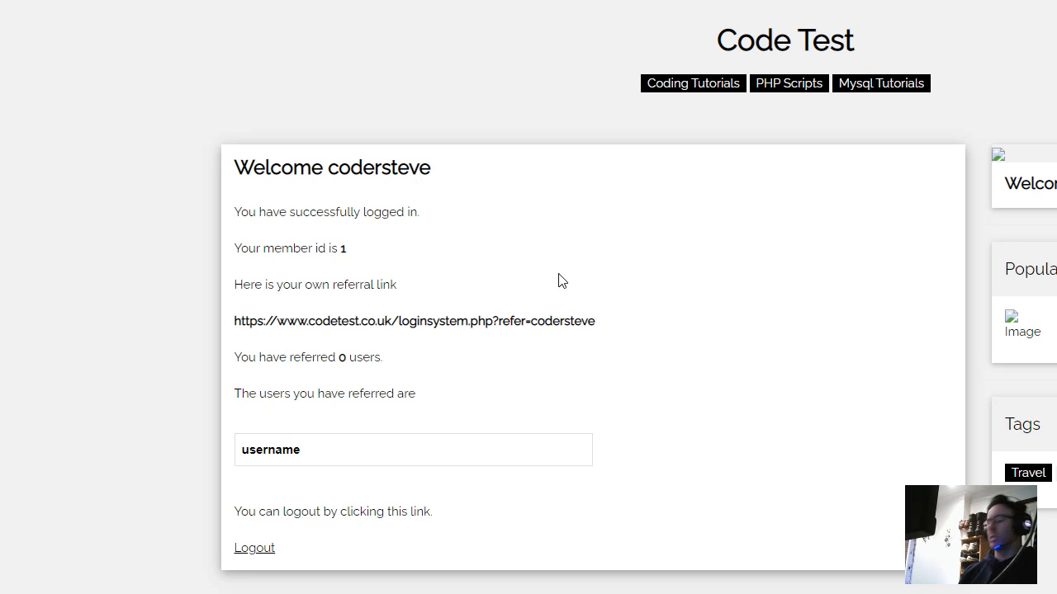
mouse_move(528, 258)
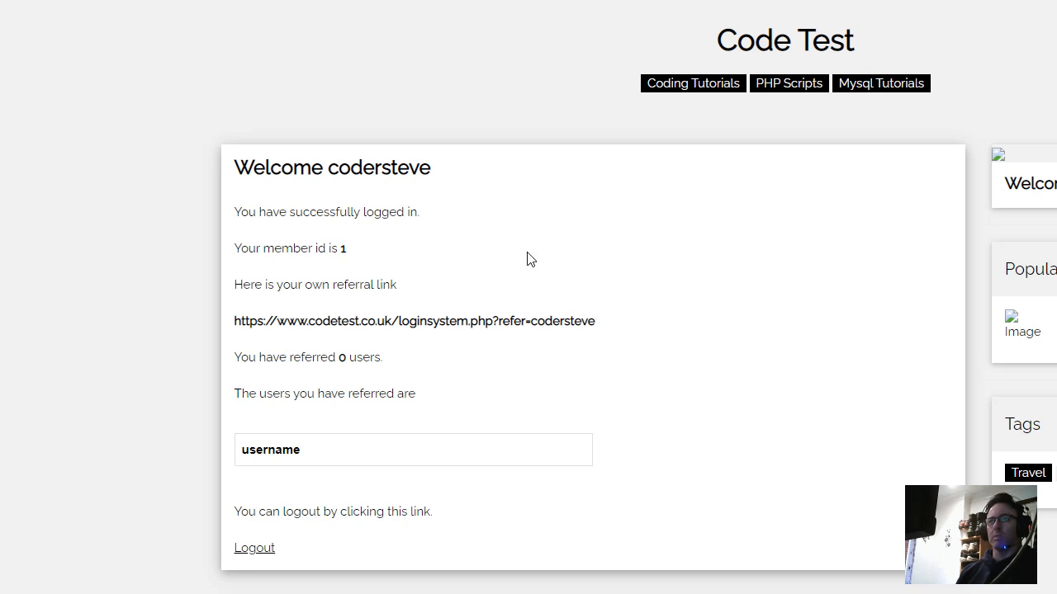
mouse_move(211, 372)
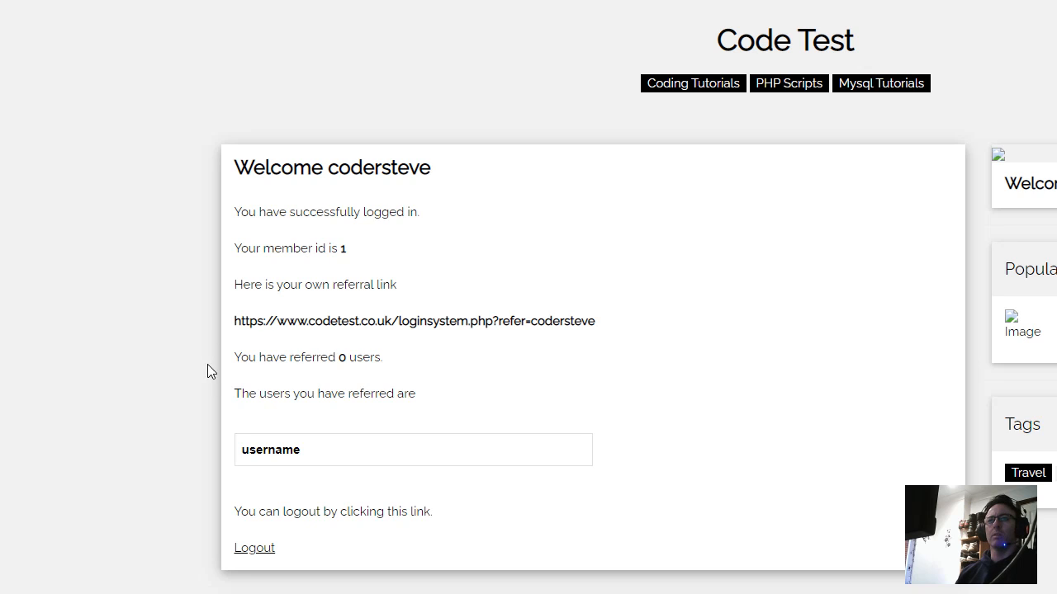
mouse_move(365, 338)
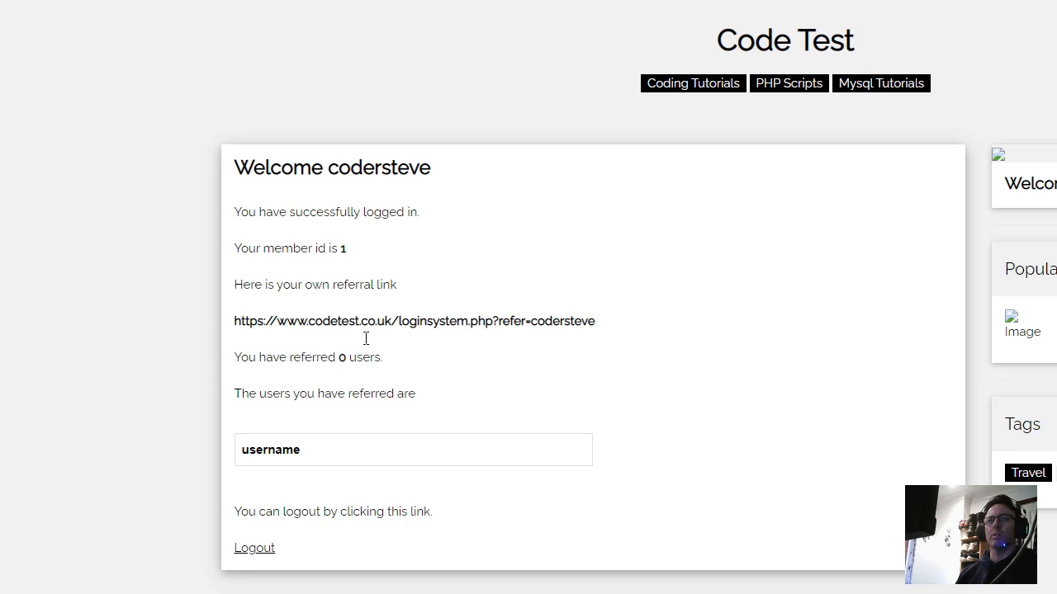
left_click(693, 14)
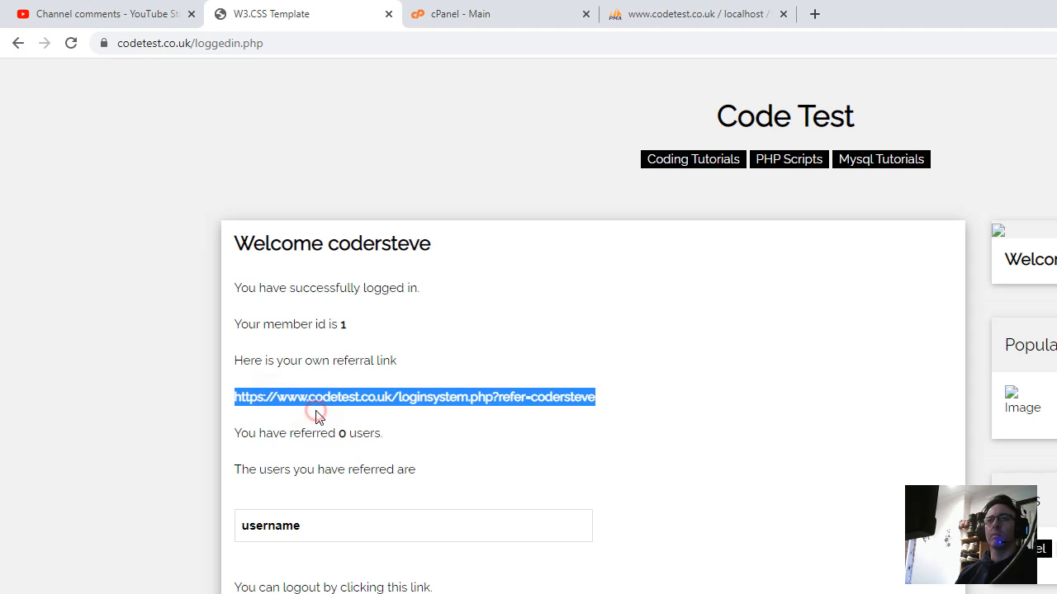
Step: Paste codersteve's referral link into the address bar and open the referral registration page
left_click(190, 43)
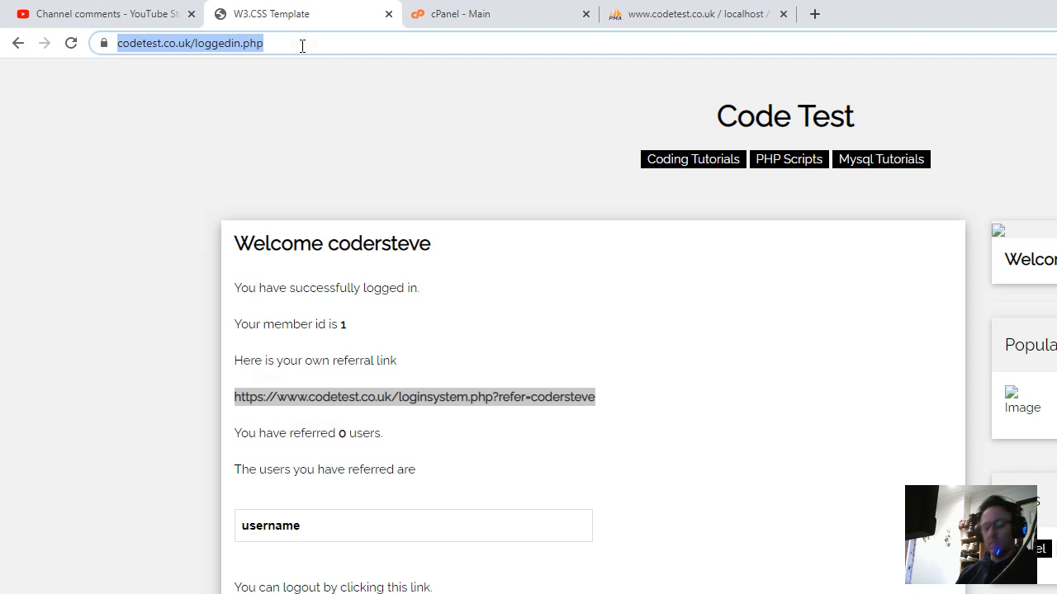
right_click(190, 43)
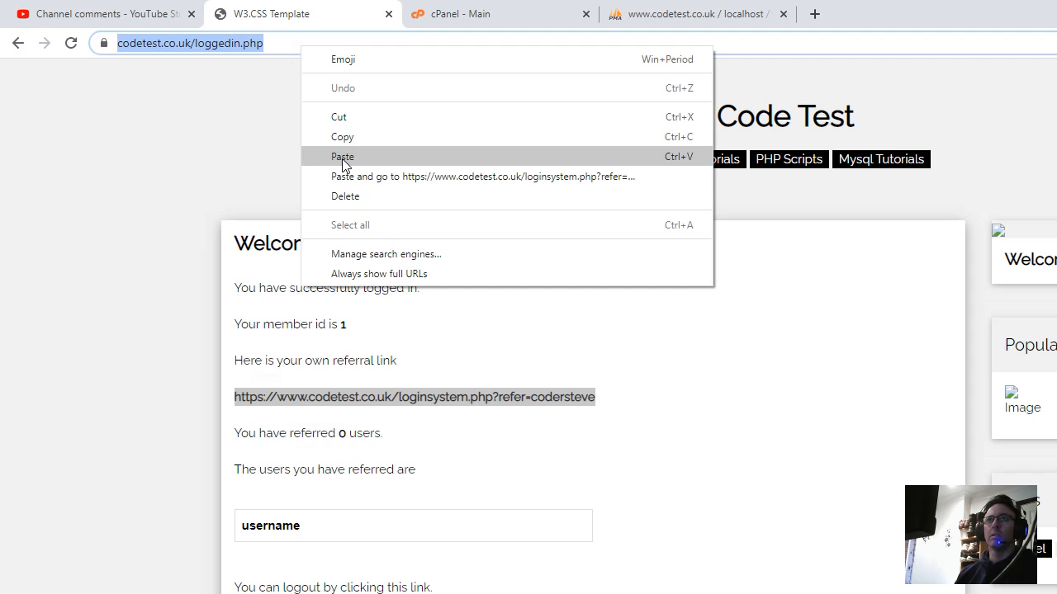
left_click(342, 157)
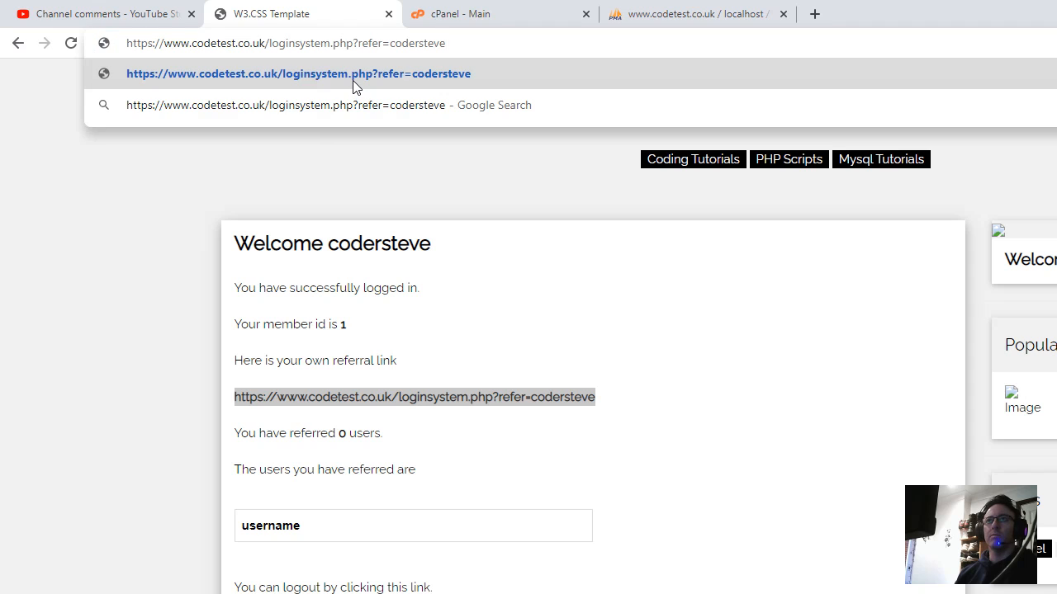
left_click(298, 73)
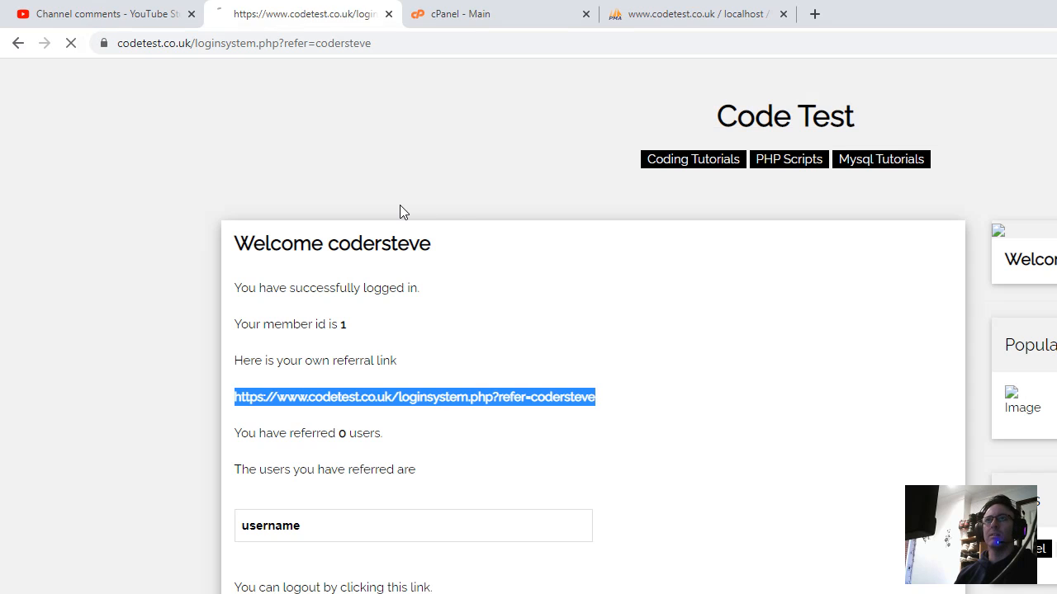
scroll("down", 3)
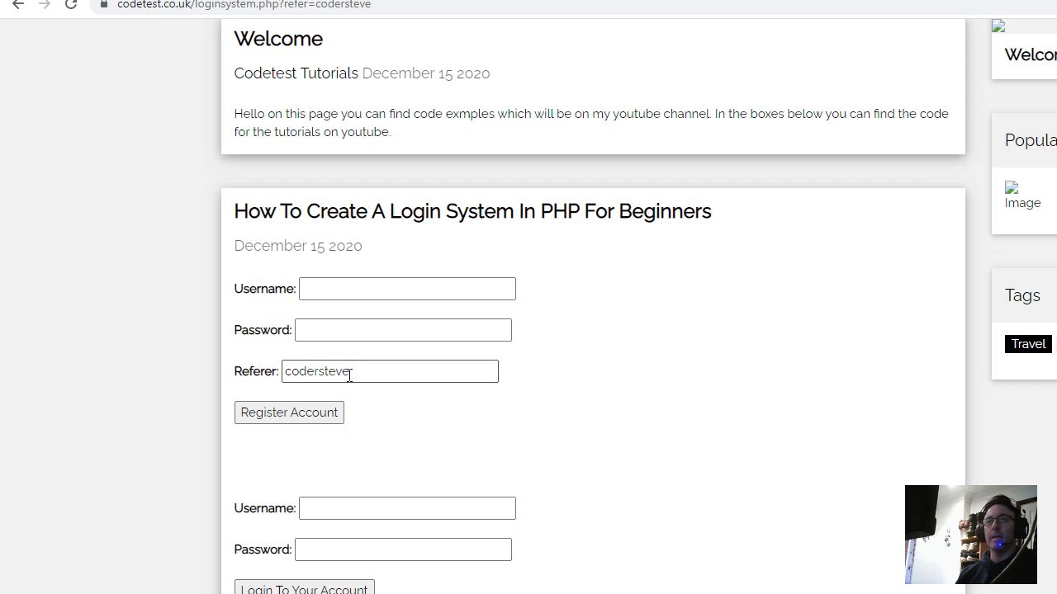
scroll("down", 3)
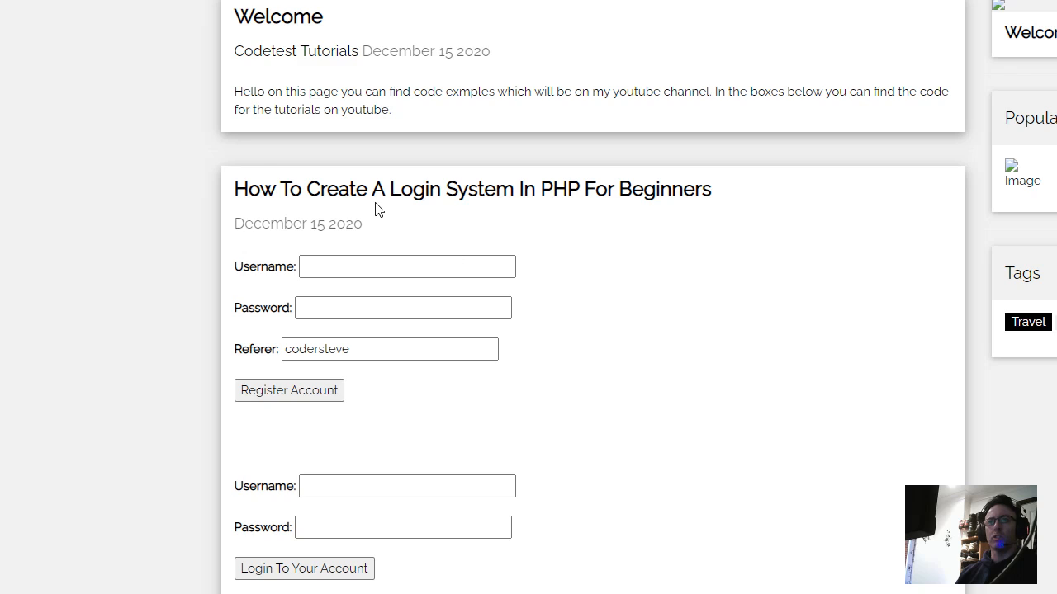
left_click(629, 578)
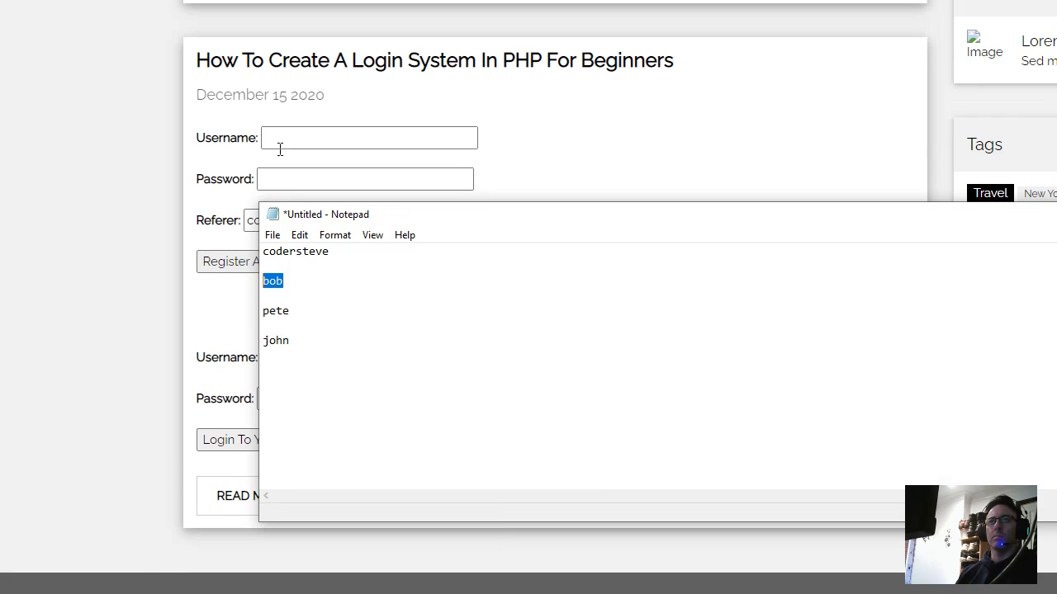
right_click(369, 147)
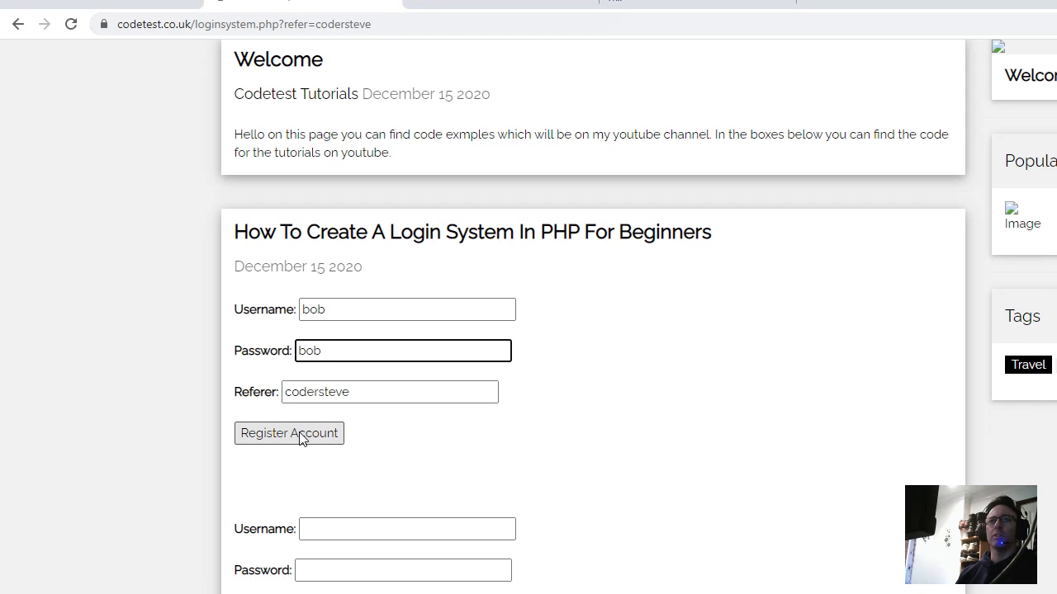
left_click(288, 432)
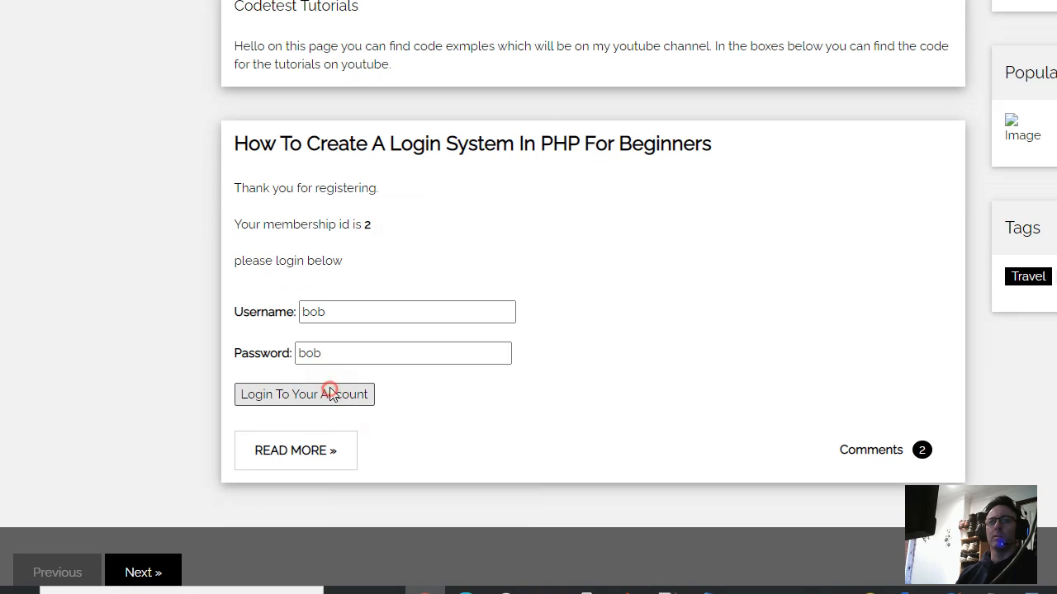
Step: Log in as bob and review his page with member id 2 and referral link
left_click(303, 394)
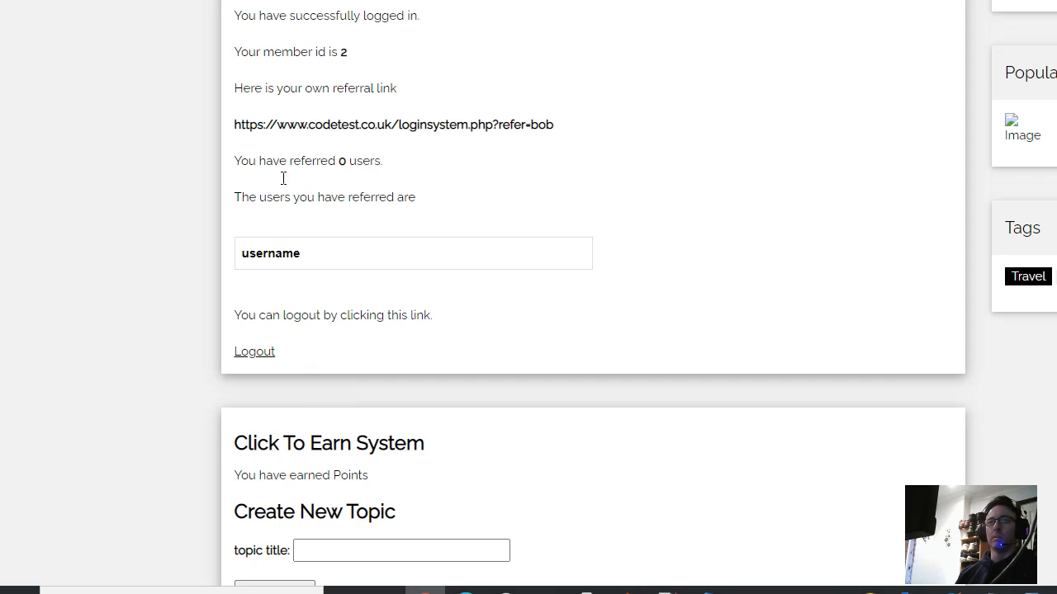
scroll("up", 3)
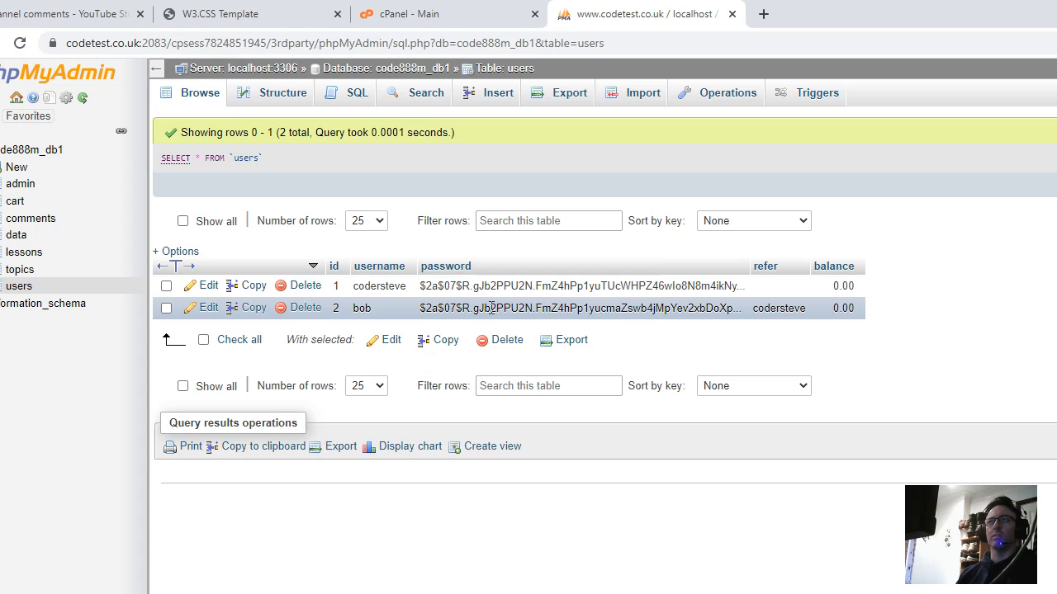
mouse_move(275, 18)
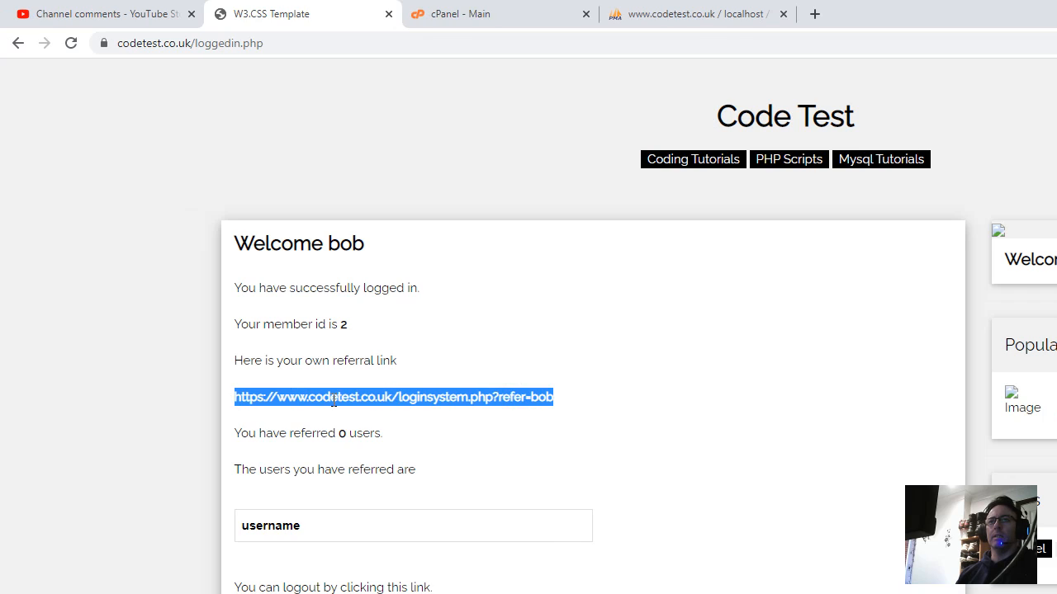
mouse_move(543, 362)
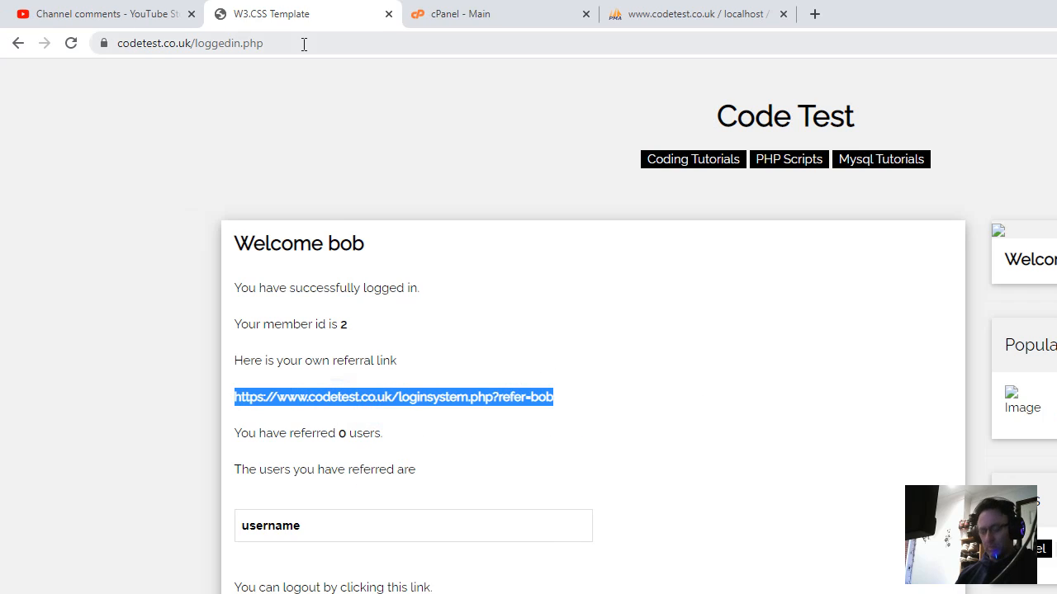
right_click(190, 43)
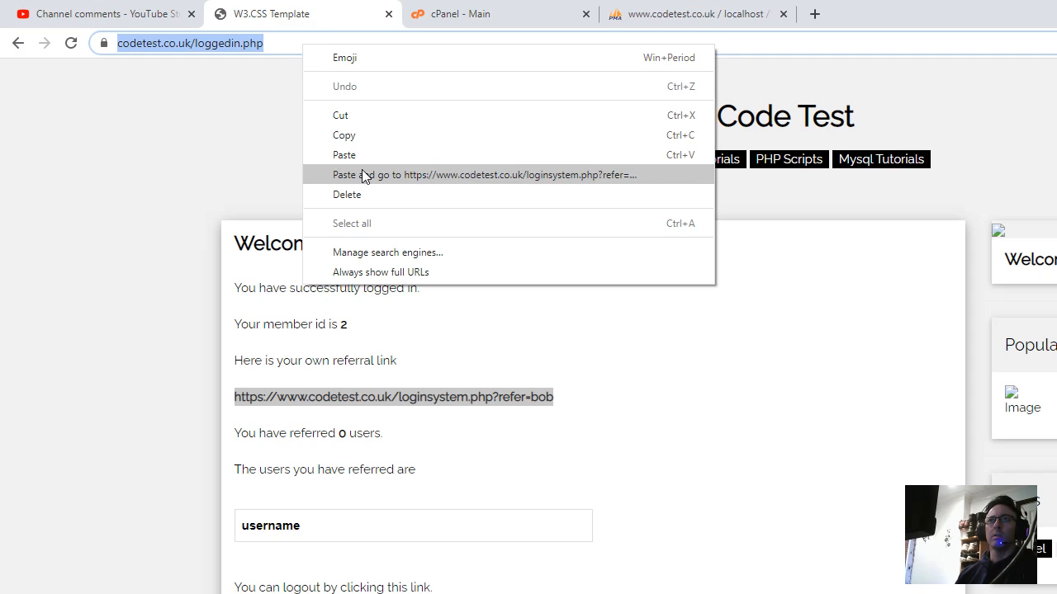
left_click(366, 174)
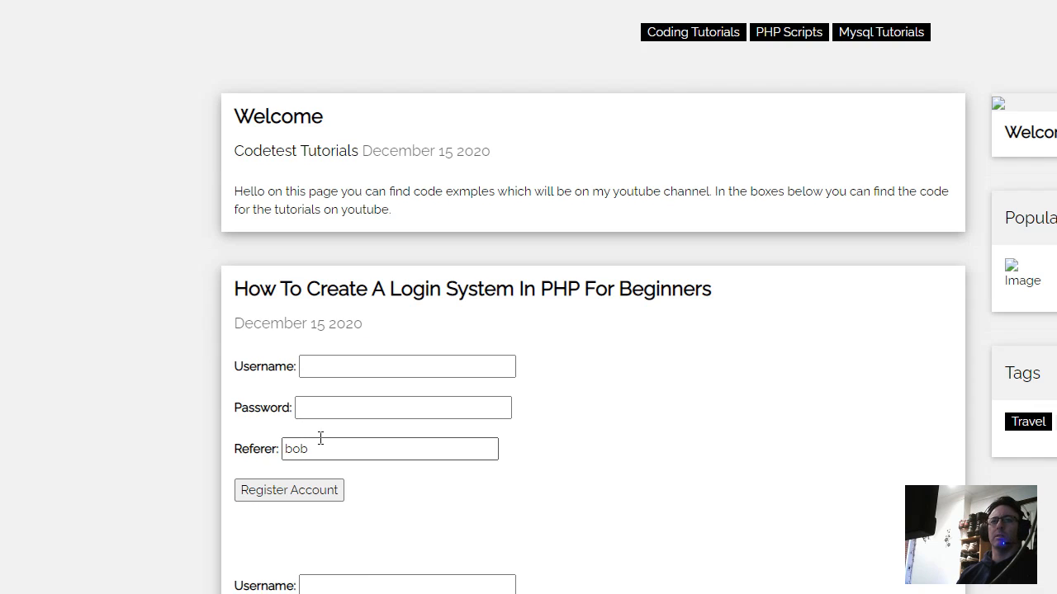
scroll("down", 3)
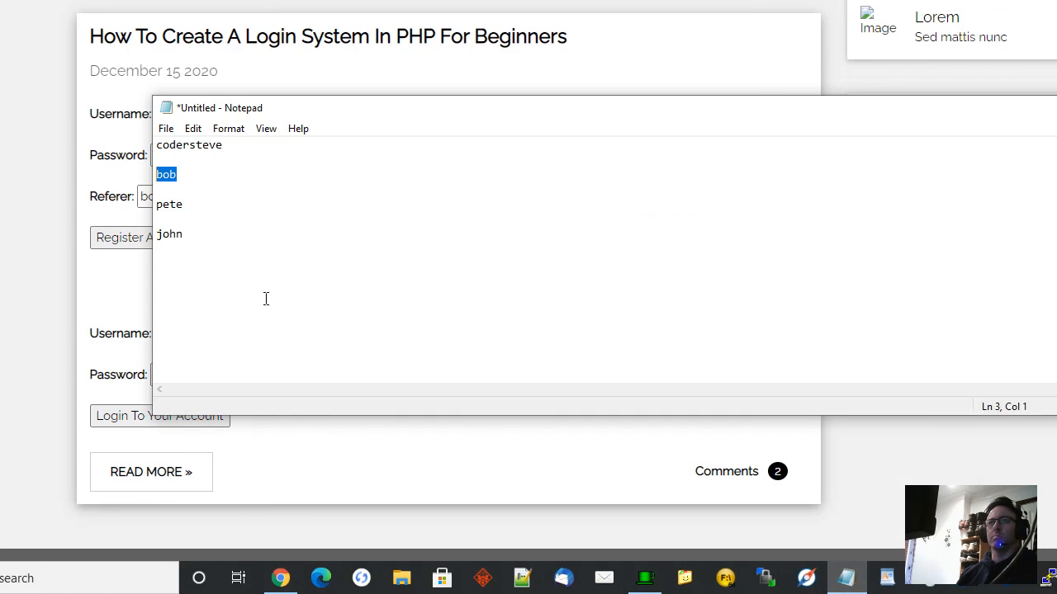
right_click(281, 204)
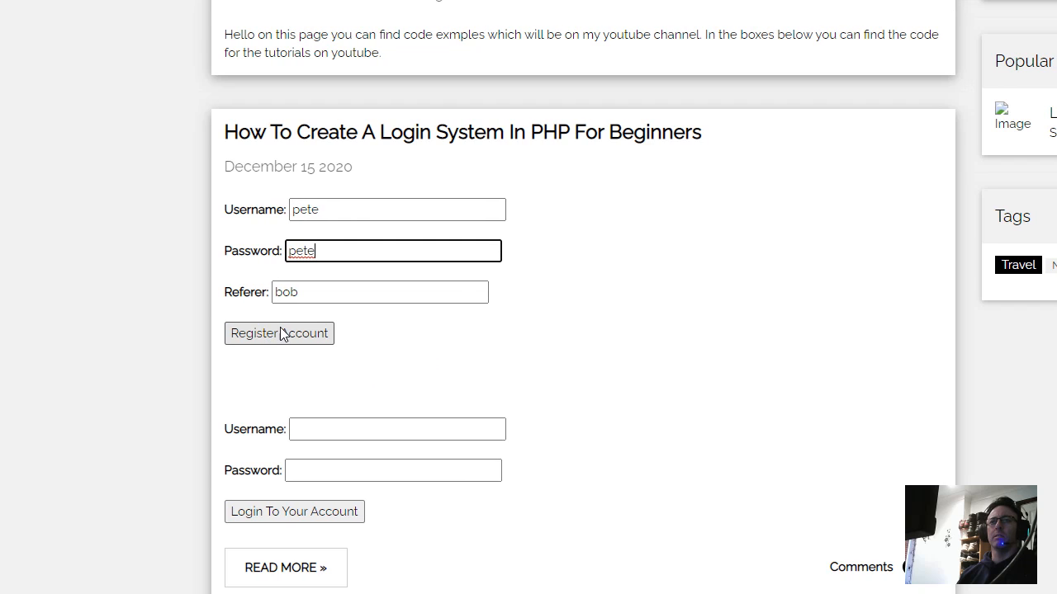
left_click(279, 333)
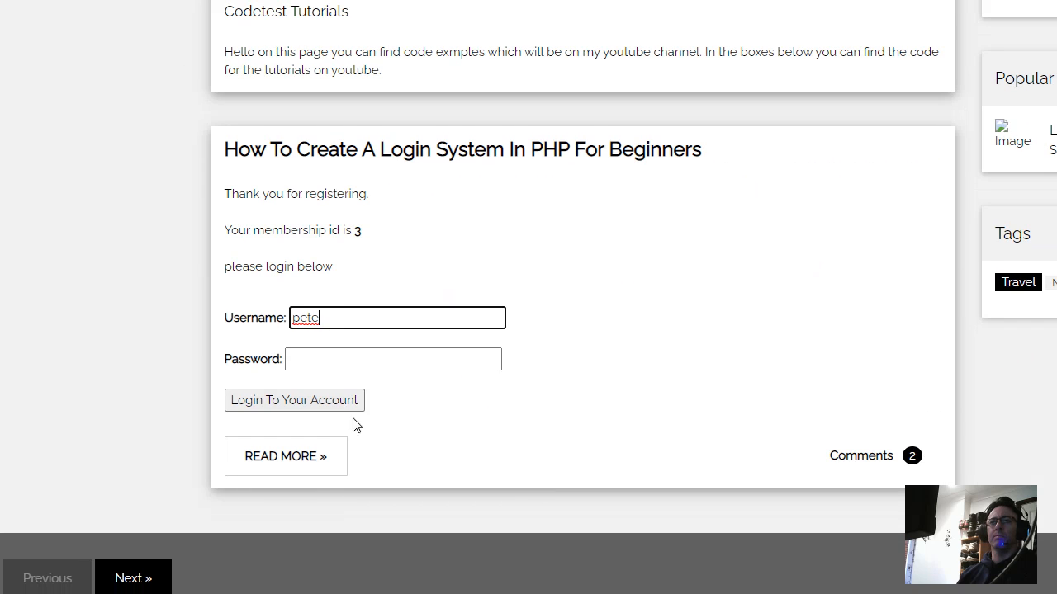
right_click(393, 358)
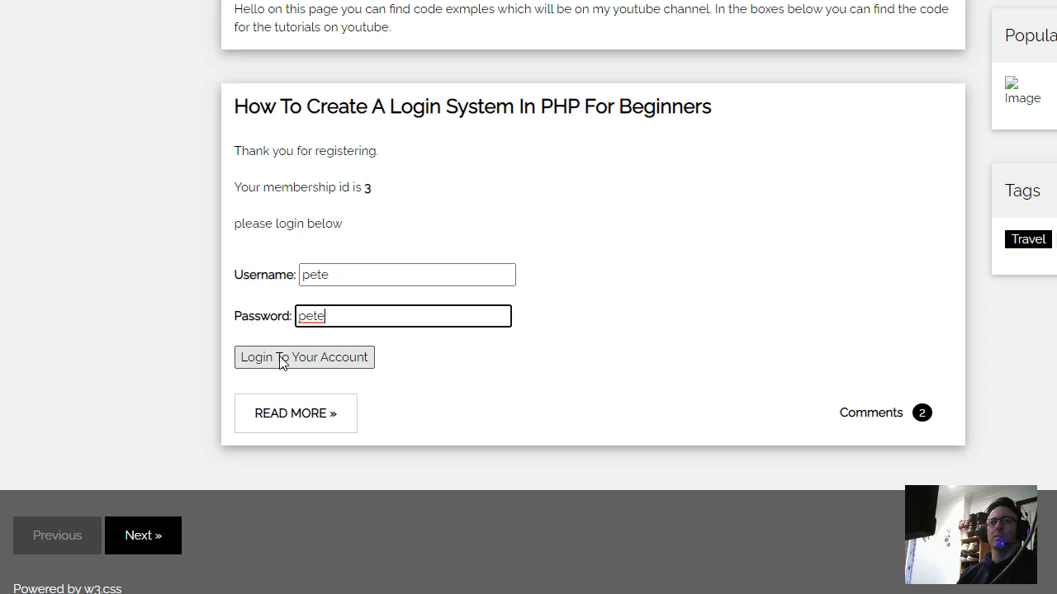
Step: Log in as pete to show member id 3 and his referral link
left_click(304, 356)
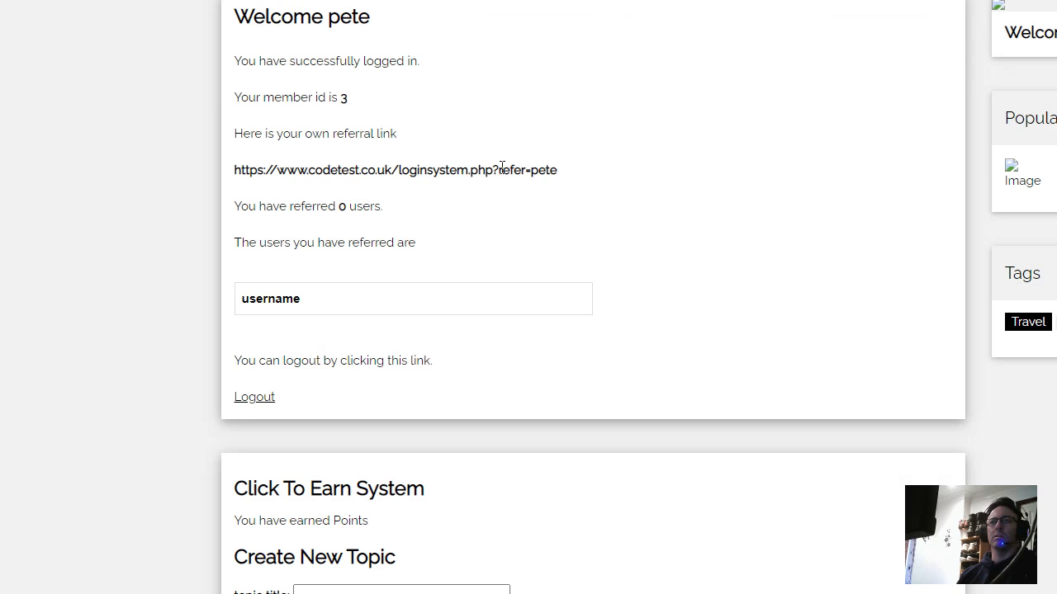
mouse_move(393, 156)
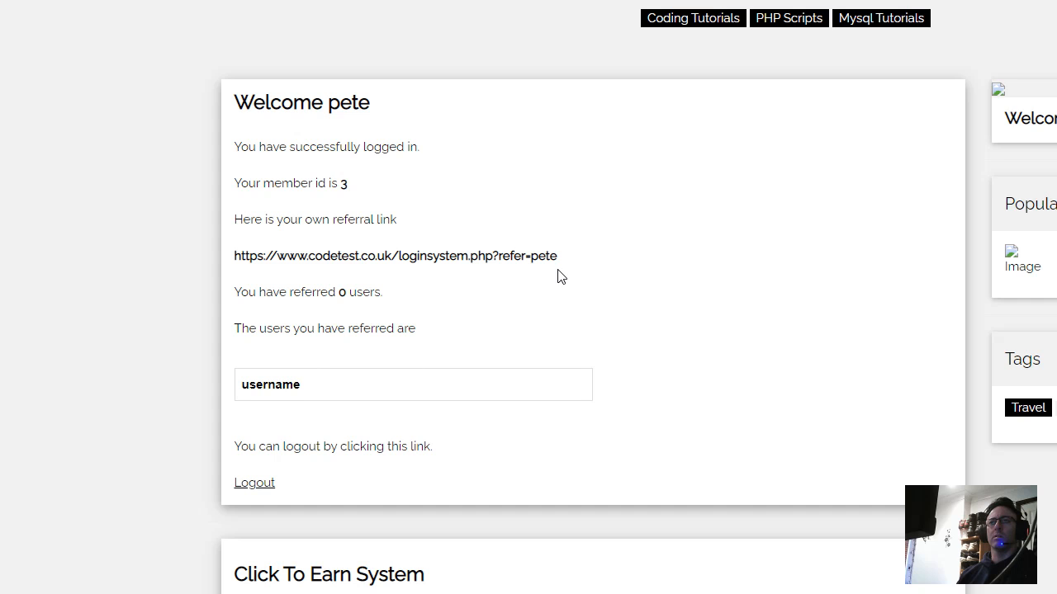
Step: Return to /loginsystem.php, log in as codersteve, and scroll to the referred users list showing bob
left_click(255, 482)
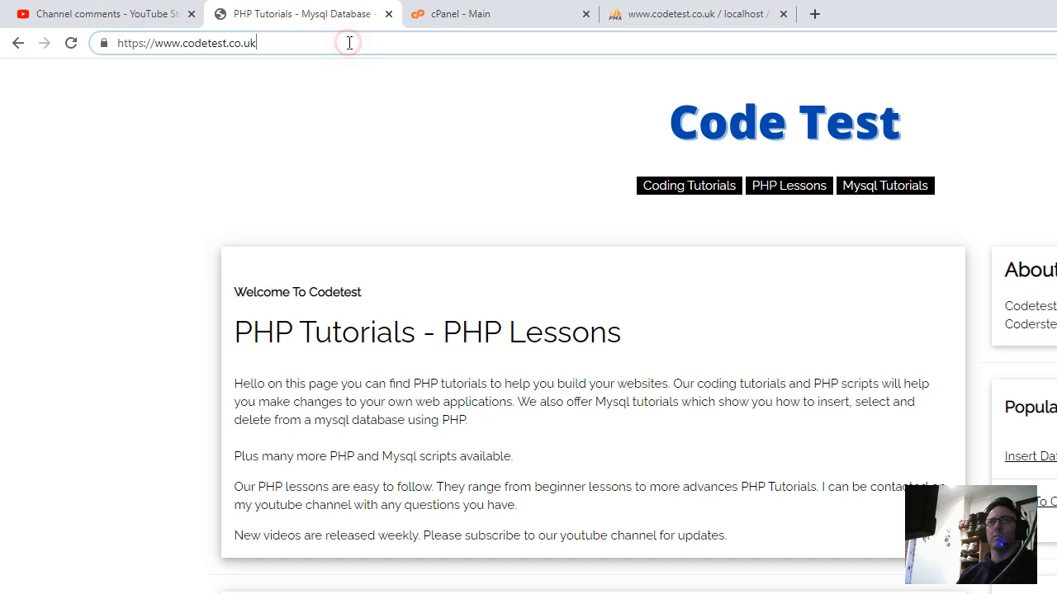
type("/loginsystem.php")
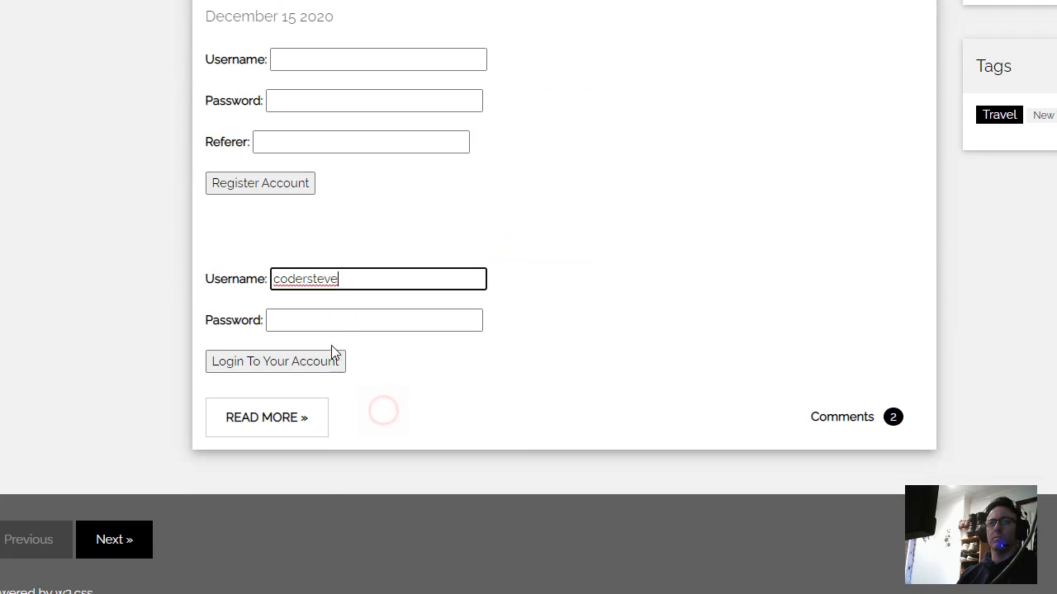
type("codersteve")
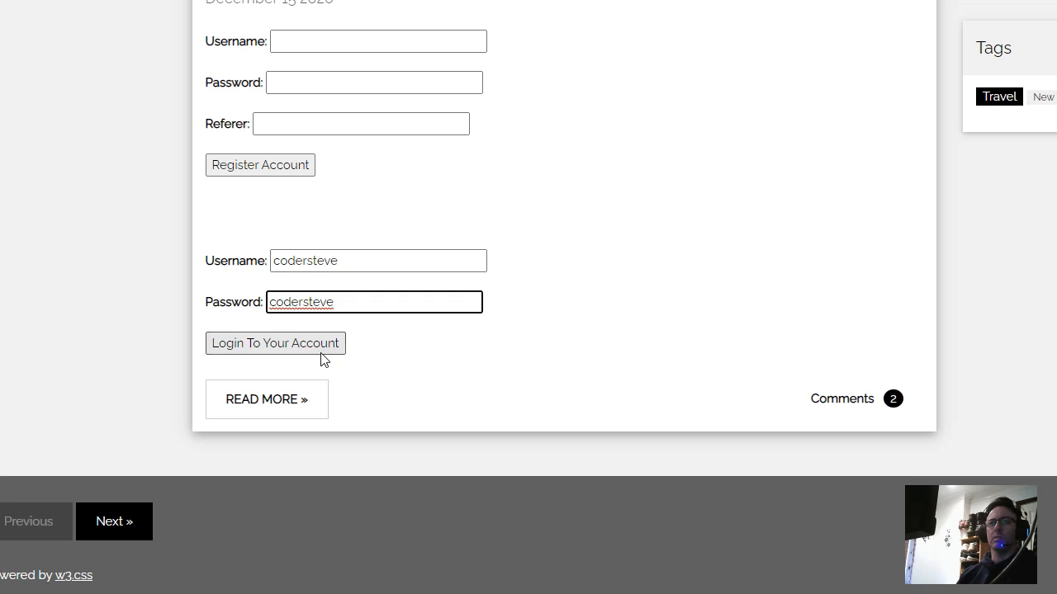
left_click(275, 343)
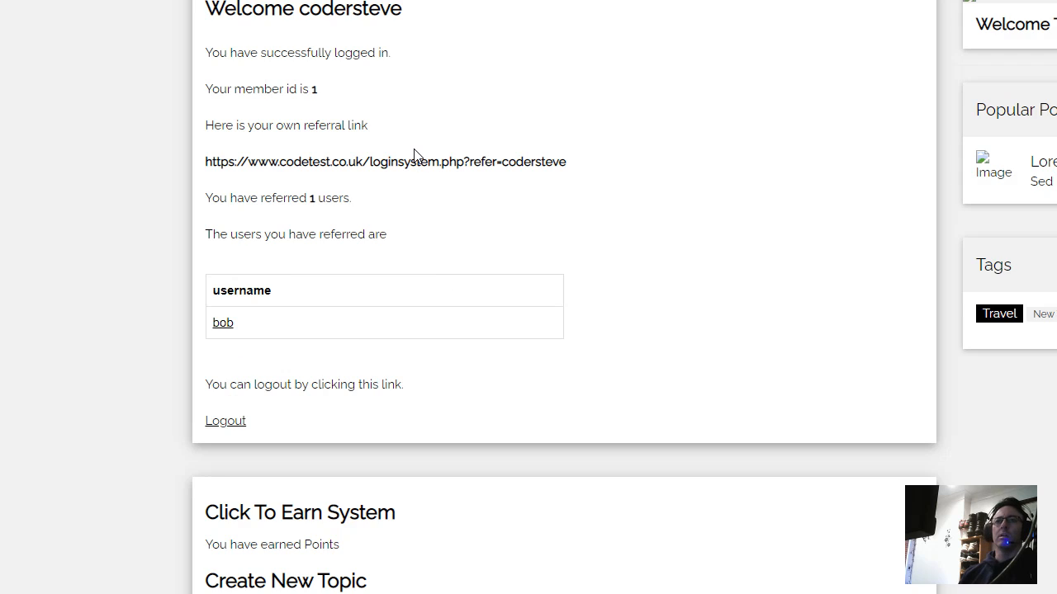
mouse_move(263, 277)
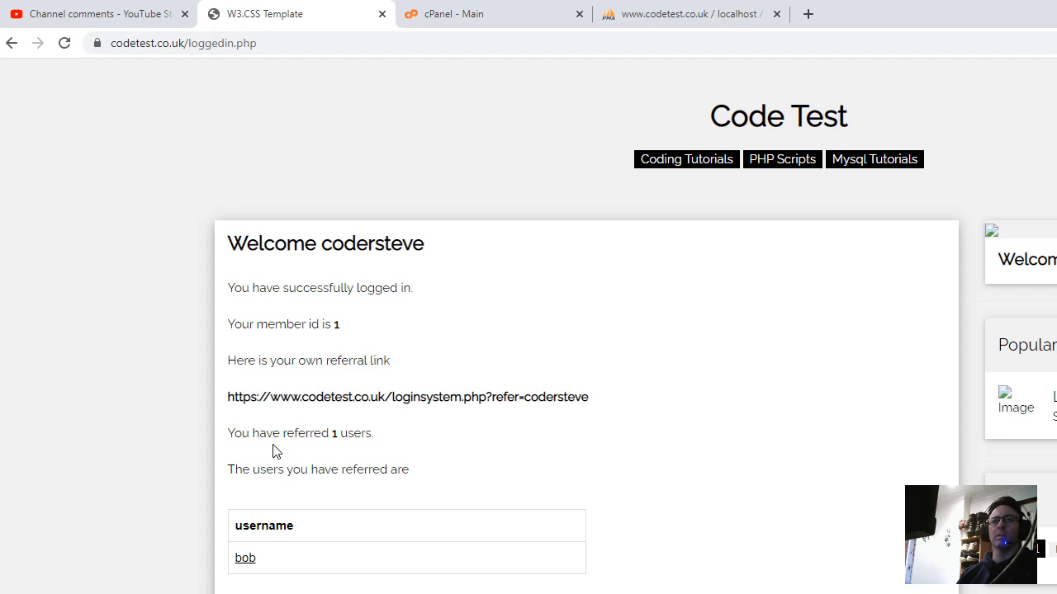
mouse_move(386, 446)
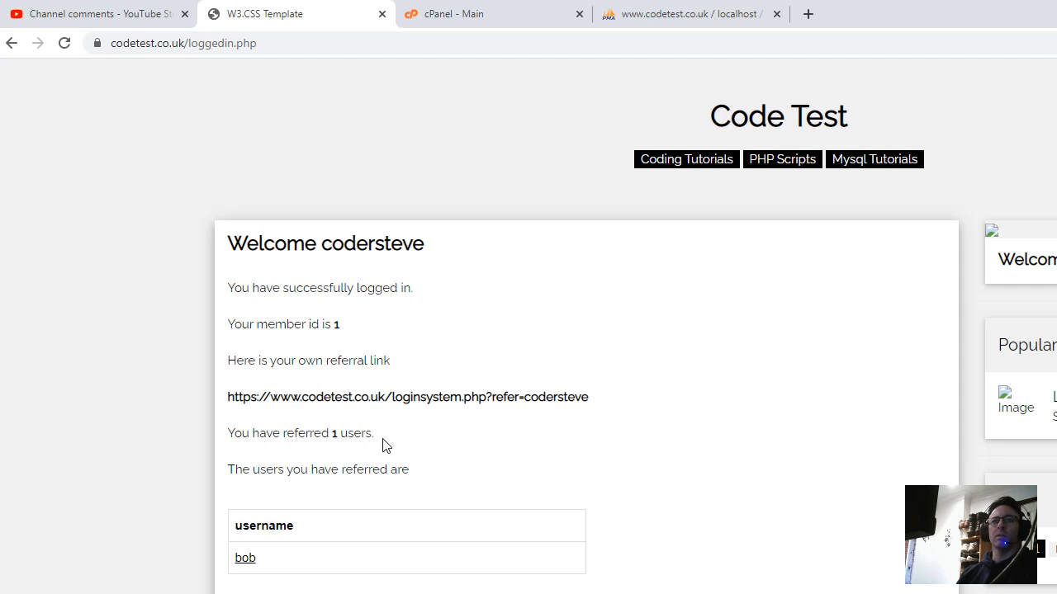
scroll("down", 3)
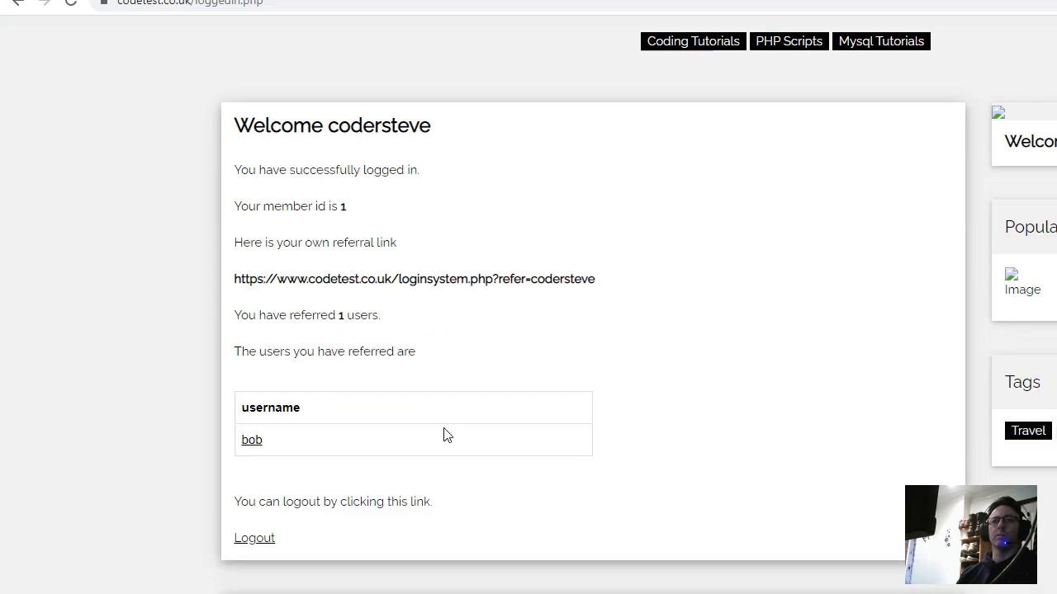
scroll("down", 3)
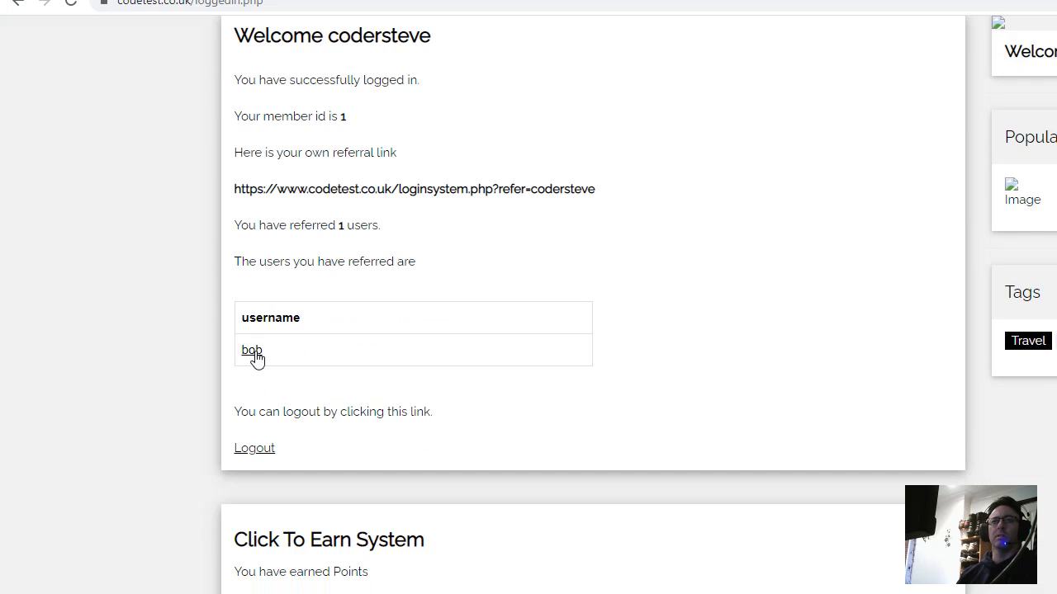
mouse_move(257, 367)
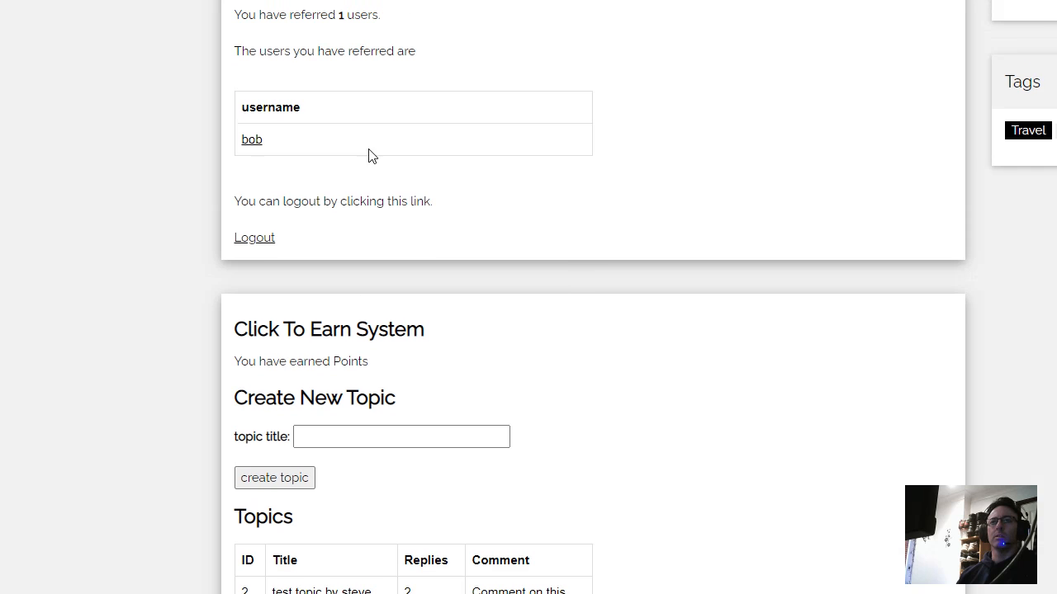
Step: Open bob's stats page from codersteve's referred users table and view the Notepad username list
left_click(251, 139)
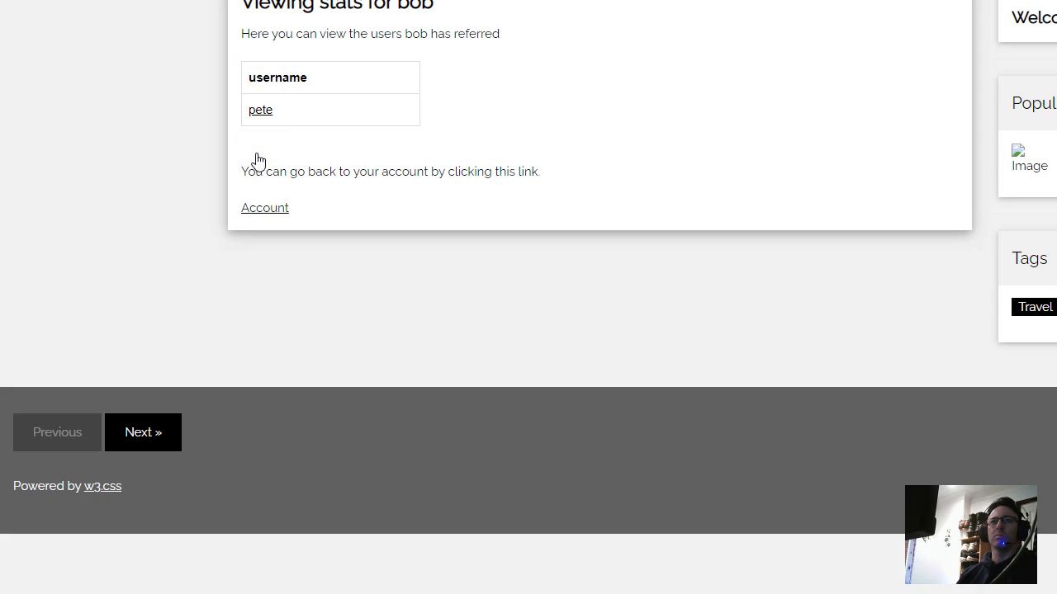
mouse_move(404, 156)
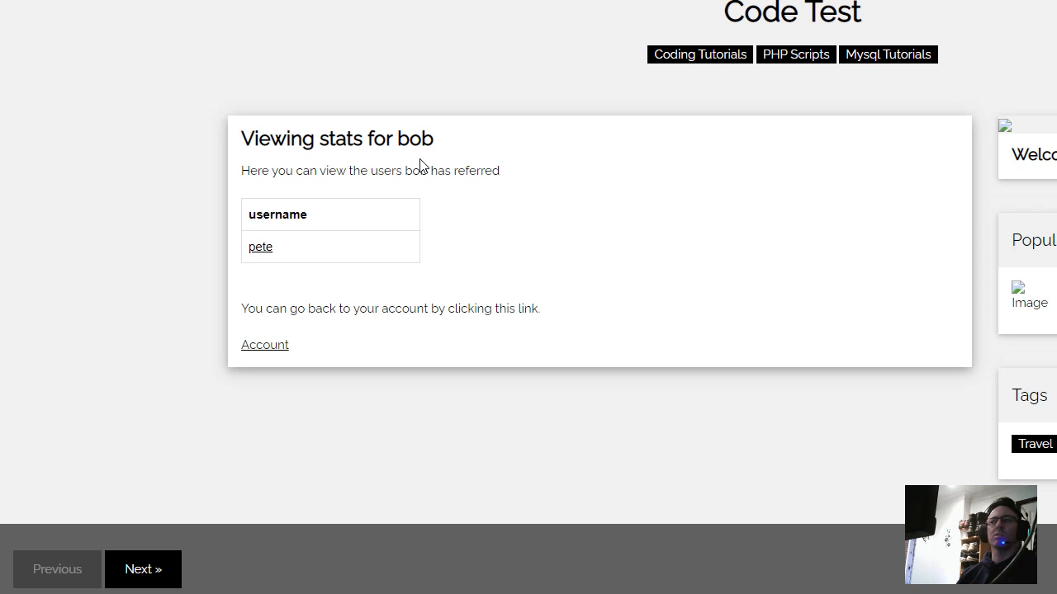
mouse_move(451, 196)
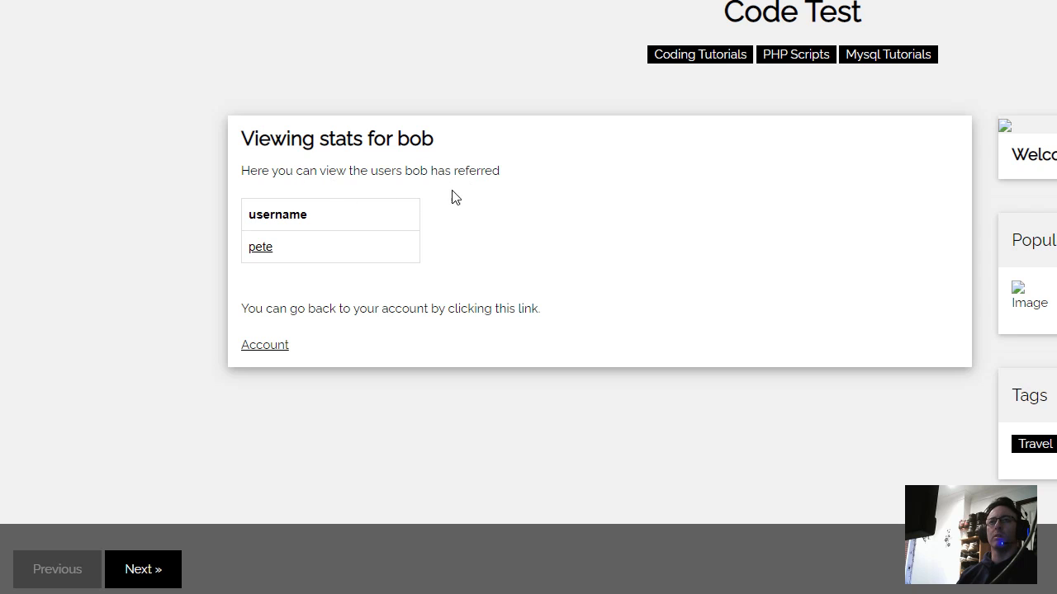
left_click(260, 246)
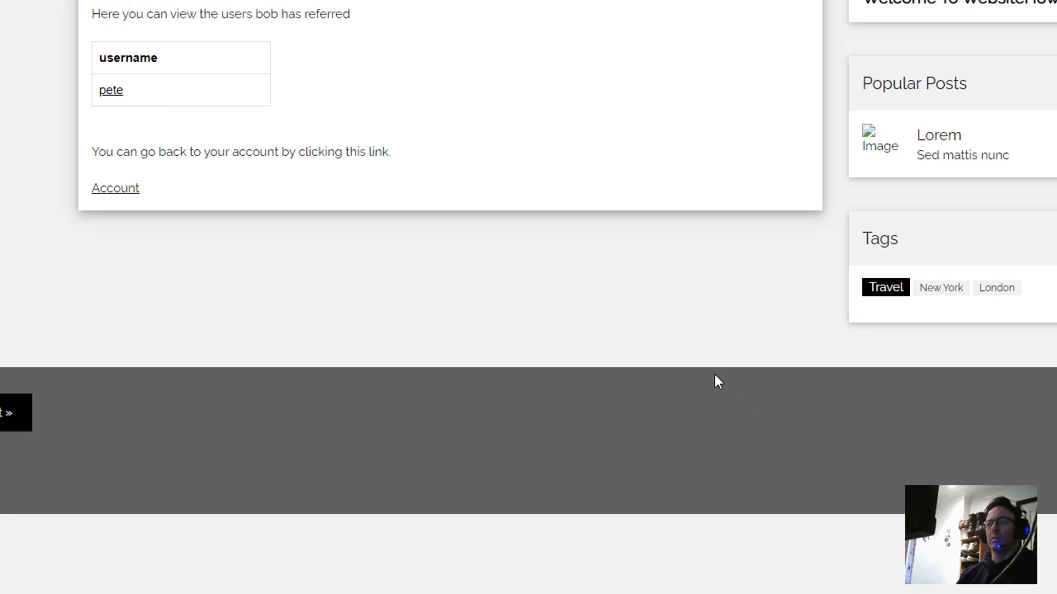
left_click(769, 577)
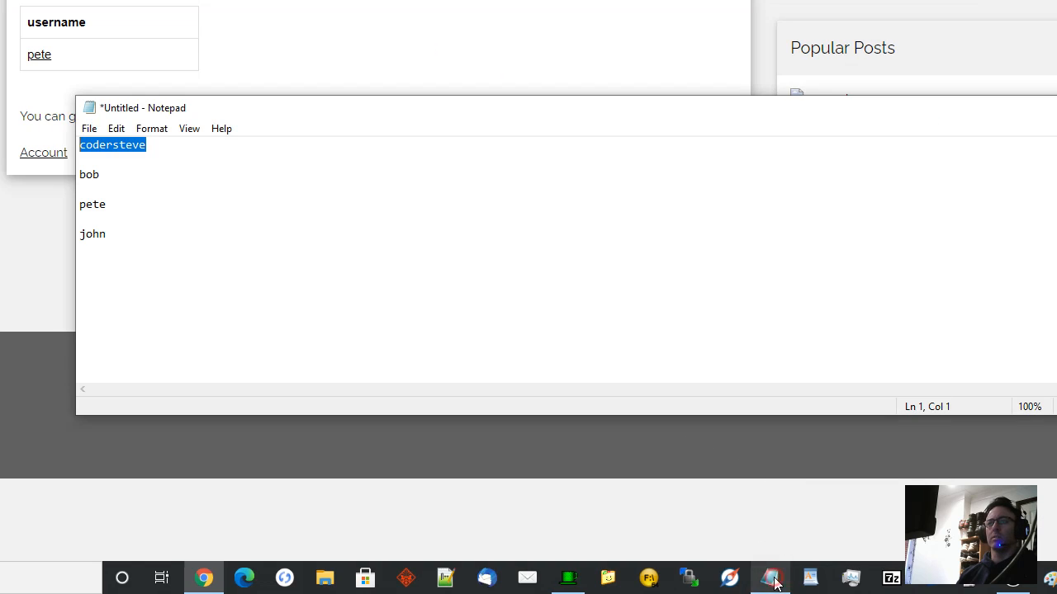
right_click(289, 203)
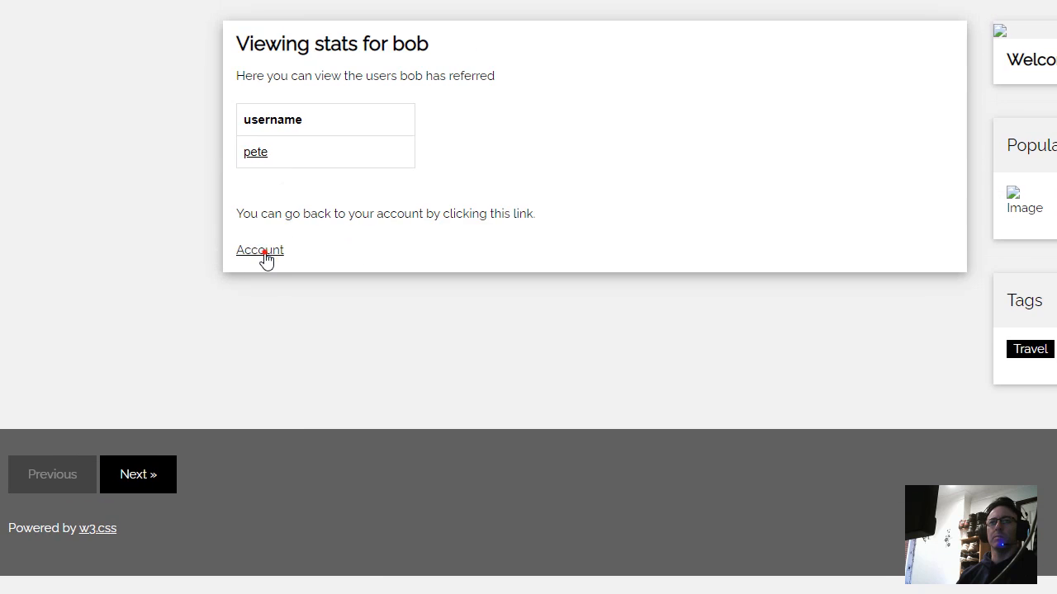
Step: Log out of codersteve and log in as pete, member id 3 with no referrals
left_click(259, 250)
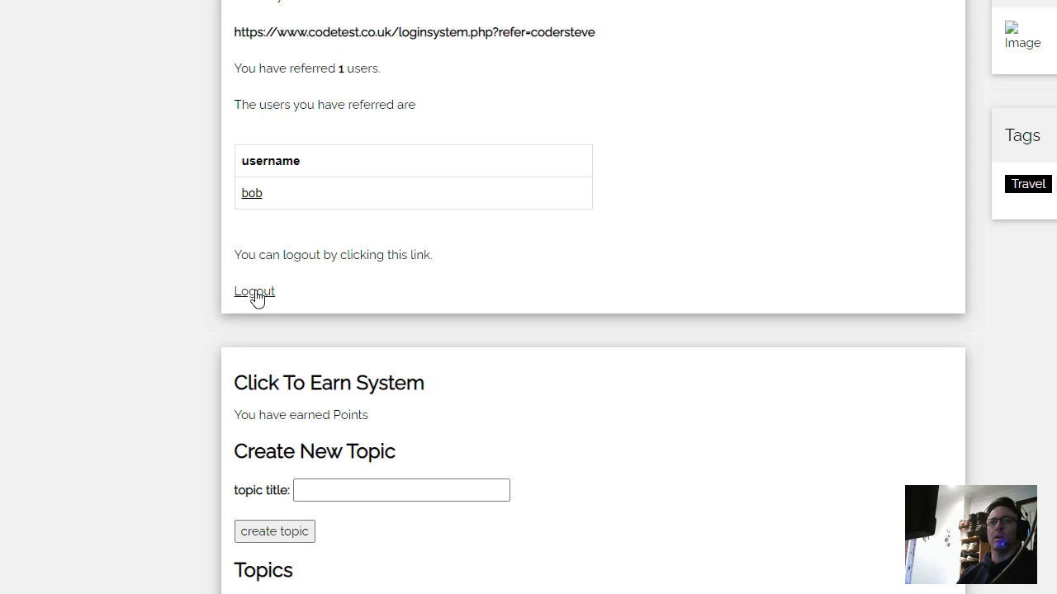
left_click(255, 291)
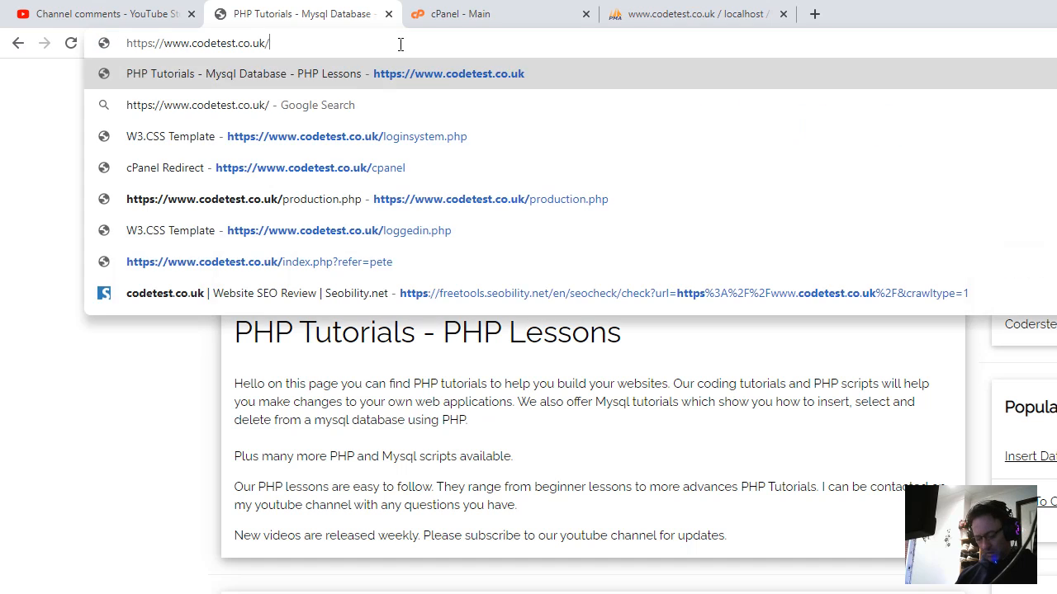
left_click(347, 74)
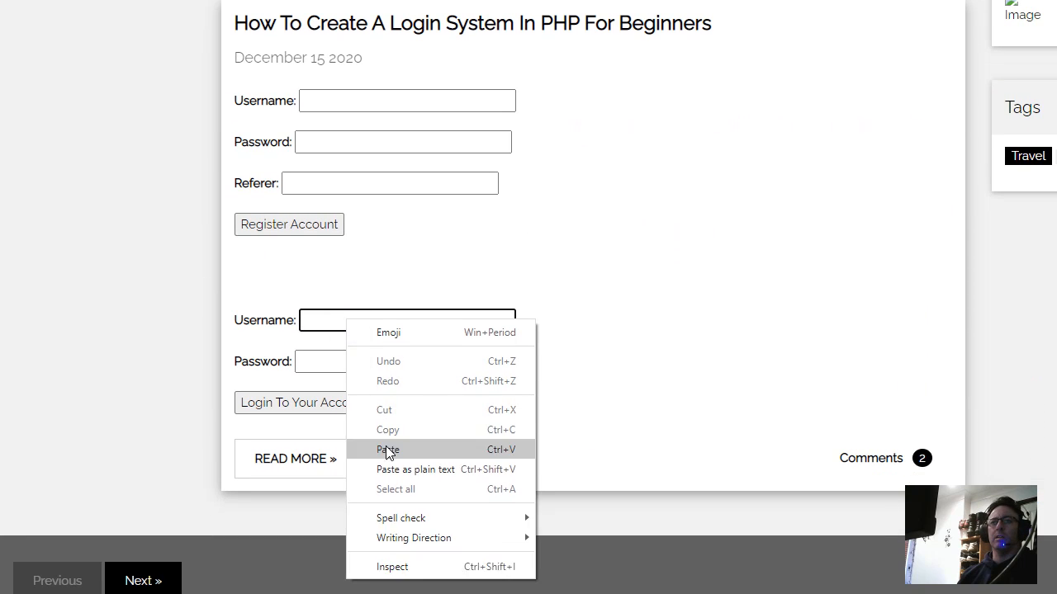
left_click(388, 449)
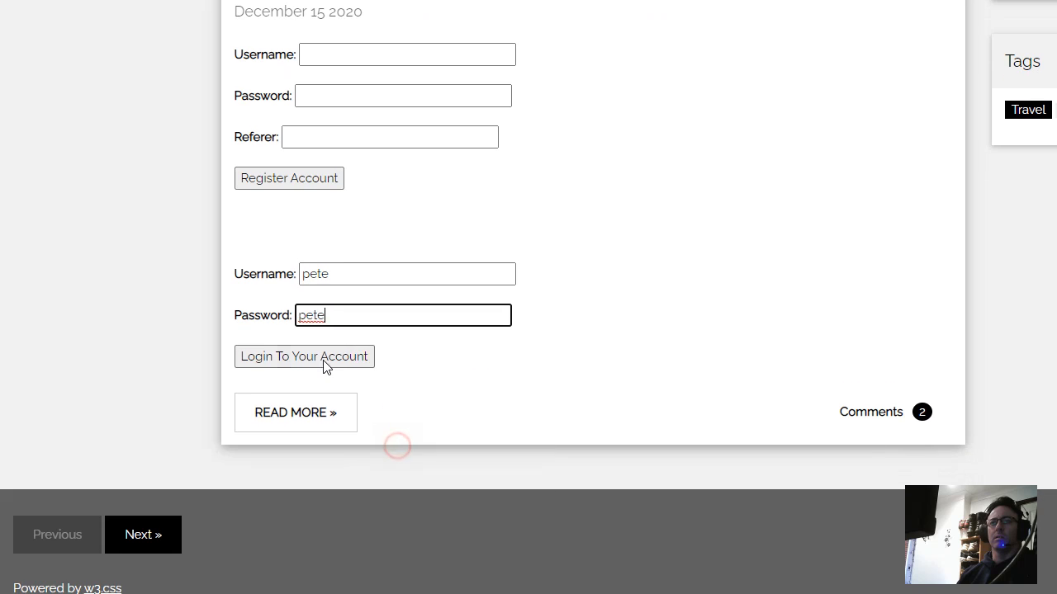
left_click(304, 355)
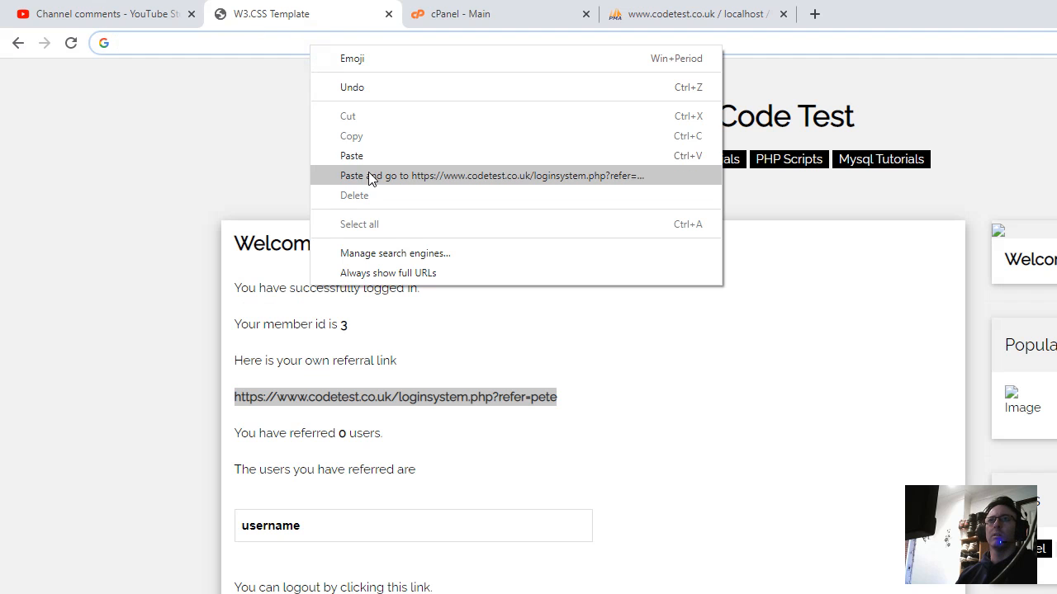
Step: Register a new account named john through pete's referral link
left_click(491, 175)
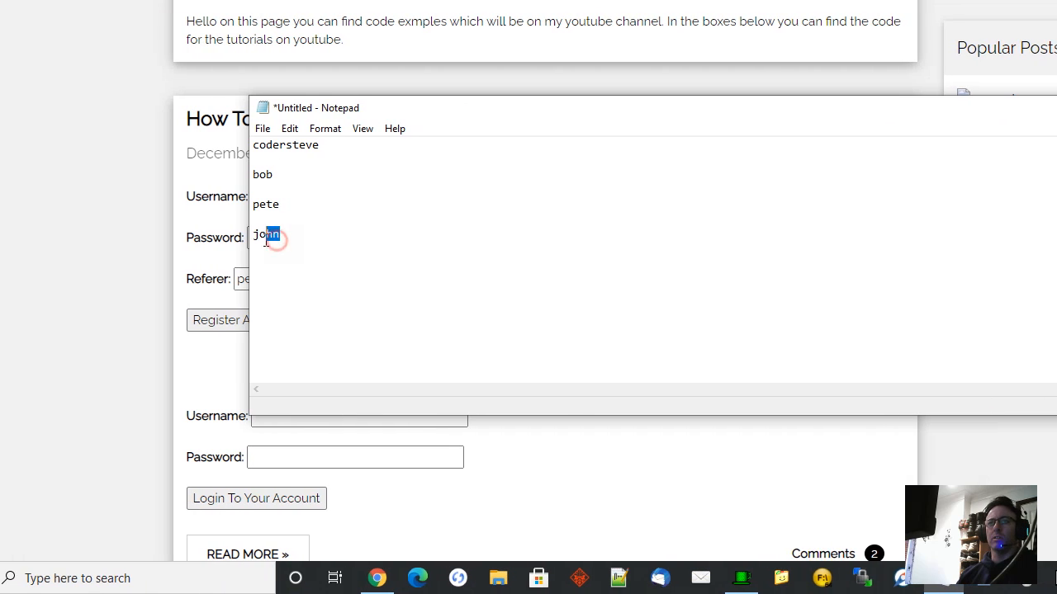
right_click(269, 236)
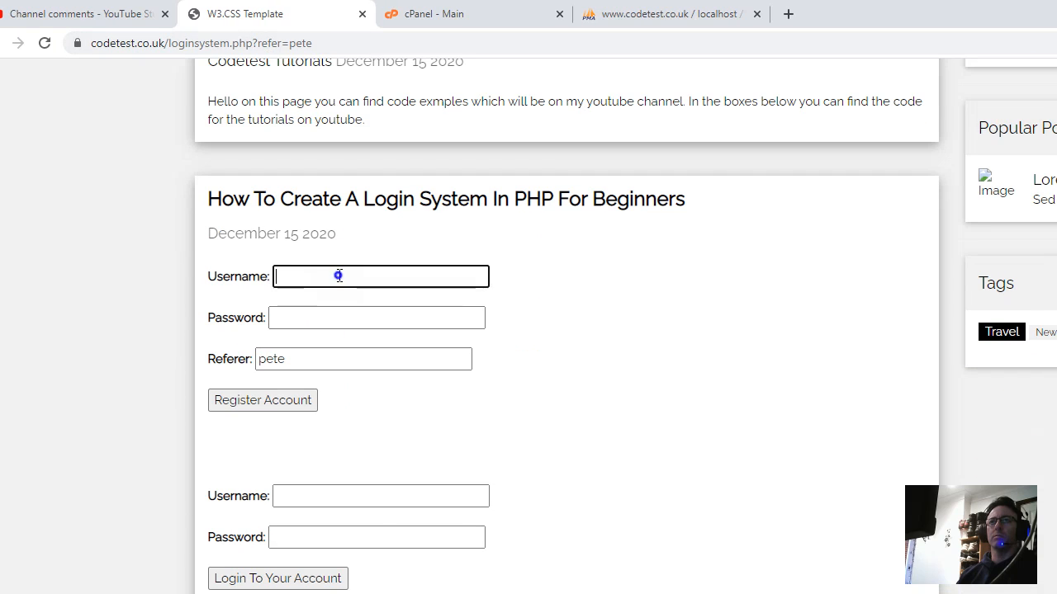
right_click(376, 318)
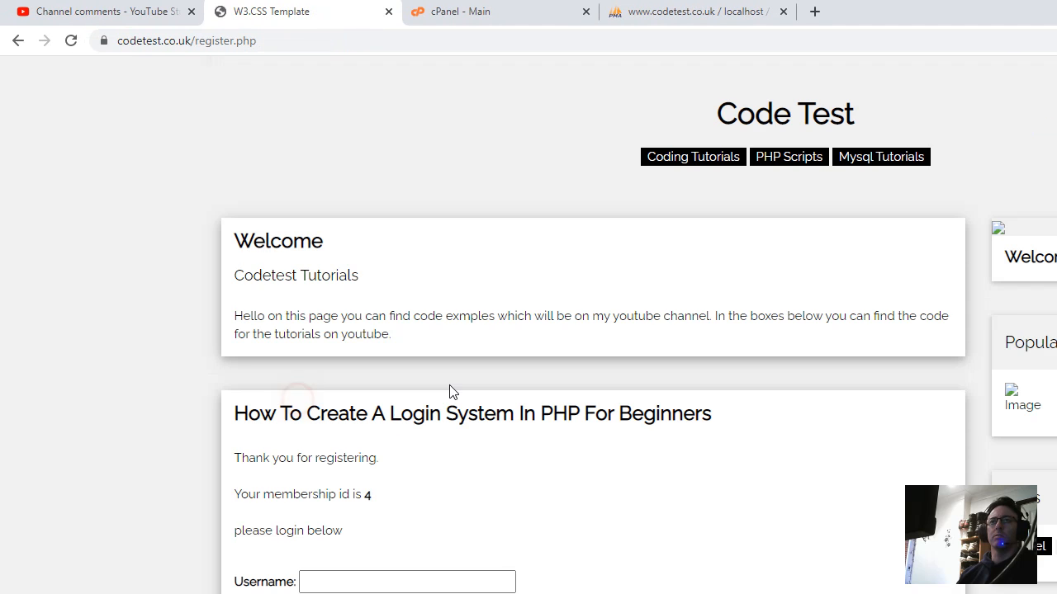
scroll("down", 3)
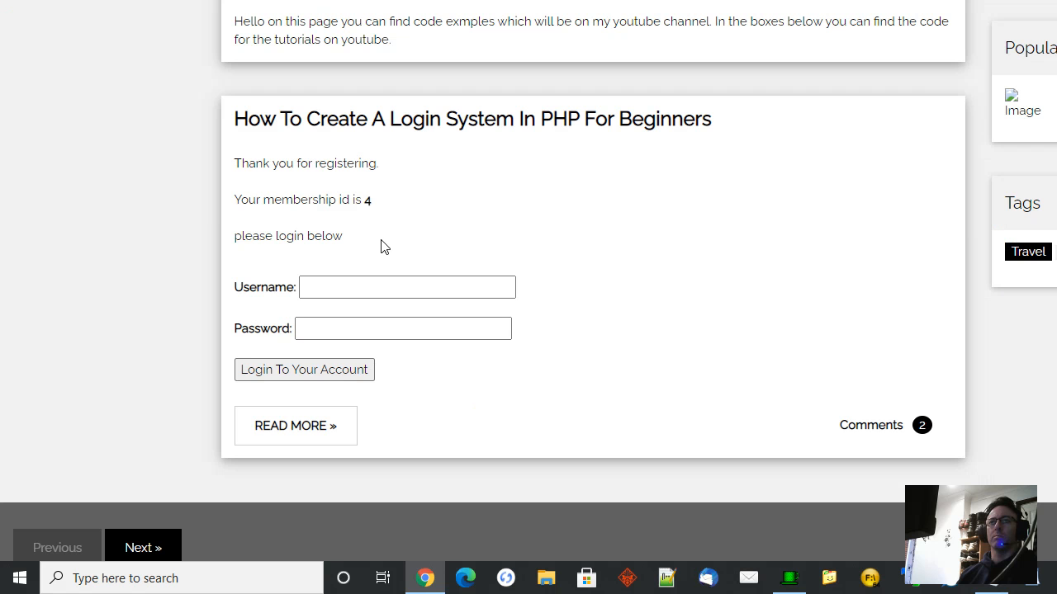
scroll("up", 3)
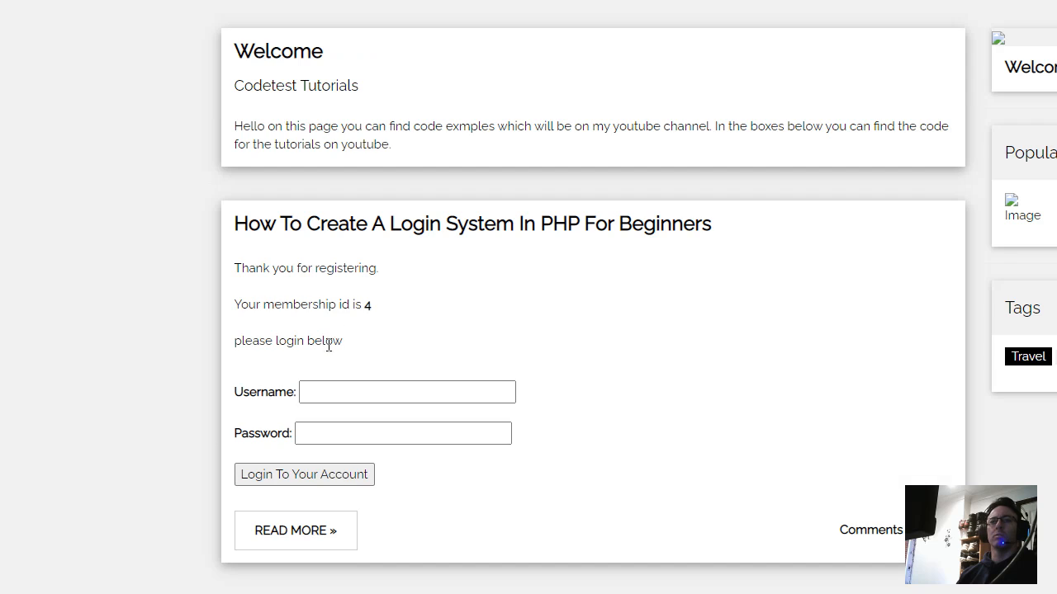
Step: Log in as john, showing member id 4 and zero referrals
right_click(406, 303)
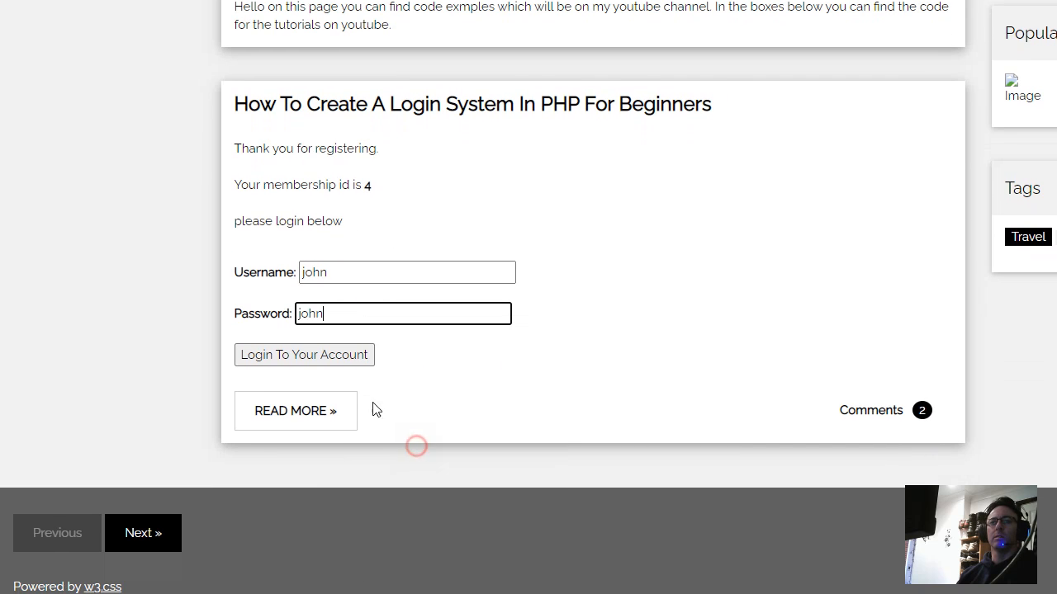
left_click(304, 354)
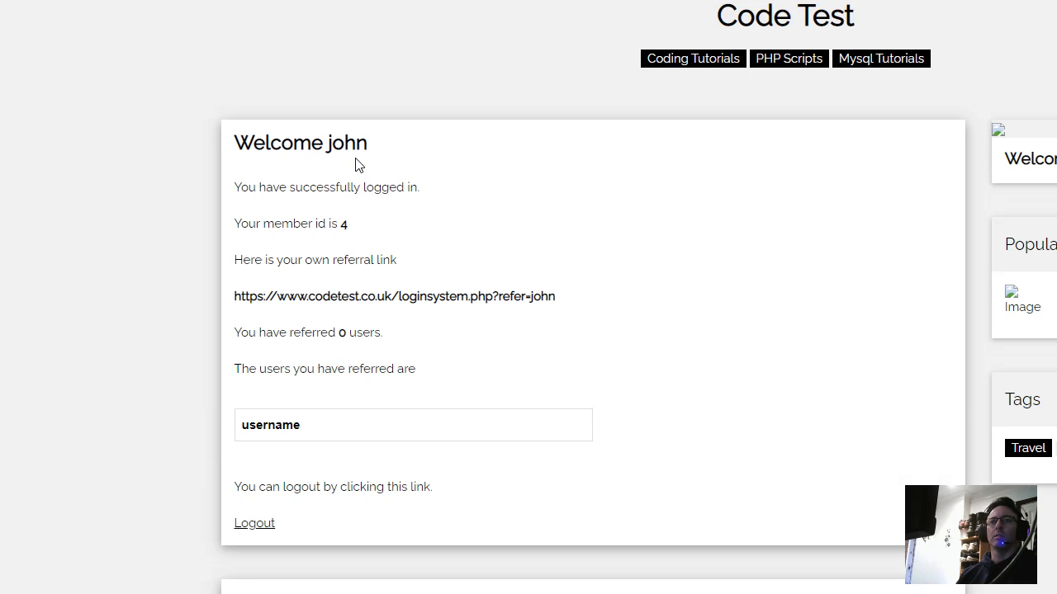
scroll("down", 3)
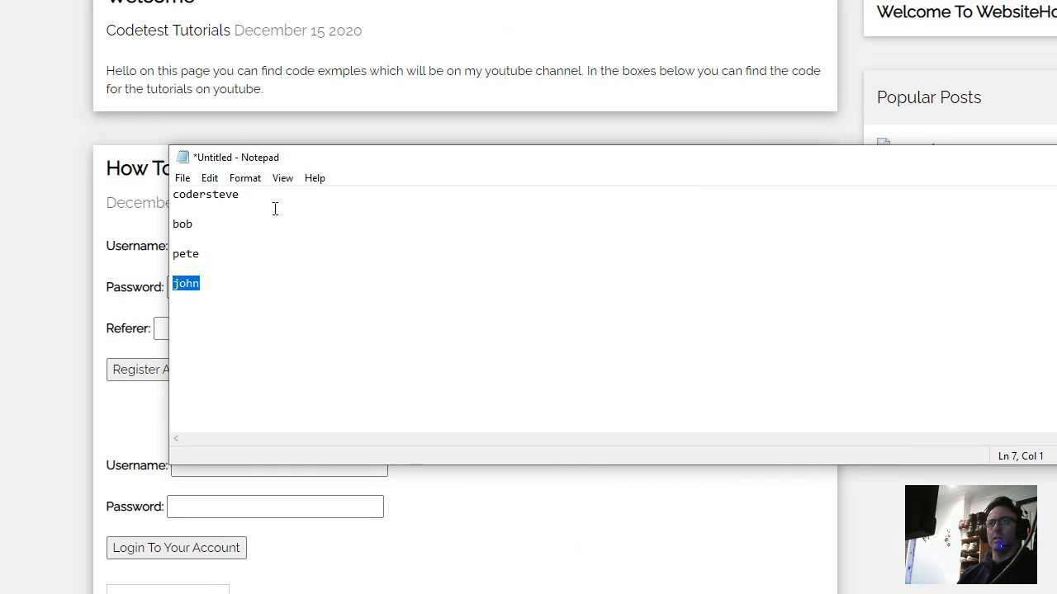
right_click(277, 194)
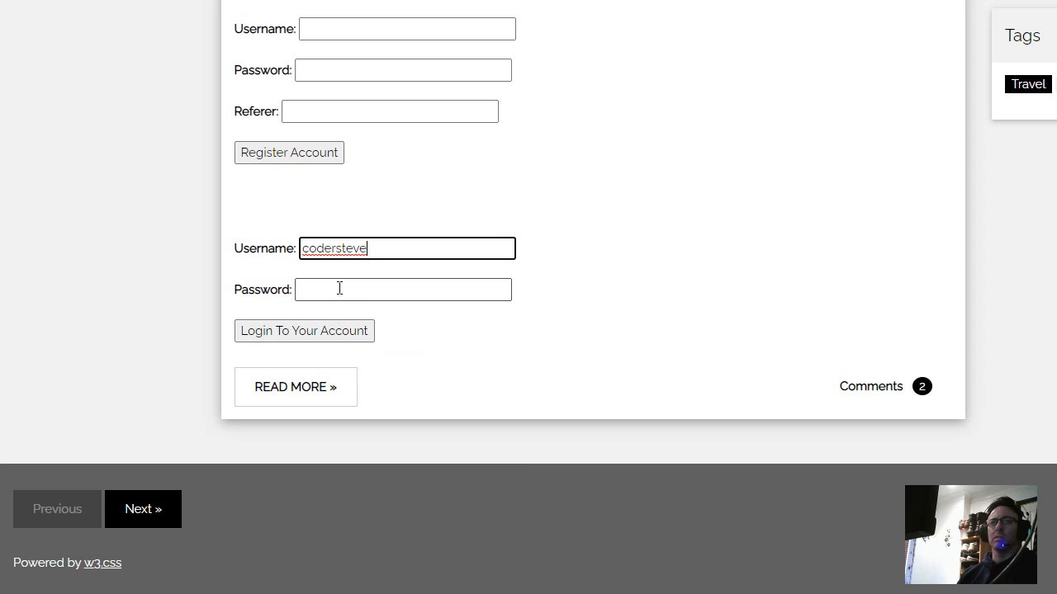
type("codersteve")
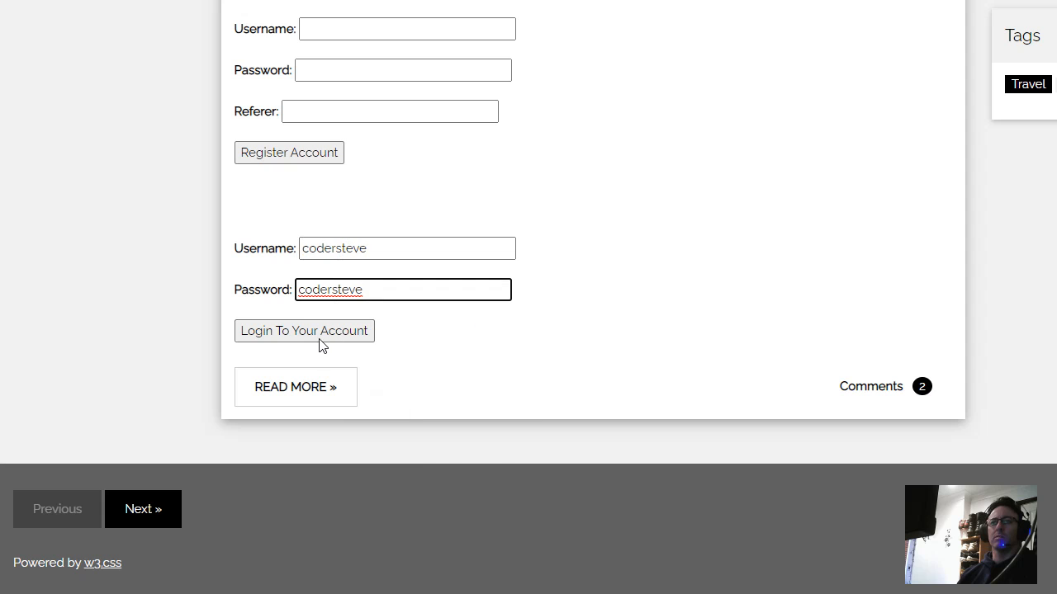
left_click(304, 330)
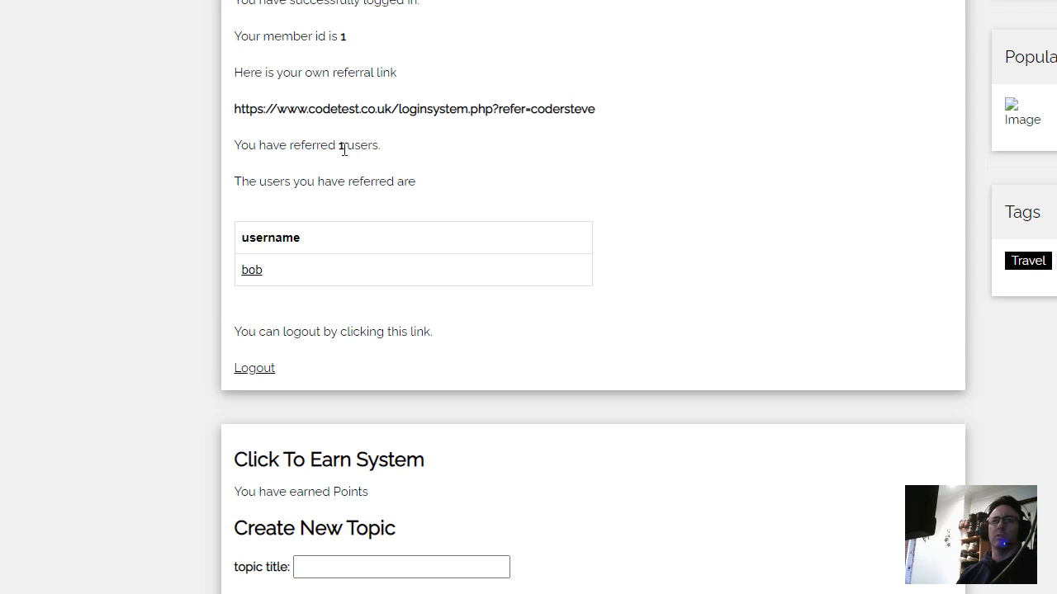
mouse_move(411, 158)
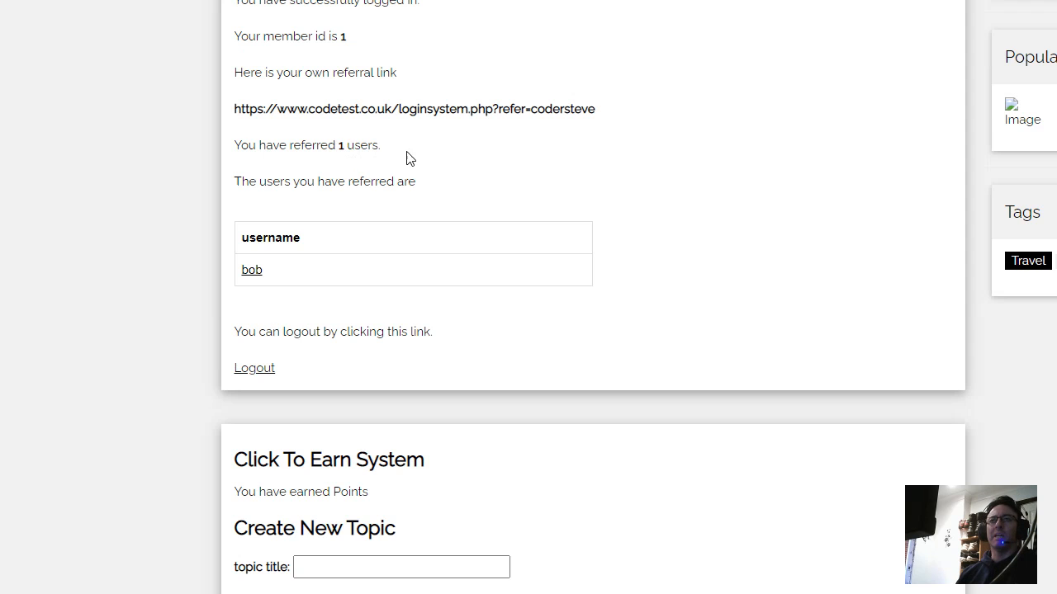
Step: Follow the stats links from bob to pete to john, who referred nobody
scroll("down", 3)
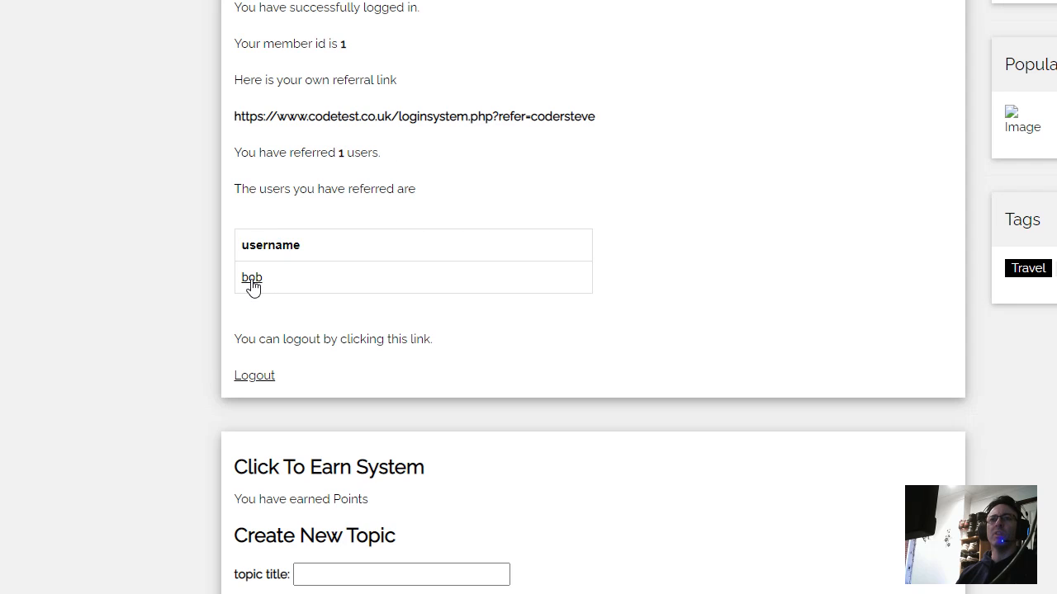
left_click(251, 277)
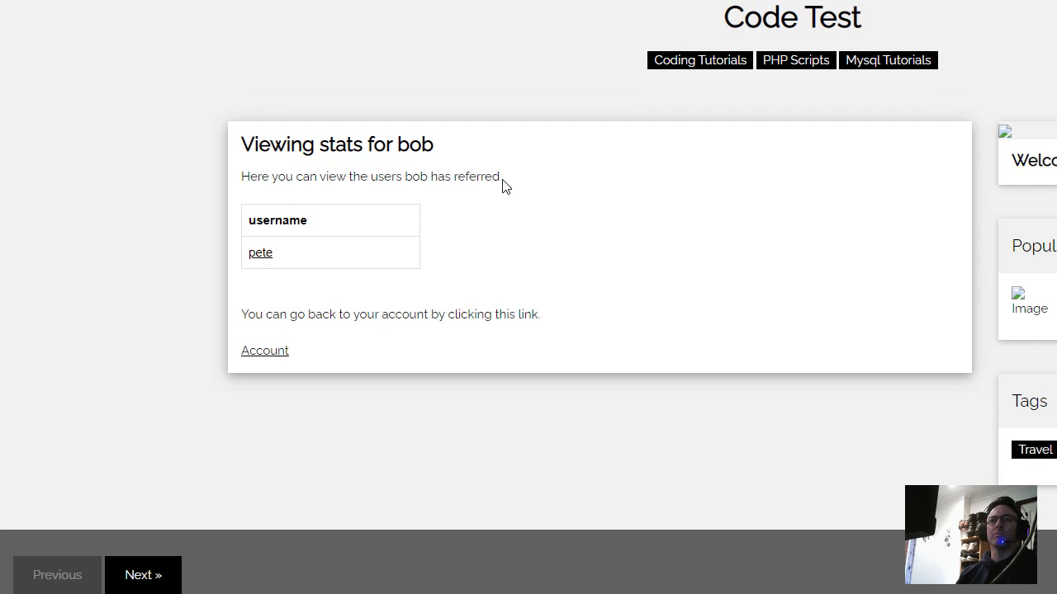
mouse_move(260, 262)
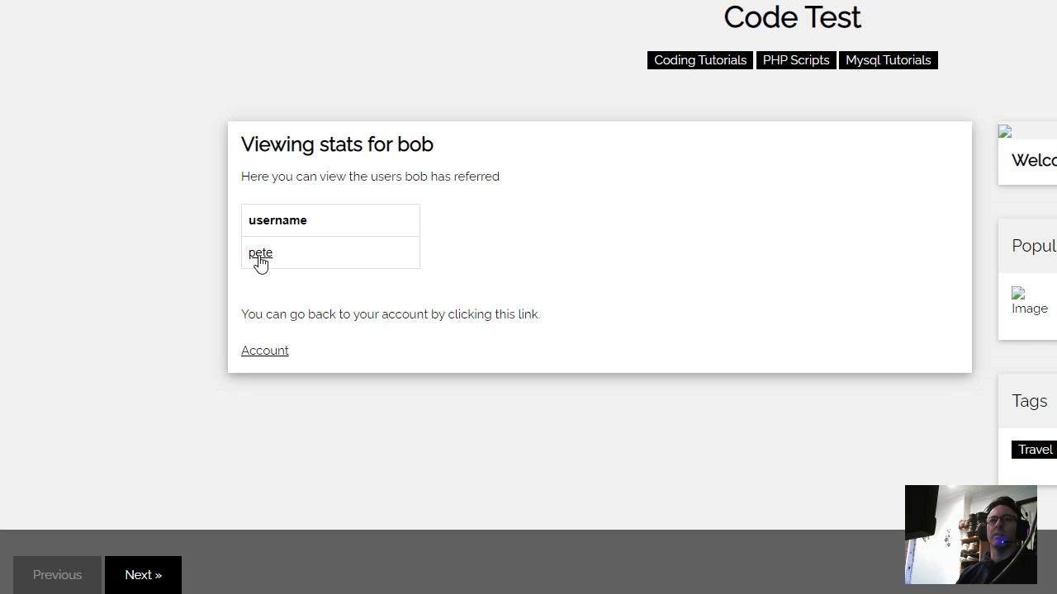
left_click(260, 252)
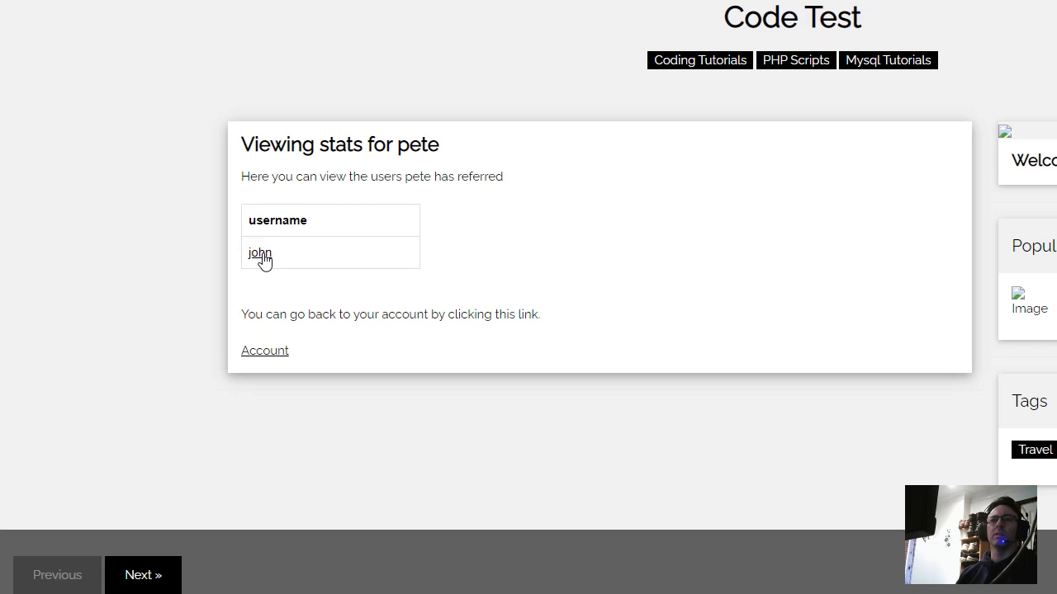
left_click(259, 253)
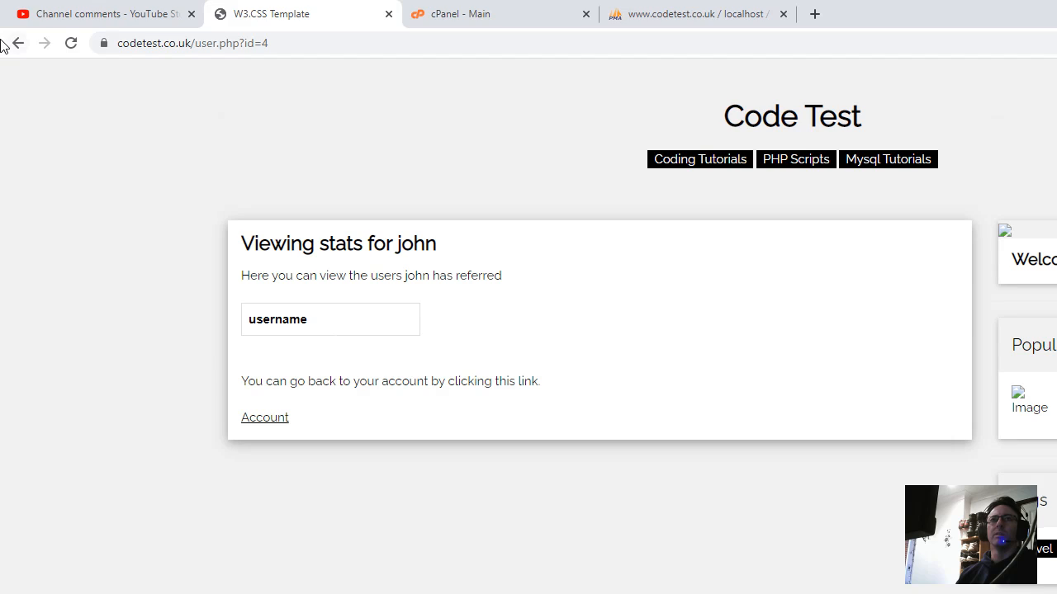
Step: Return to loggedin.php and scroll through codersteve's account listing bob
left_click(18, 43)
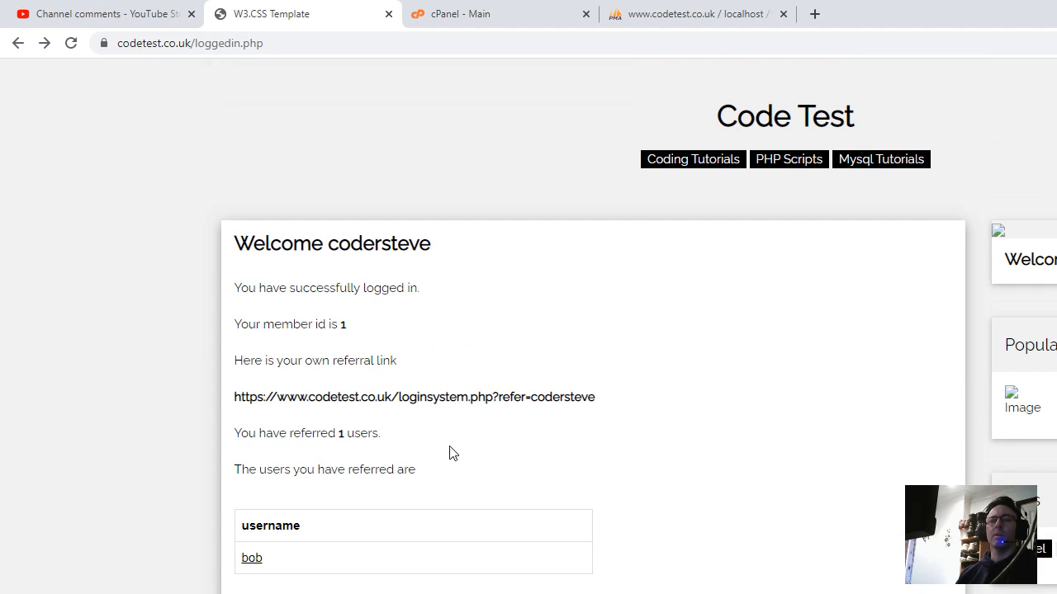
scroll("down", 3)
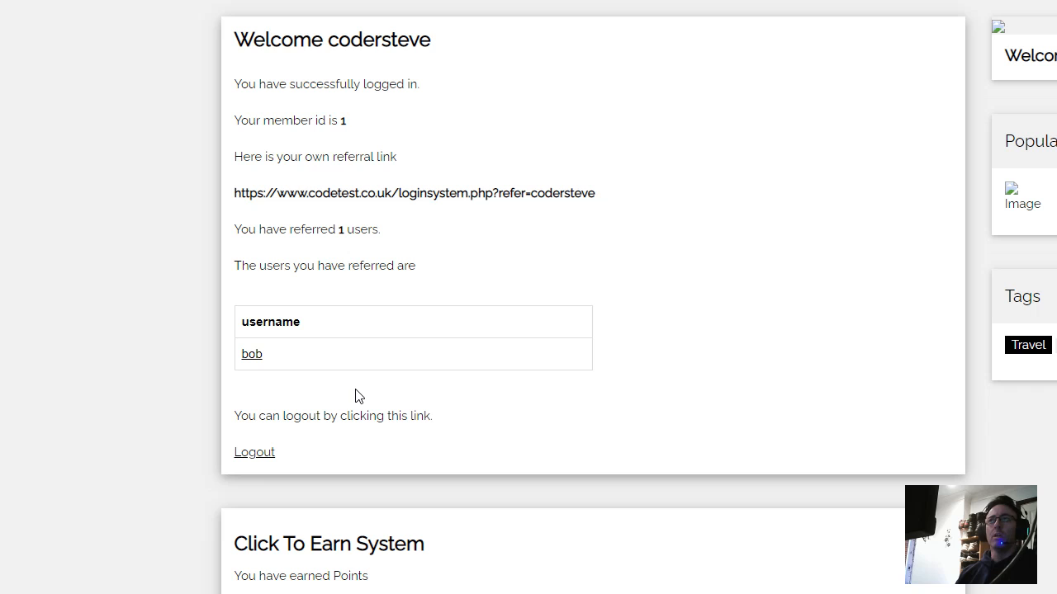
mouse_move(342, 389)
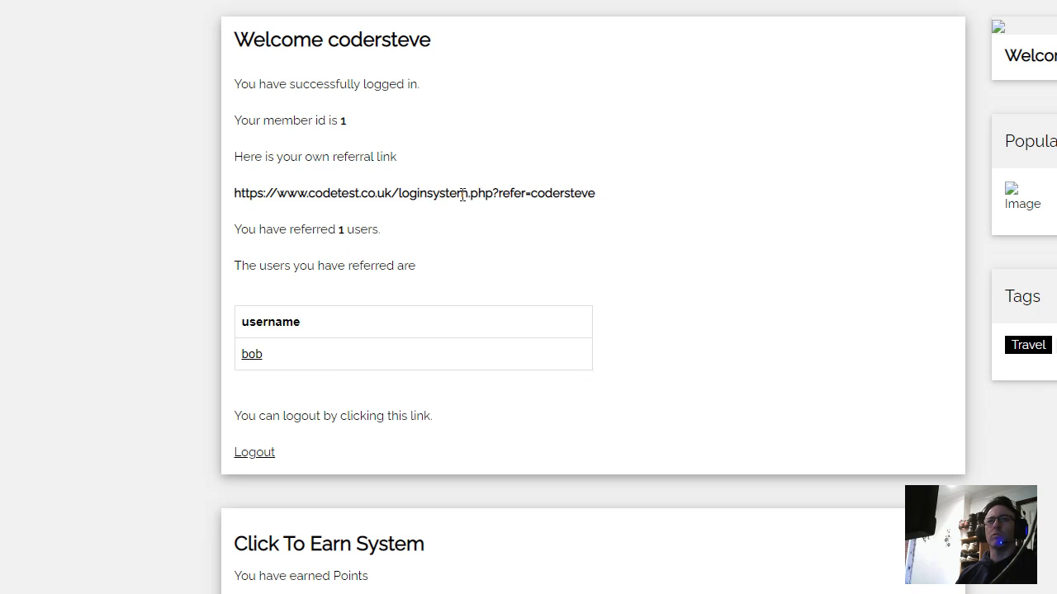
mouse_move(413, 322)
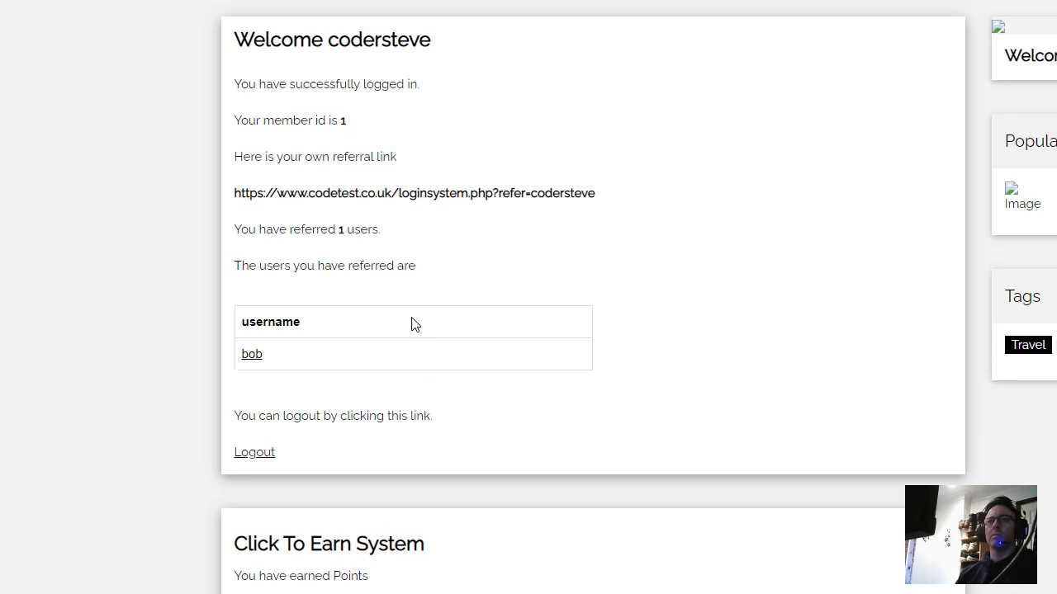
scroll("up", 3)
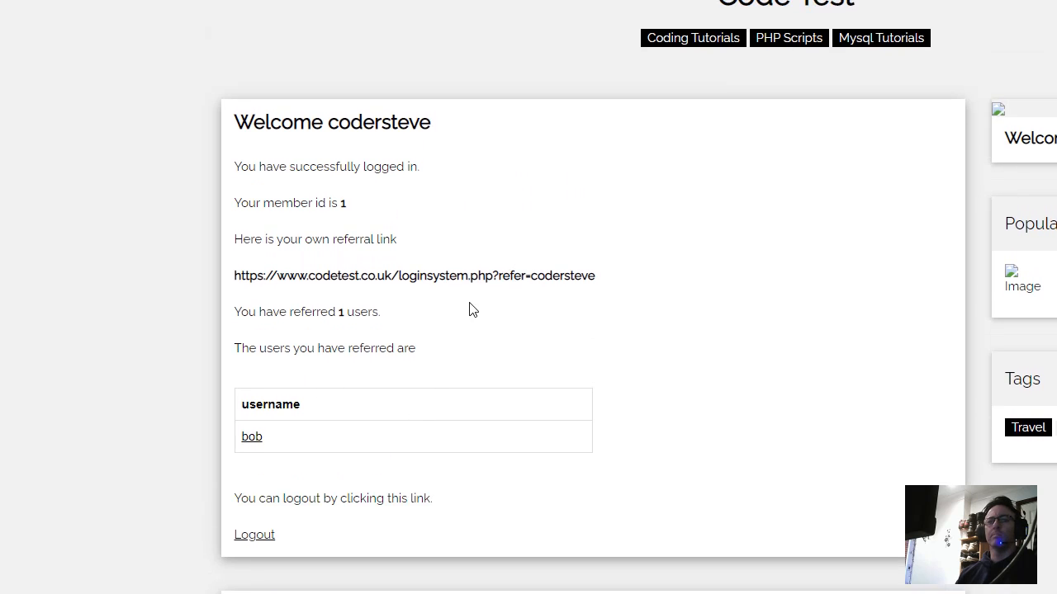
scroll("down", 3)
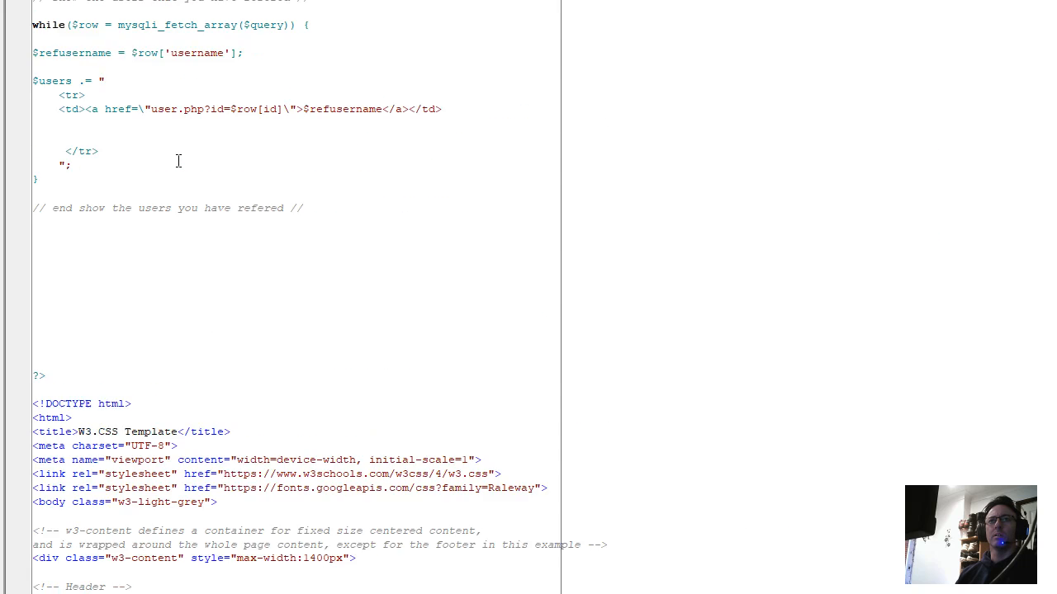
Step: Show user.php in CoffeeCup's File Editor, scrolling through the referral query and stats template
scroll("down", 3)
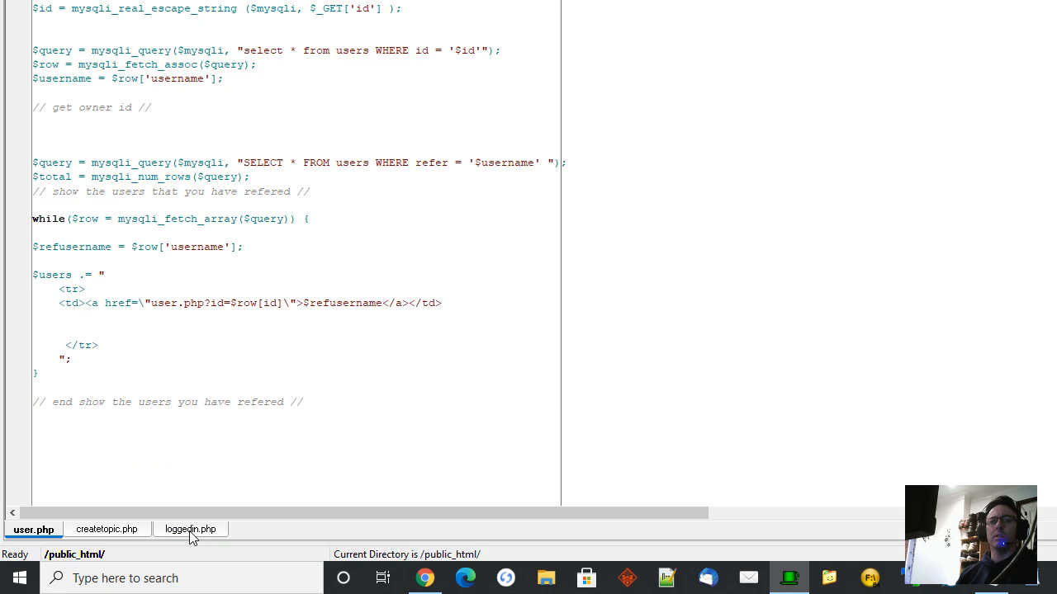
left_click(190, 529)
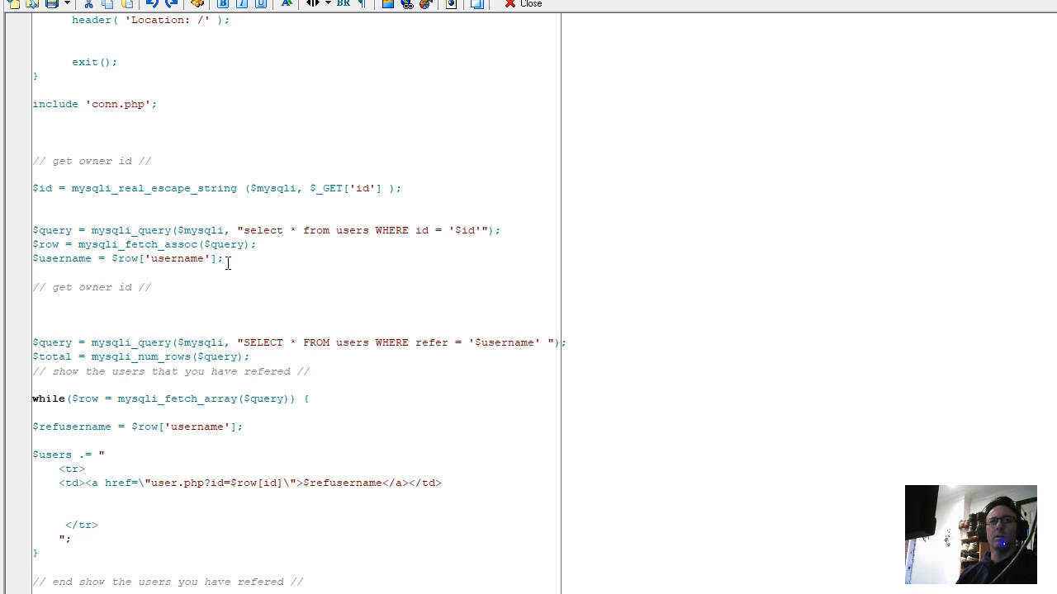
scroll("down", 3)
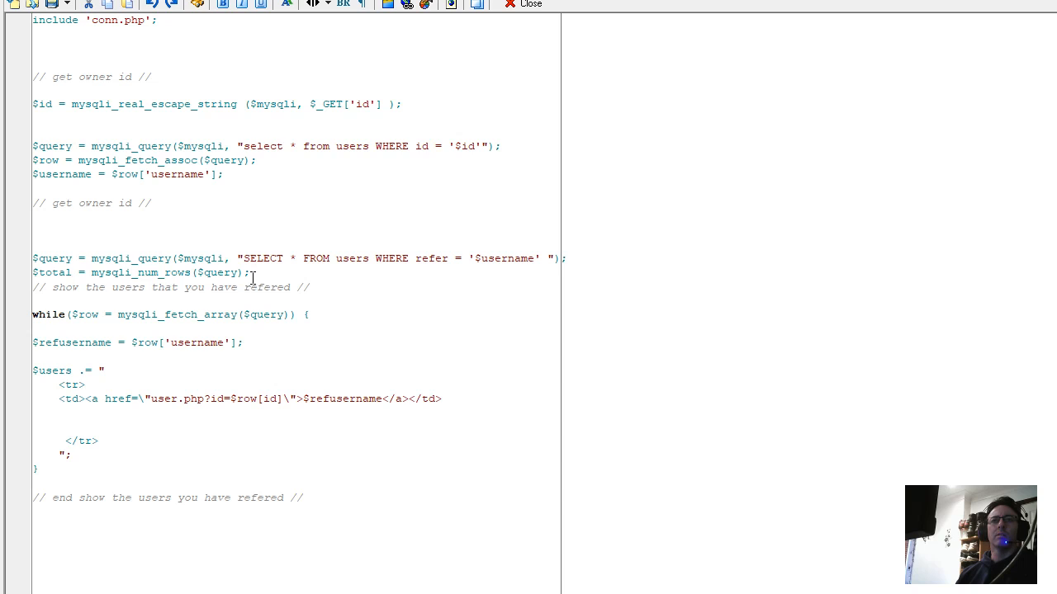
scroll("down", 3)
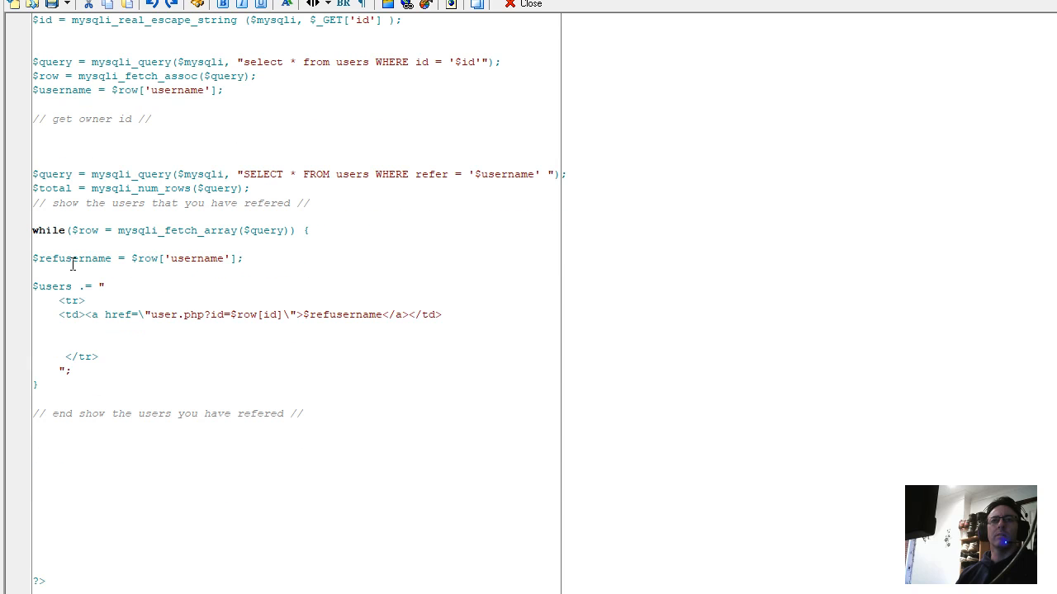
mouse_move(359, 314)
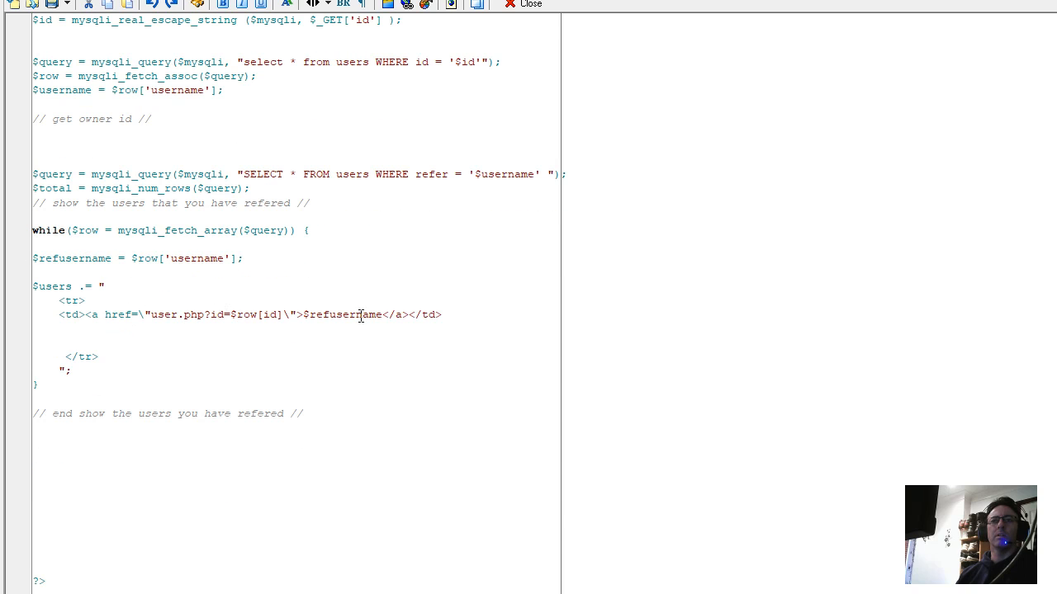
scroll("down", 3)
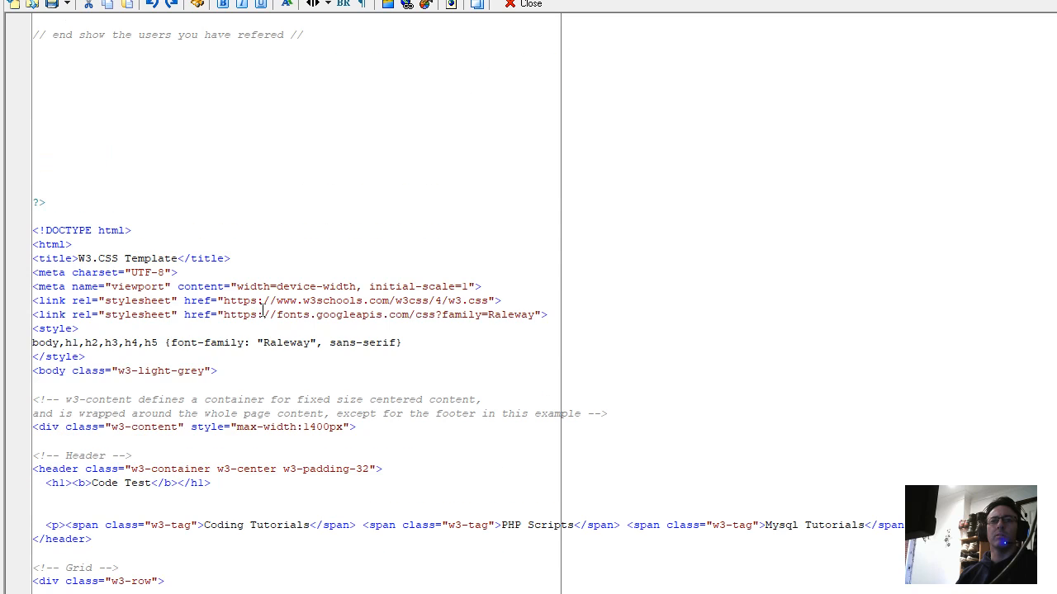
scroll("down", 3)
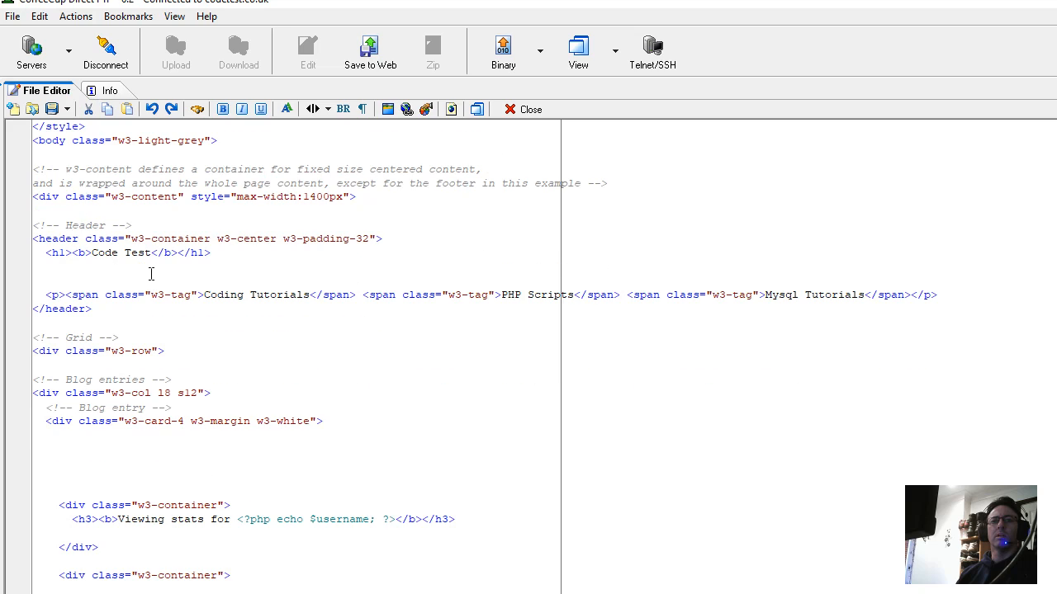
scroll("down", 3)
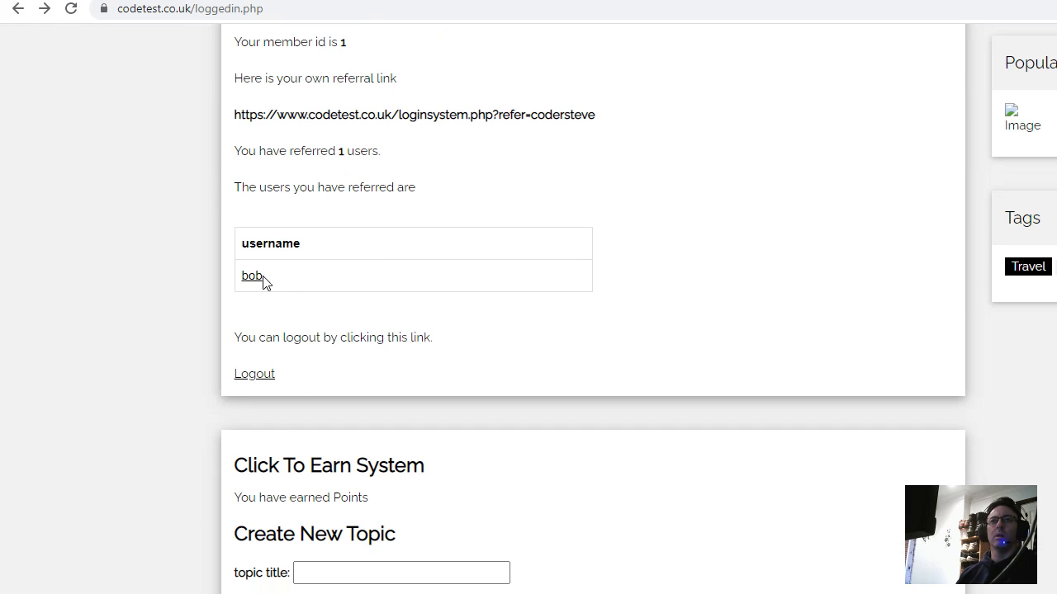
Step: Open bob's stats page again from loggedin.php, showing pete as referred
left_click(251, 276)
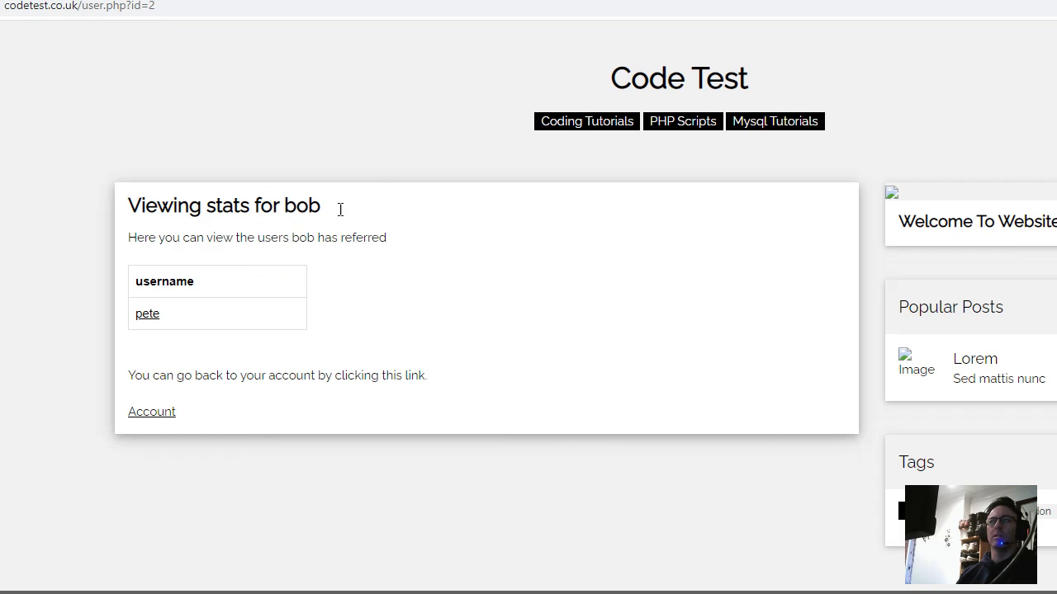
scroll("down", 3)
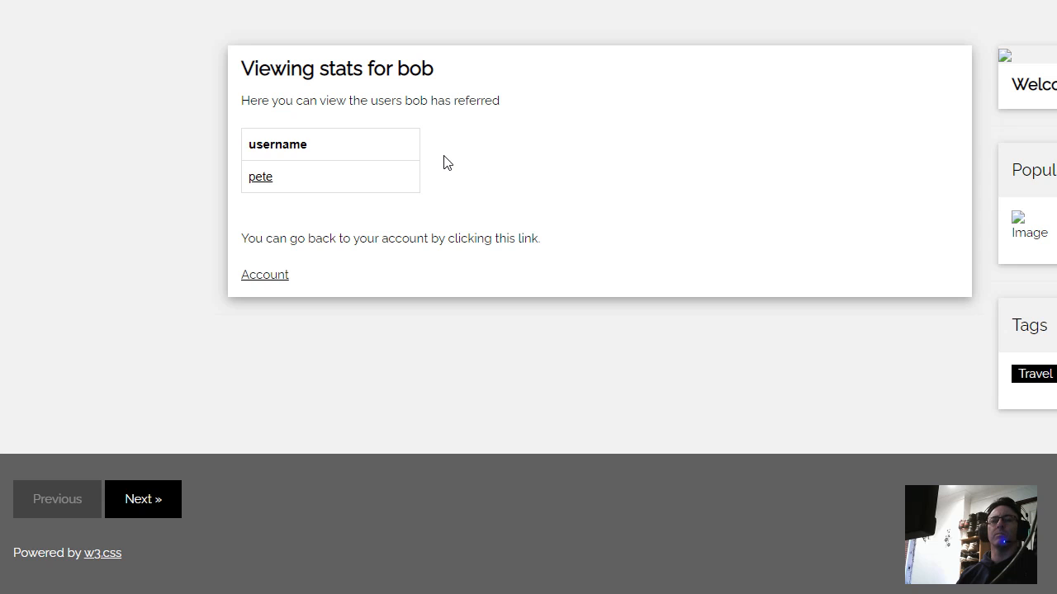
mouse_move(648, 310)
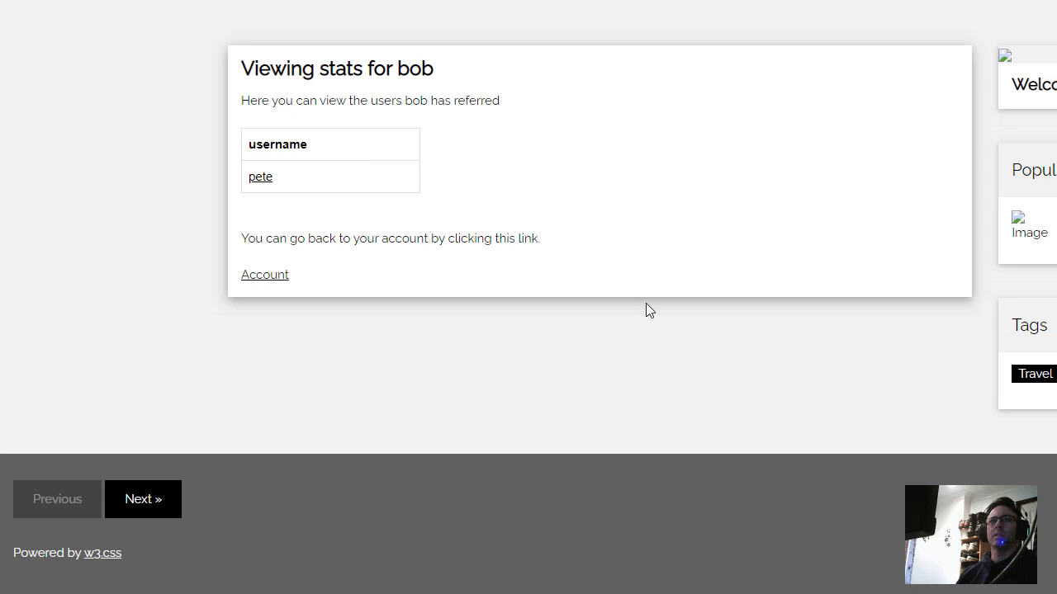
mouse_move(531, 396)
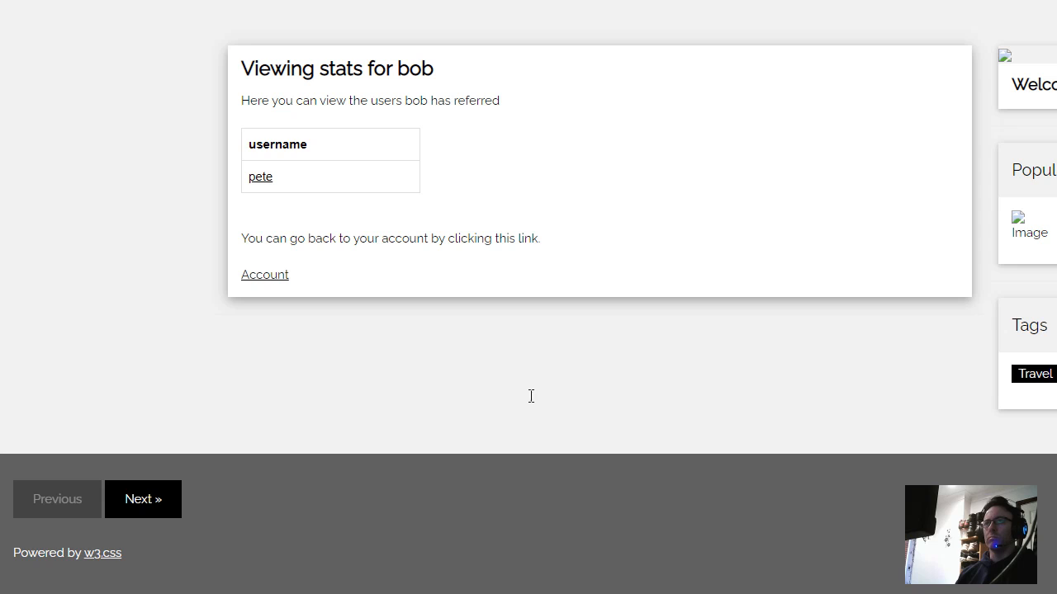
mouse_move(552, 202)
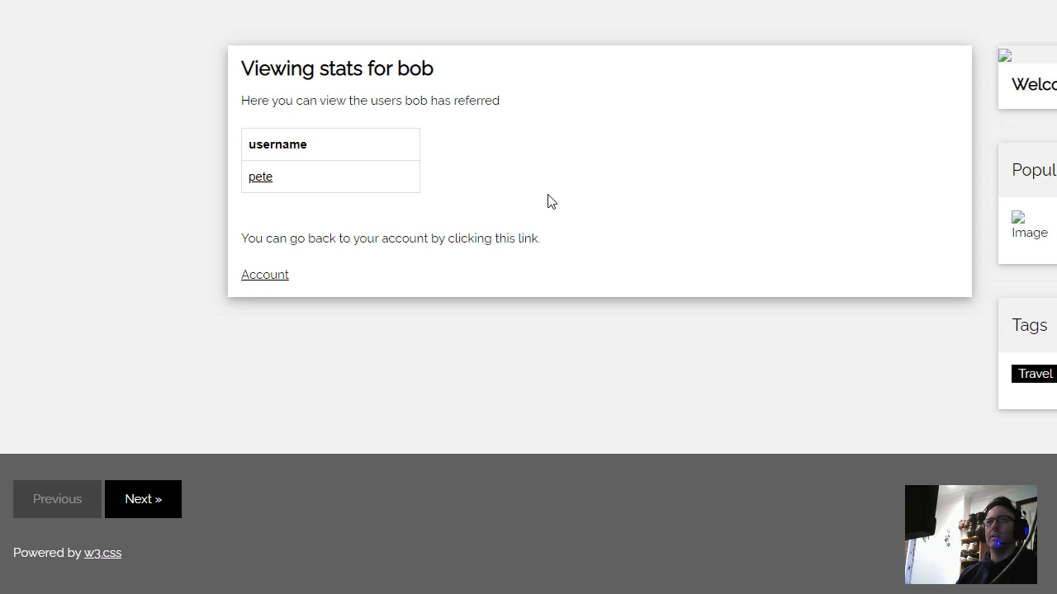
mouse_move(552, 184)
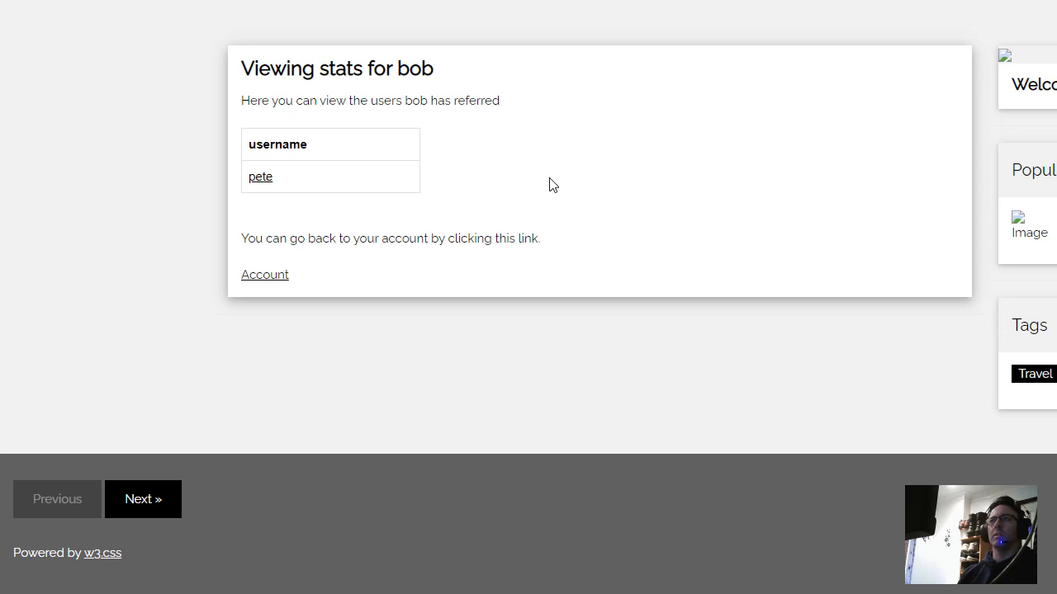
mouse_move(661, 404)
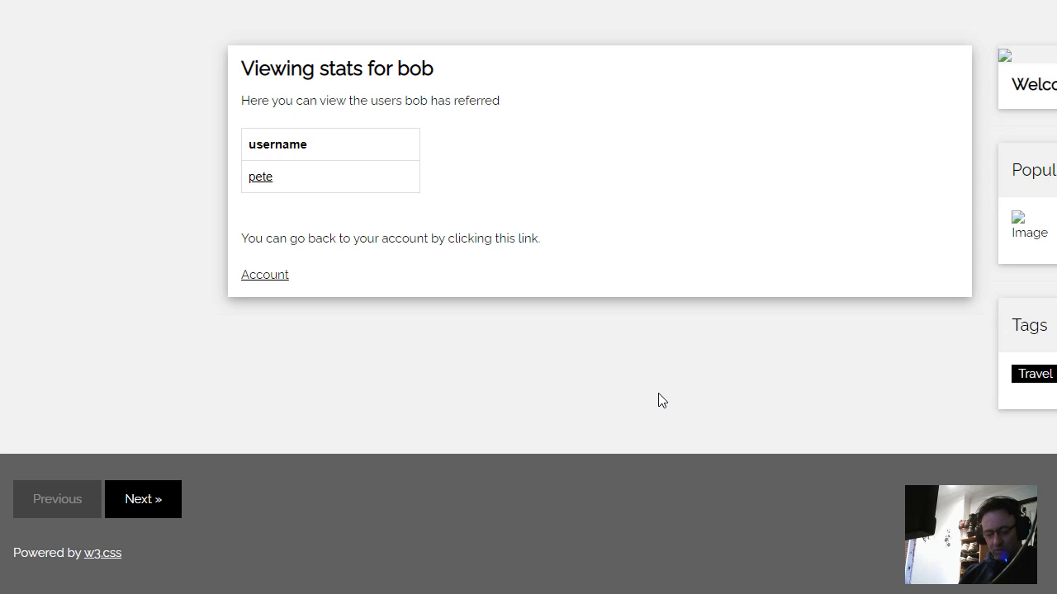
mouse_move(716, 230)
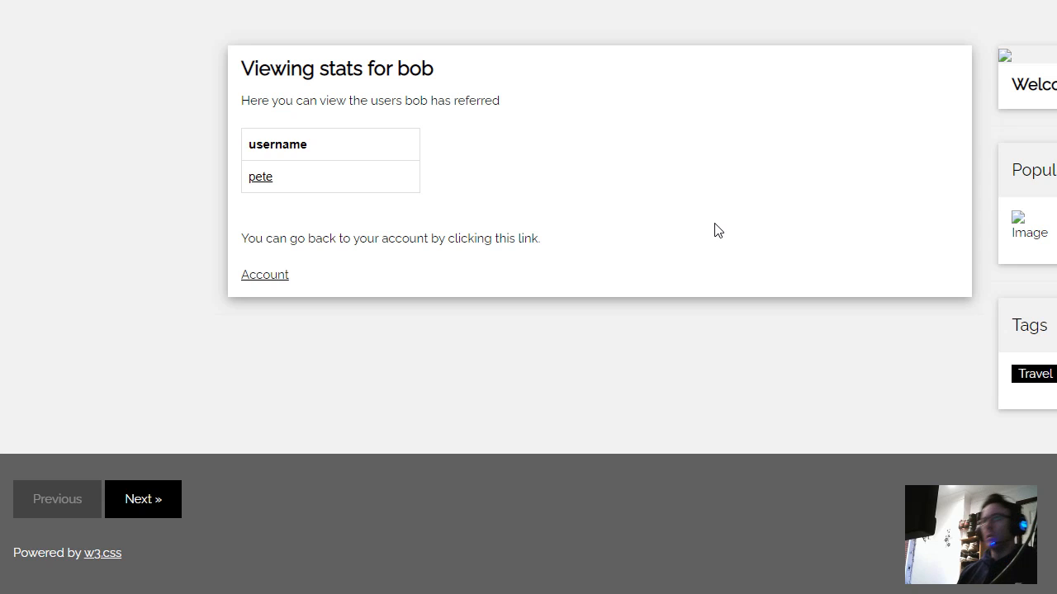
mouse_move(661, 173)
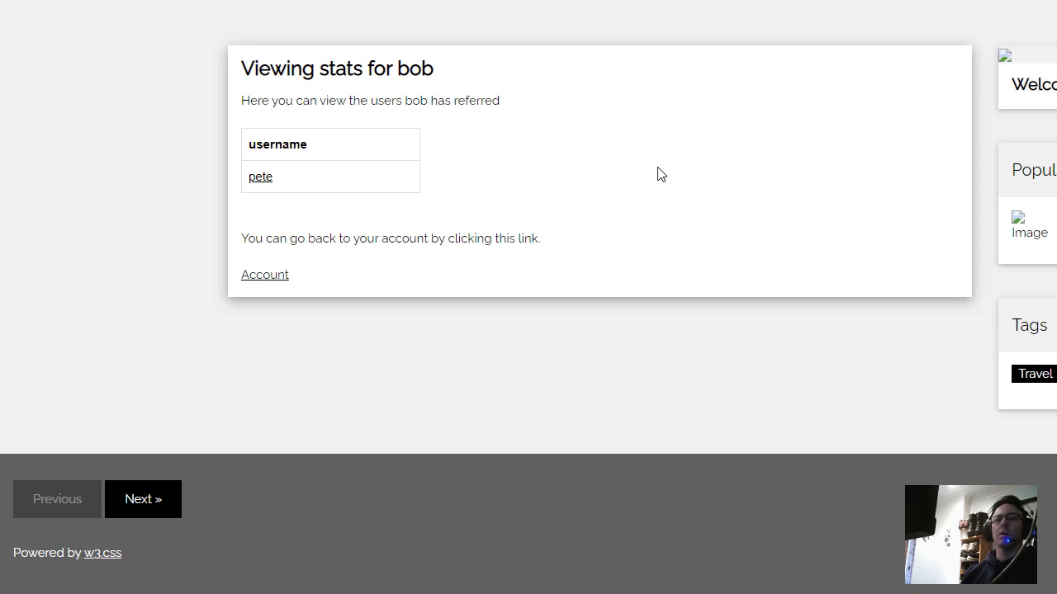
mouse_move(631, 382)
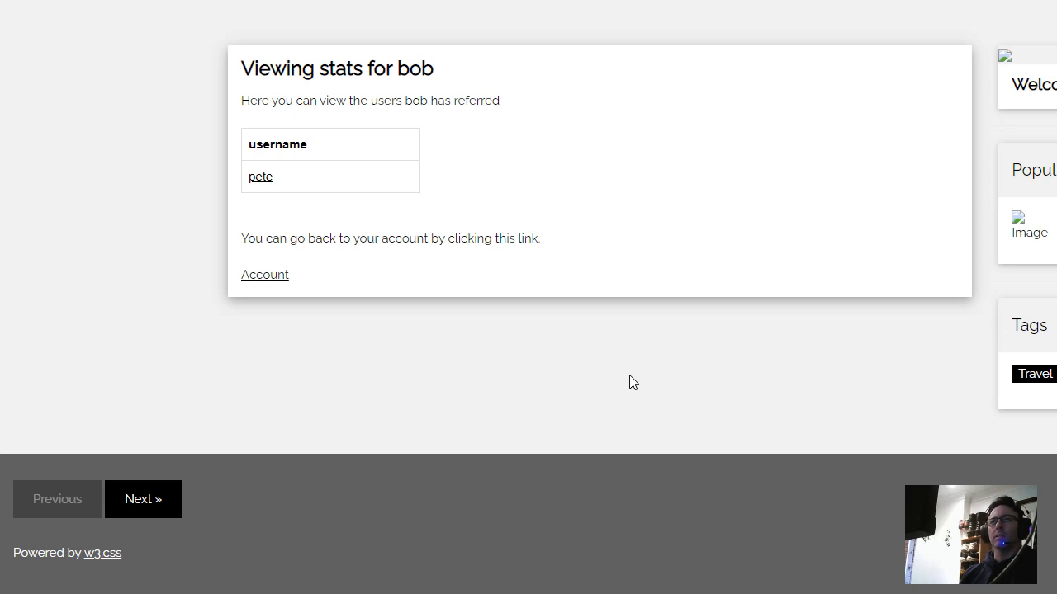
mouse_move(795, 412)
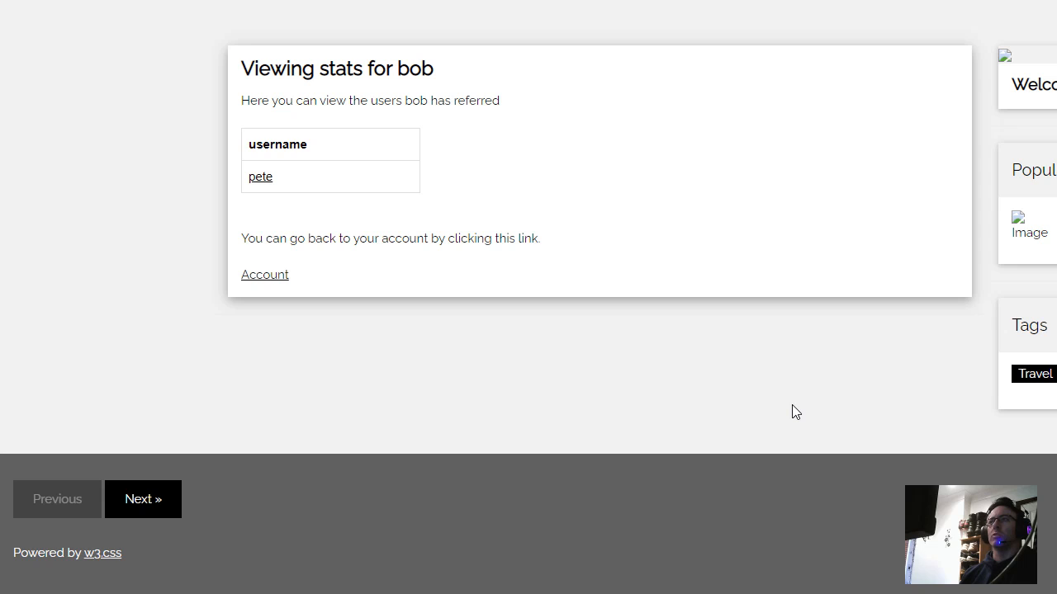